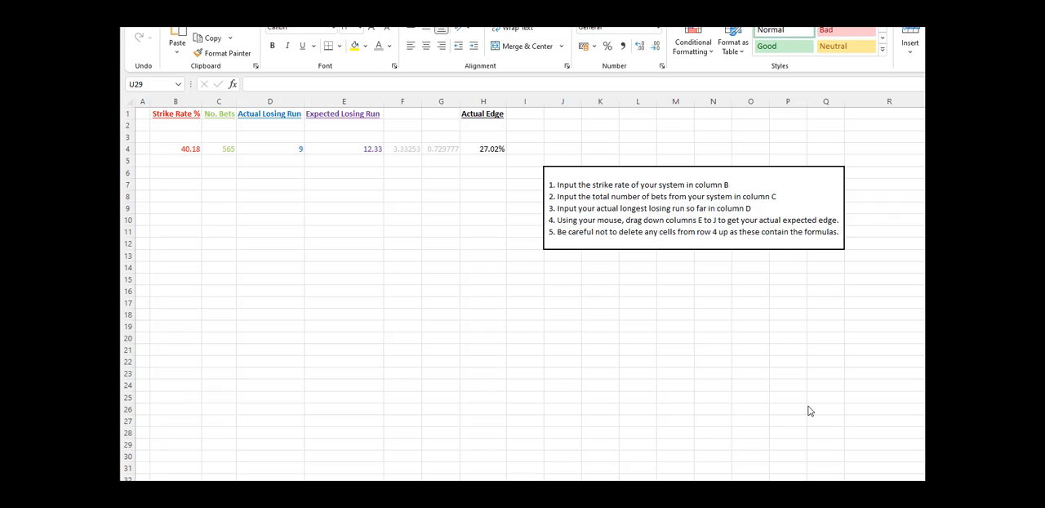
pyautogui.moveTo(751, 375)
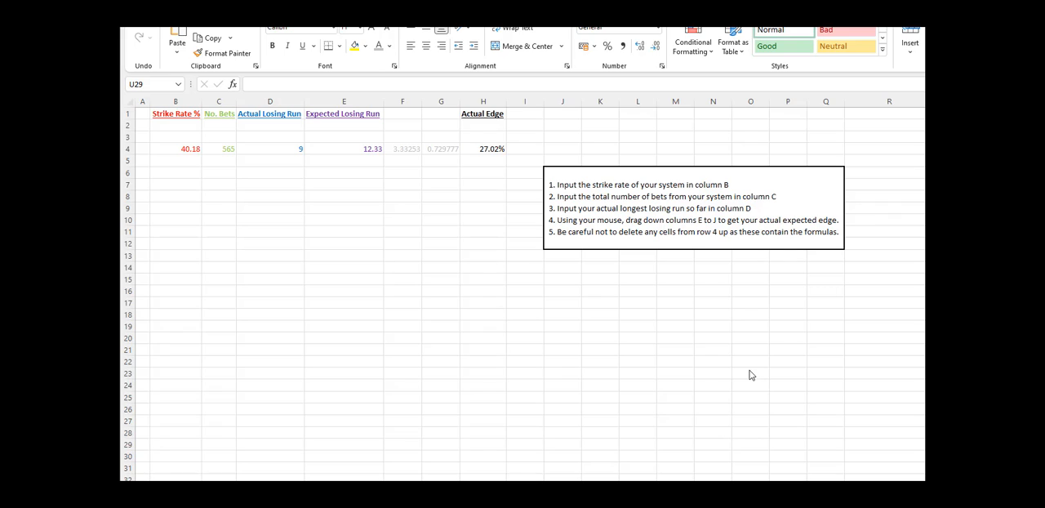
pyautogui.moveTo(488, 265)
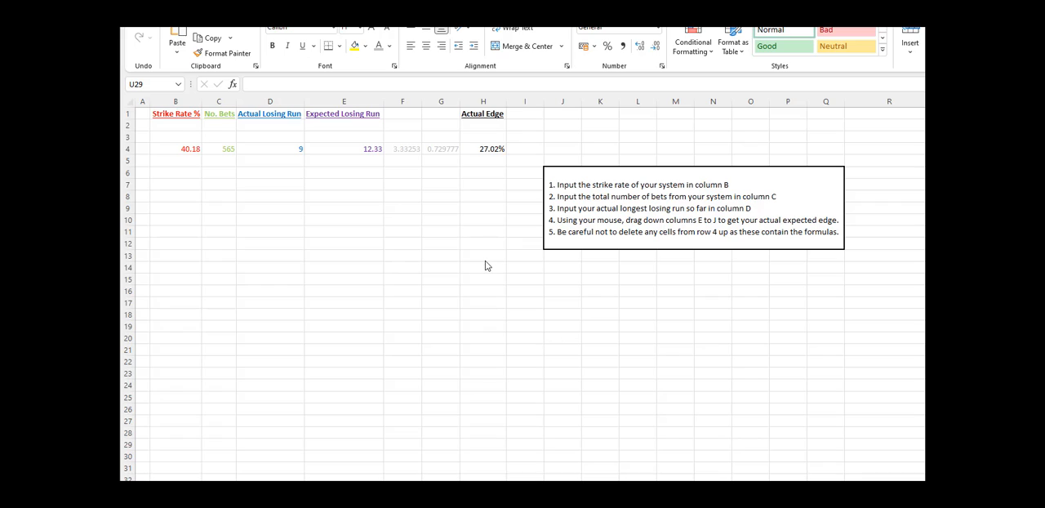
pyautogui.moveTo(477, 156)
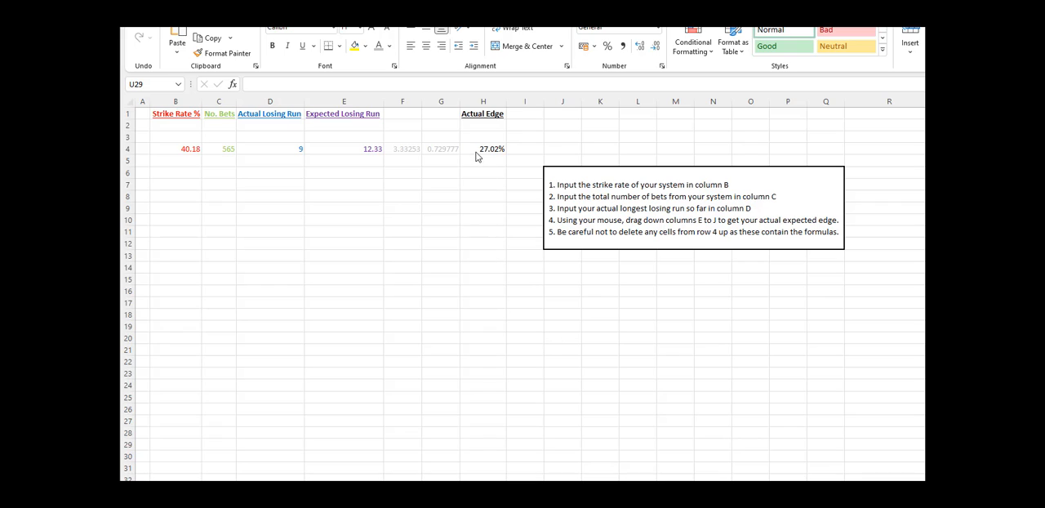
pyautogui.moveTo(475, 156)
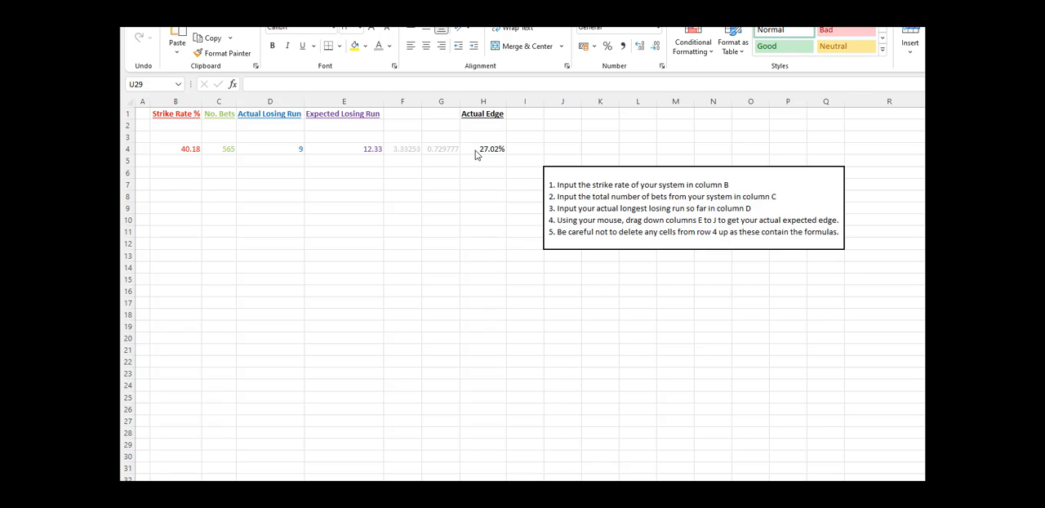
pyautogui.moveTo(472, 154)
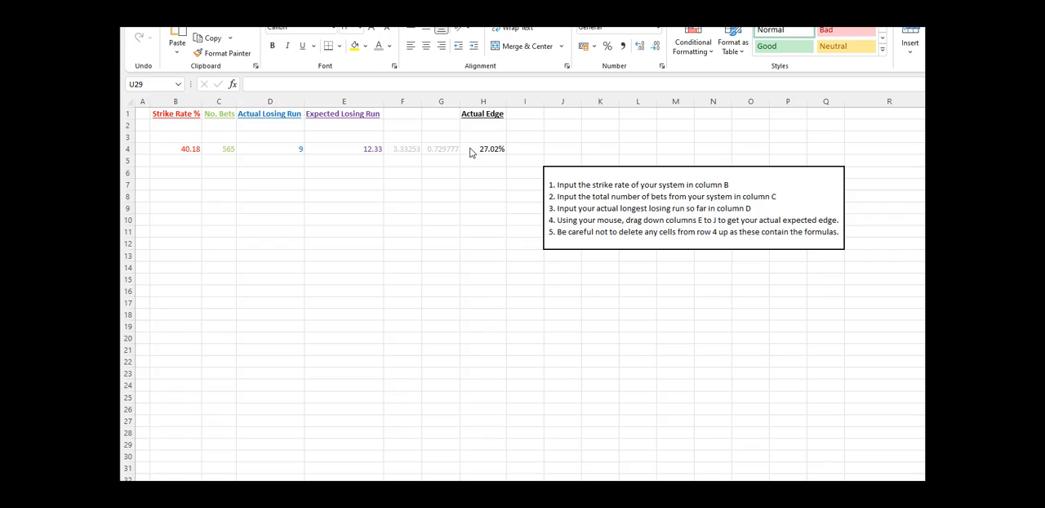
pyautogui.moveTo(474, 175)
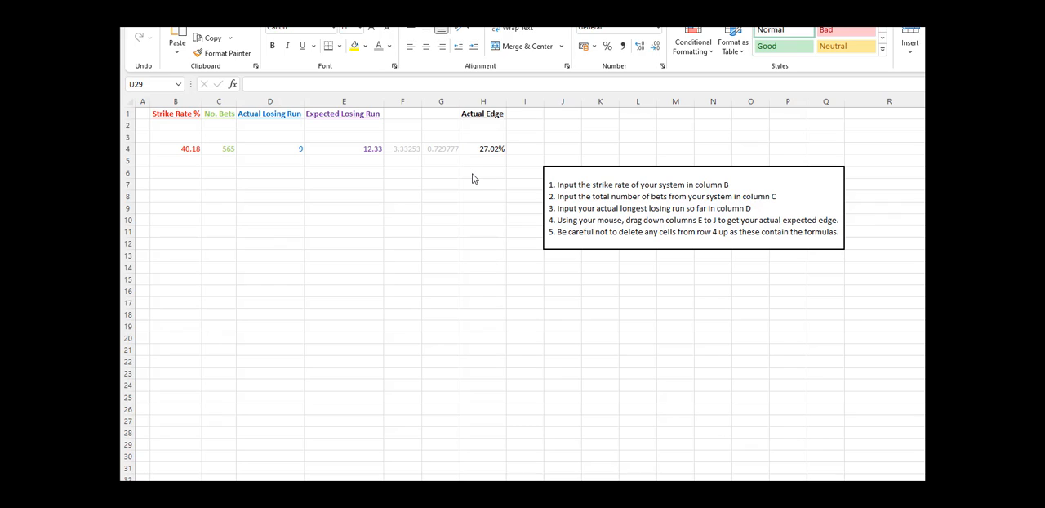
pyautogui.moveTo(480, 176)
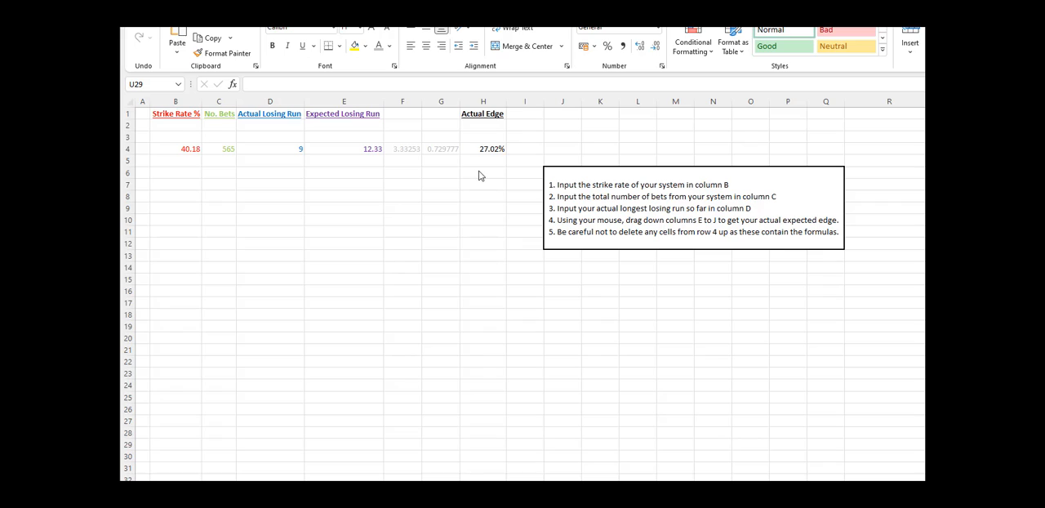
pyautogui.moveTo(396, 205)
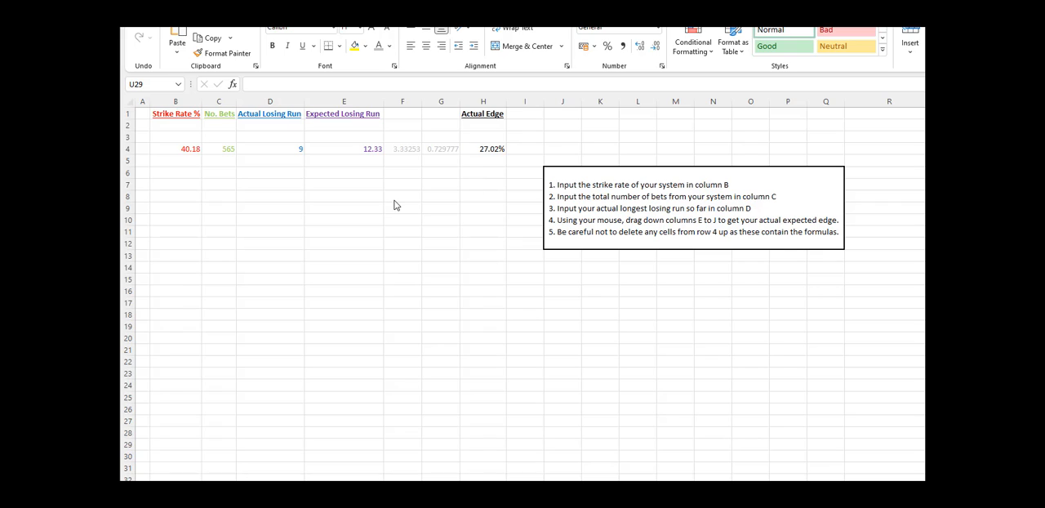
pyautogui.moveTo(205, 180)
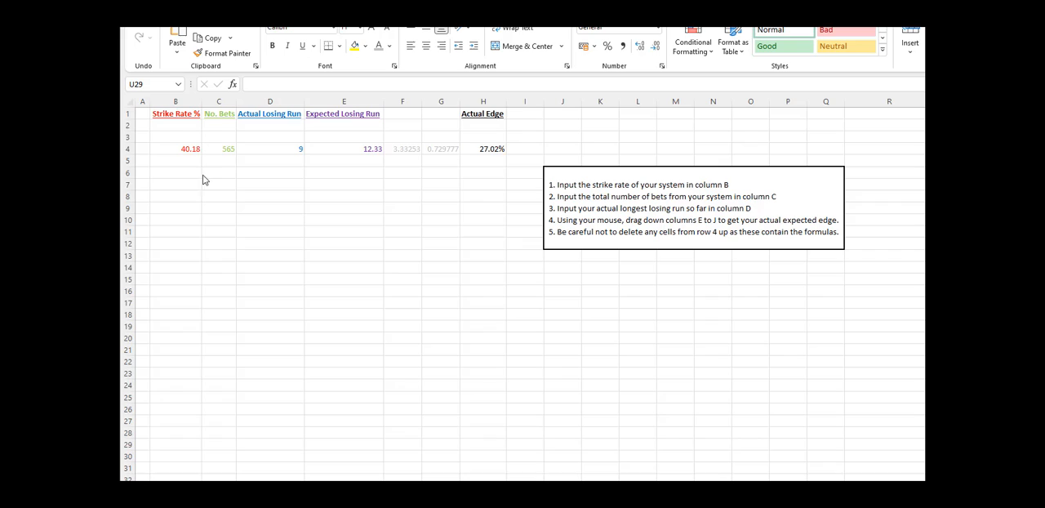
pyautogui.moveTo(185, 158)
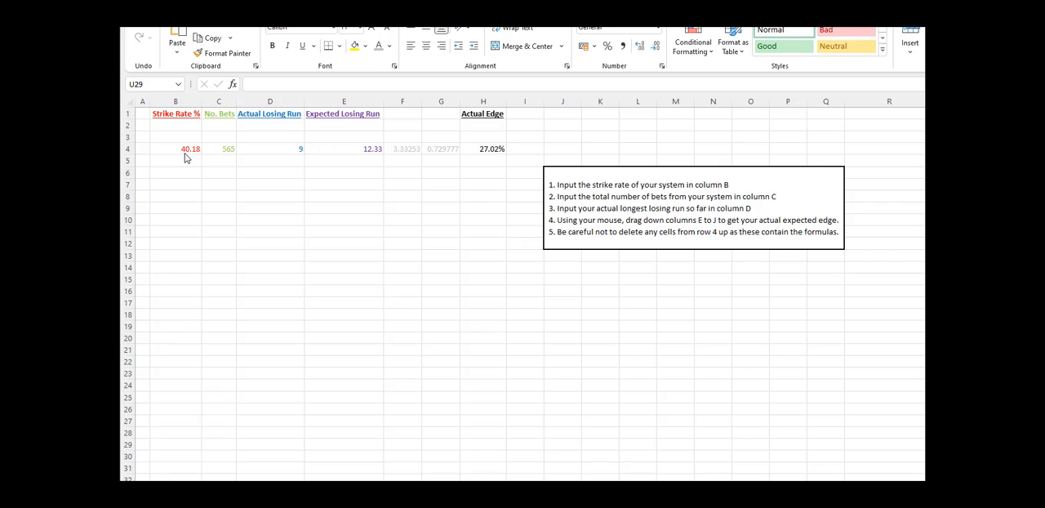
pyautogui.moveTo(218, 155)
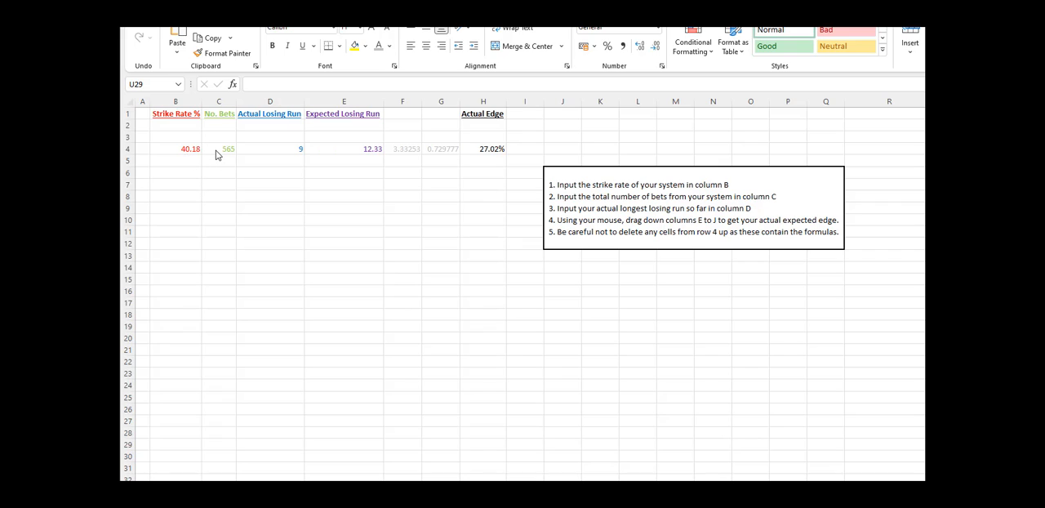
pyautogui.moveTo(271, 155)
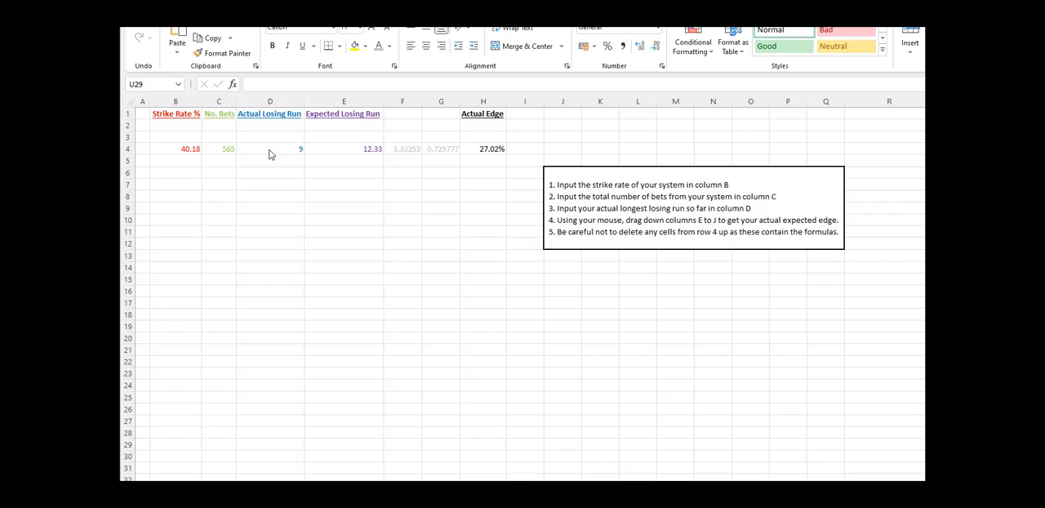
pyautogui.moveTo(324, 190)
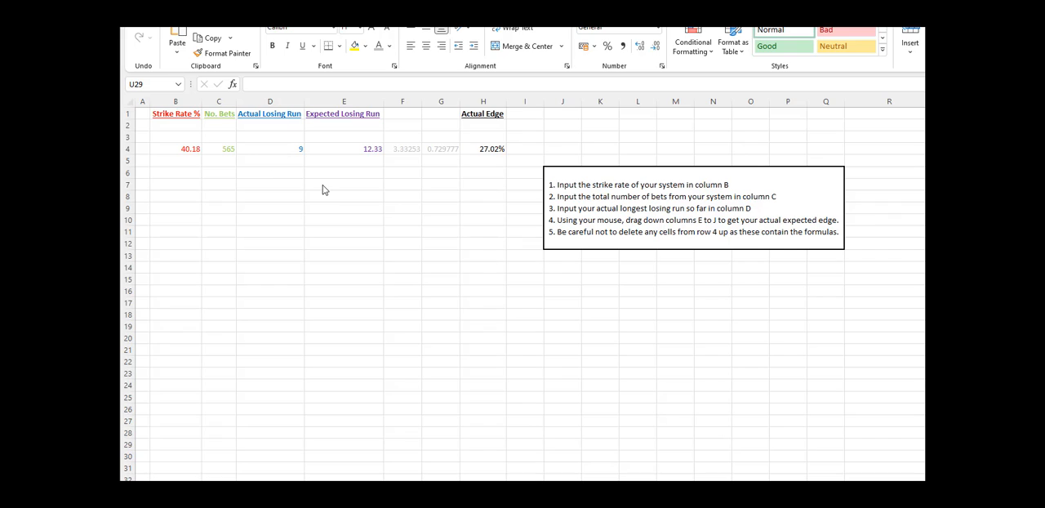
pyautogui.moveTo(339, 145)
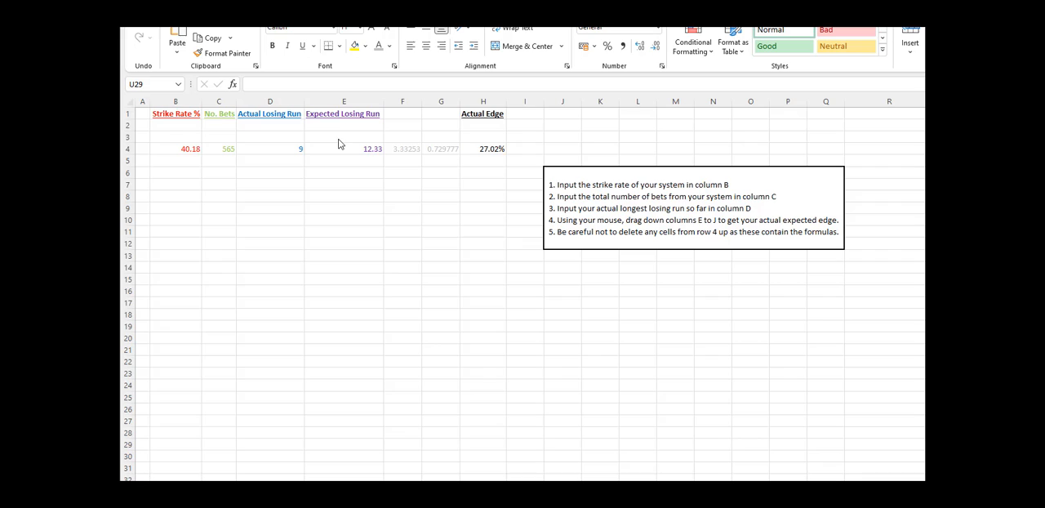
pyautogui.moveTo(219, 137)
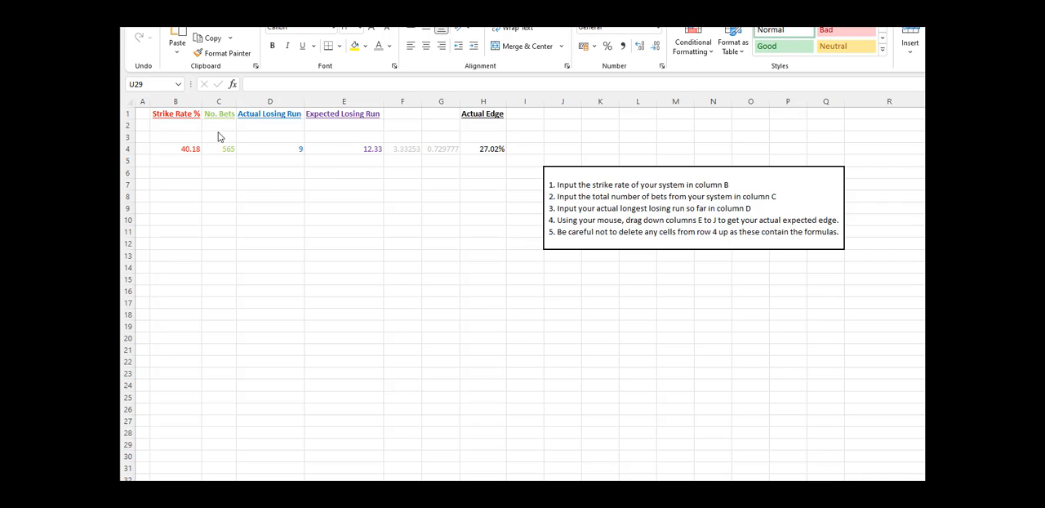
pyautogui.moveTo(337, 167)
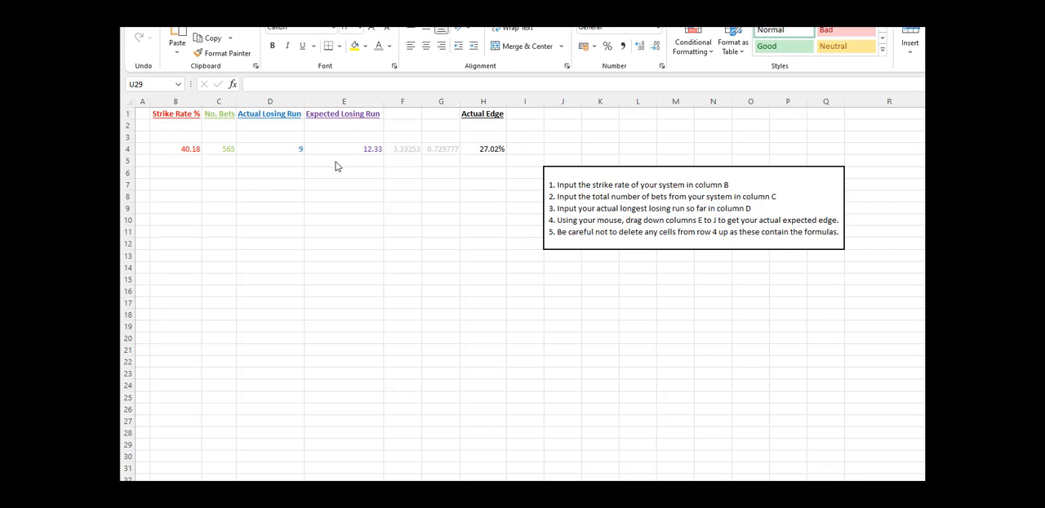
pyautogui.moveTo(177, 142)
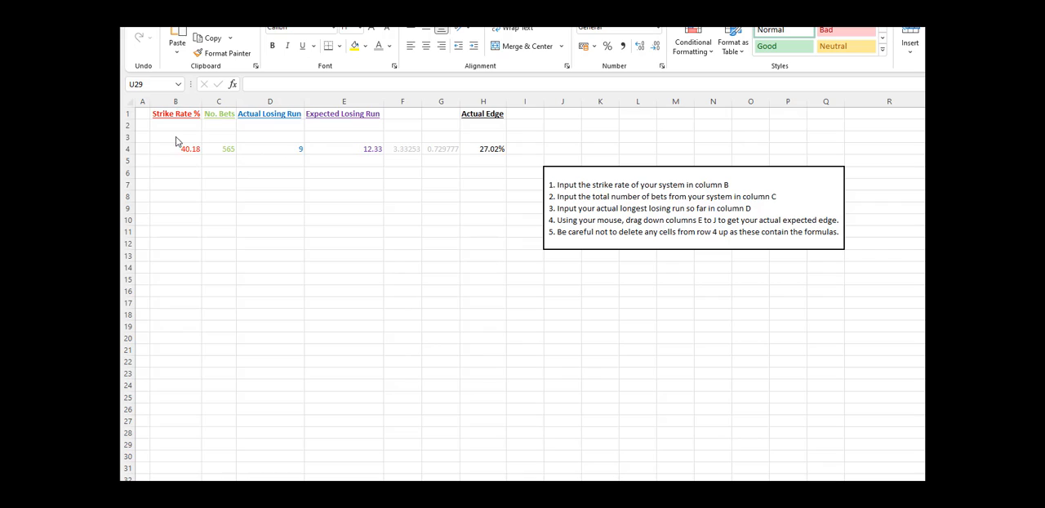
pyautogui.moveTo(237, 150)
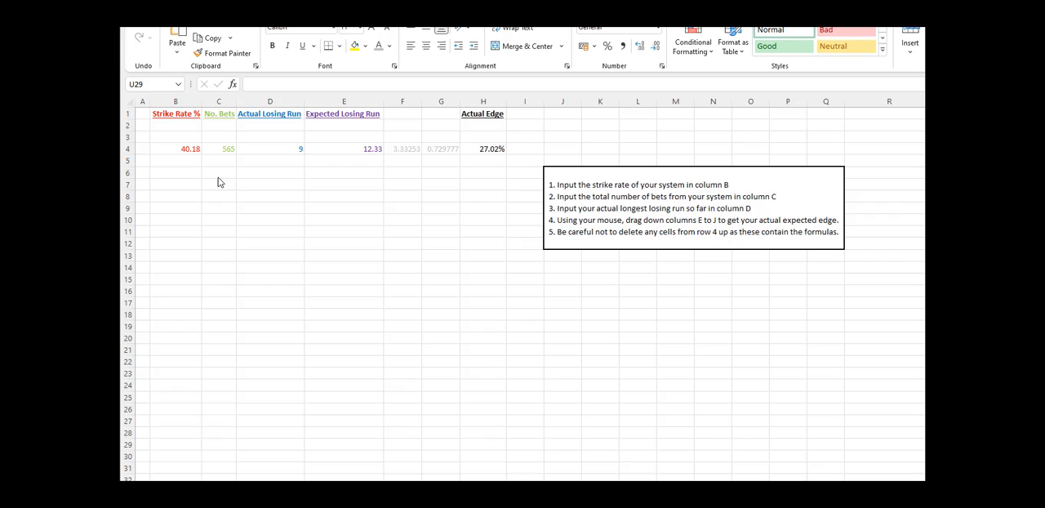
pyautogui.moveTo(208, 177)
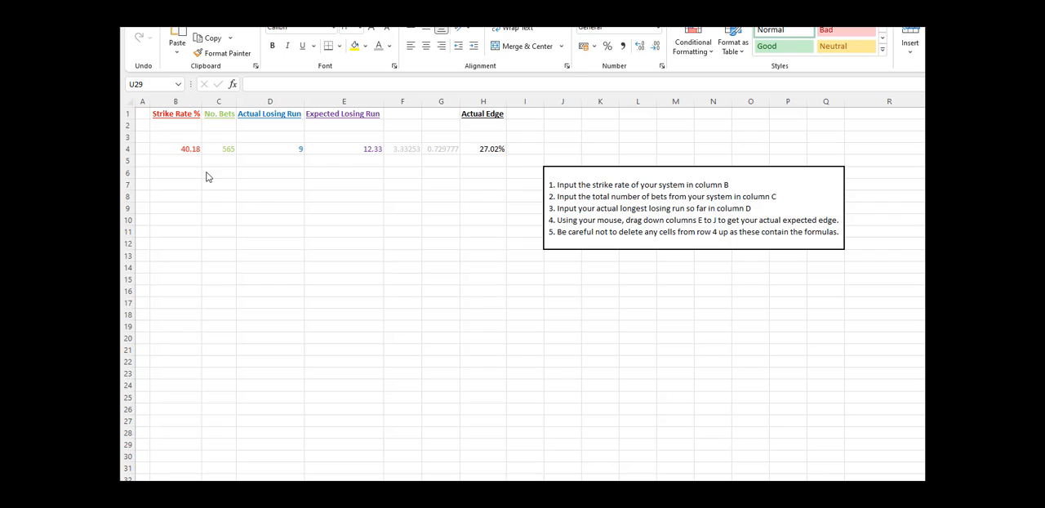
pyautogui.moveTo(189, 156)
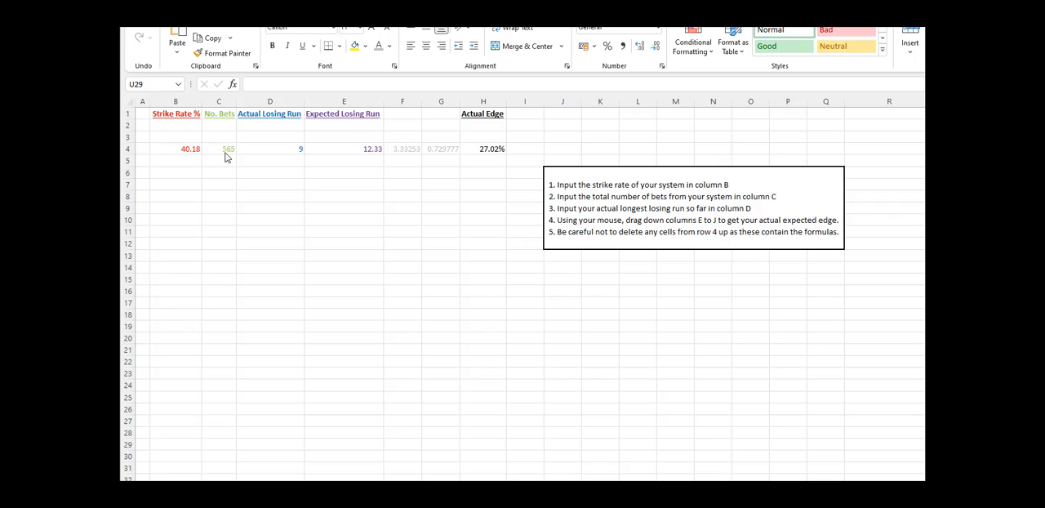
pyautogui.moveTo(347, 213)
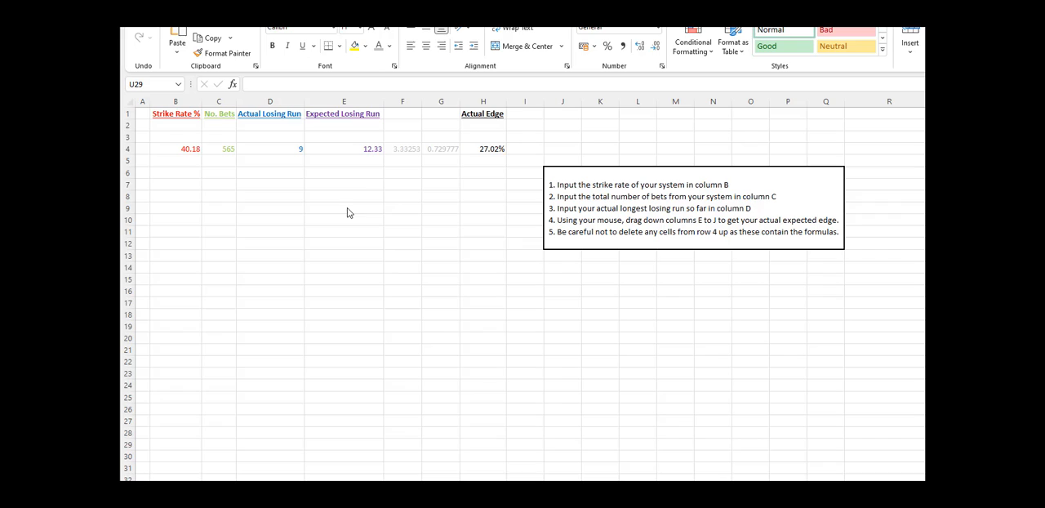
pyautogui.moveTo(349, 154)
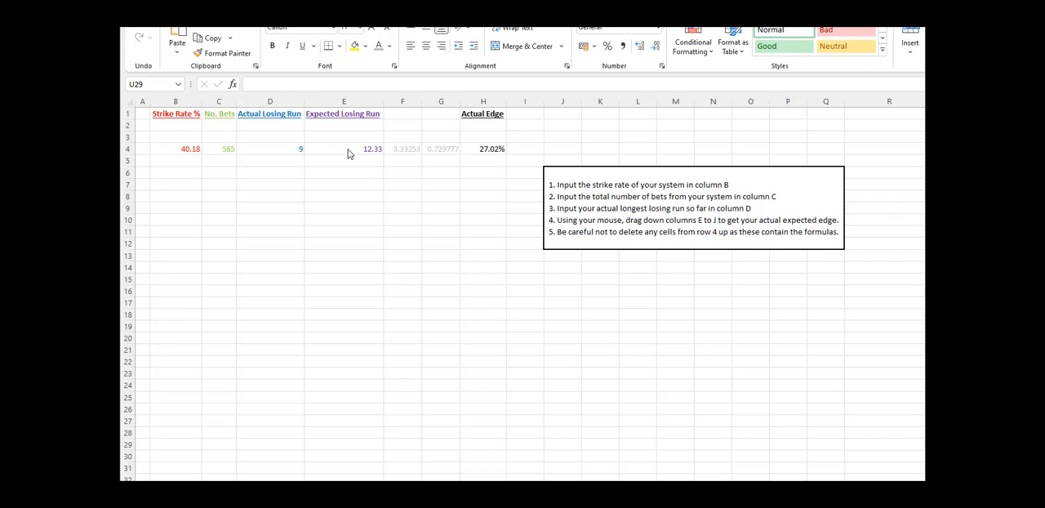
pyautogui.moveTo(378, 157)
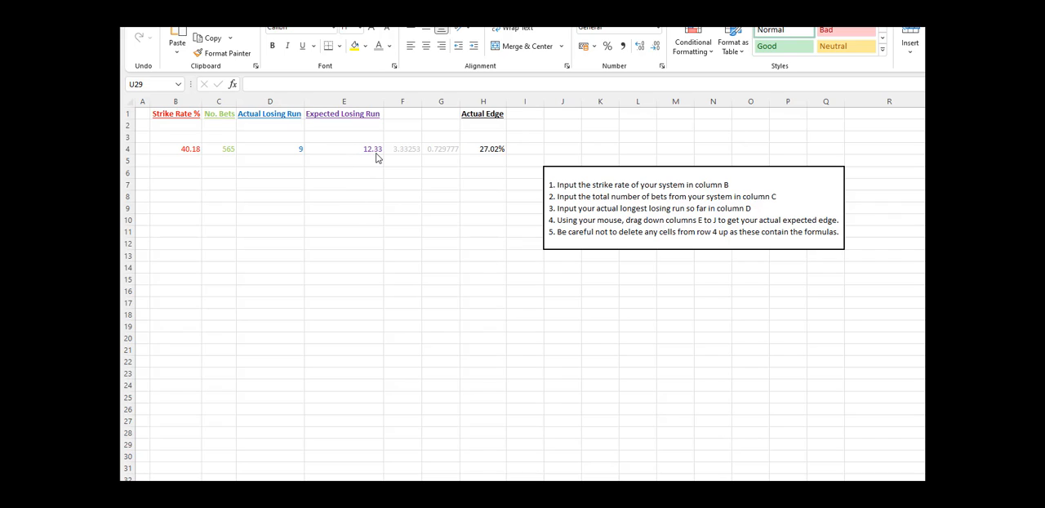
pyautogui.moveTo(350, 167)
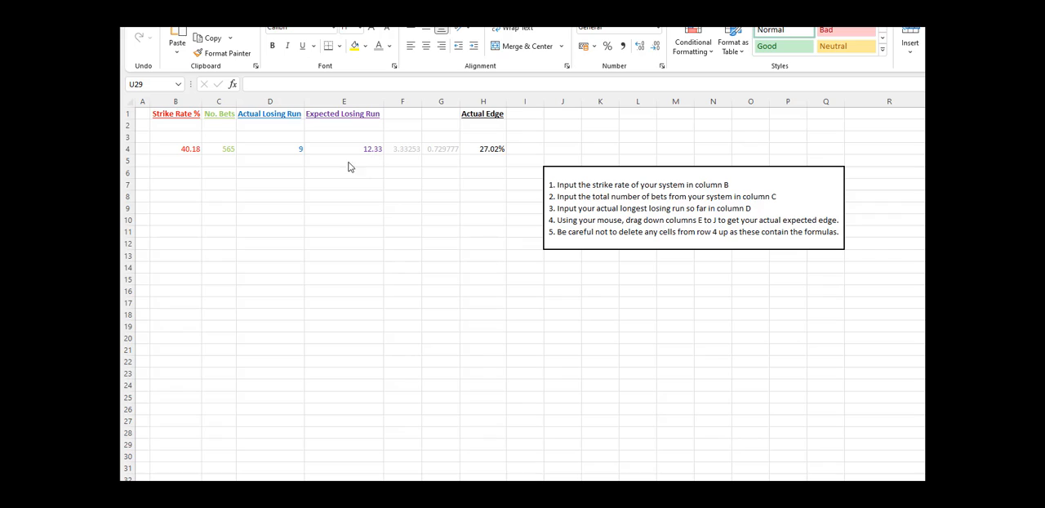
pyautogui.moveTo(275, 149)
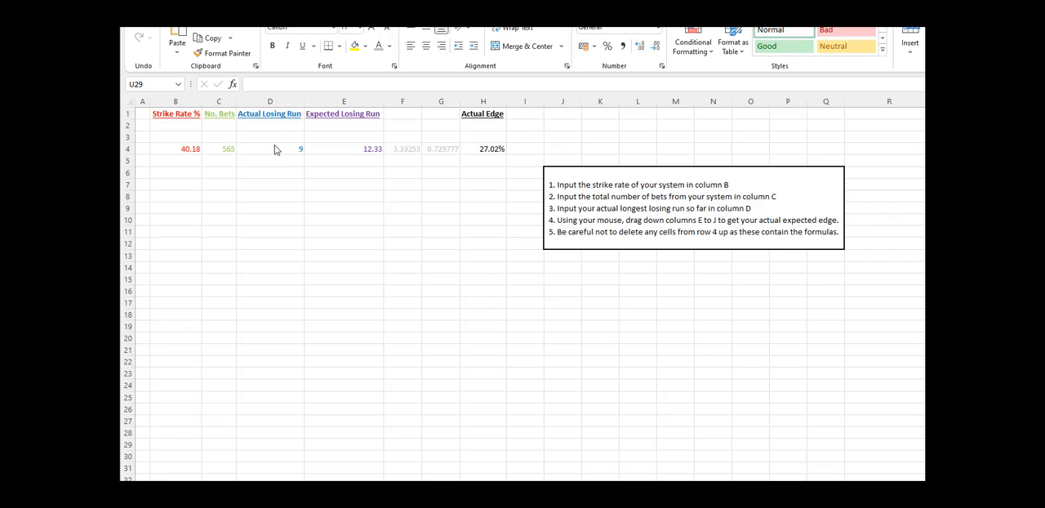
pyautogui.moveTo(457, 159)
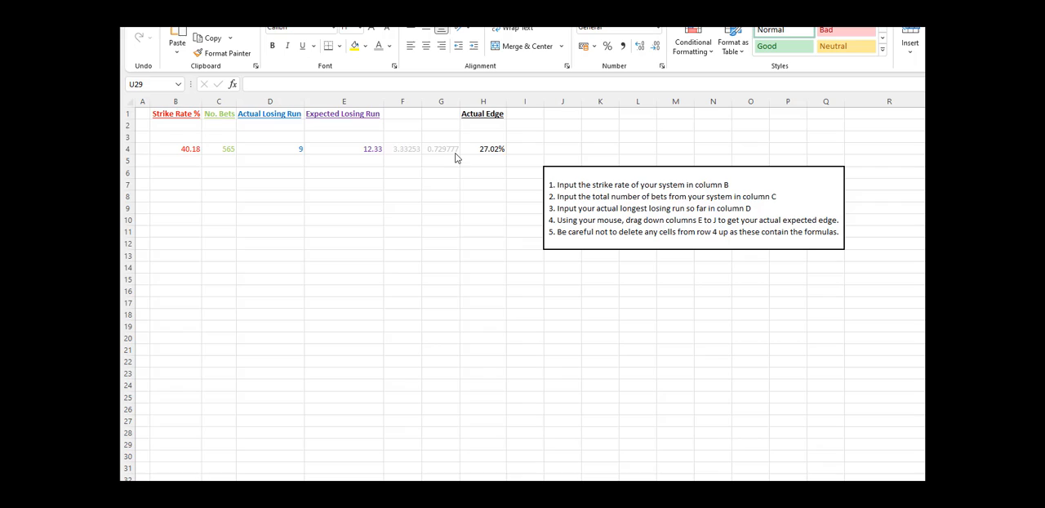
pyautogui.moveTo(422, 160)
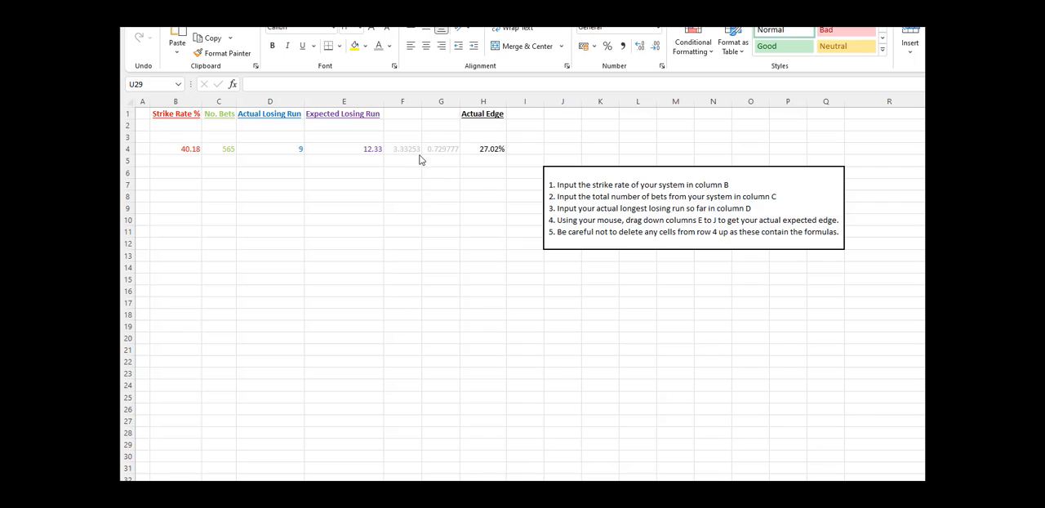
pyautogui.moveTo(487, 153)
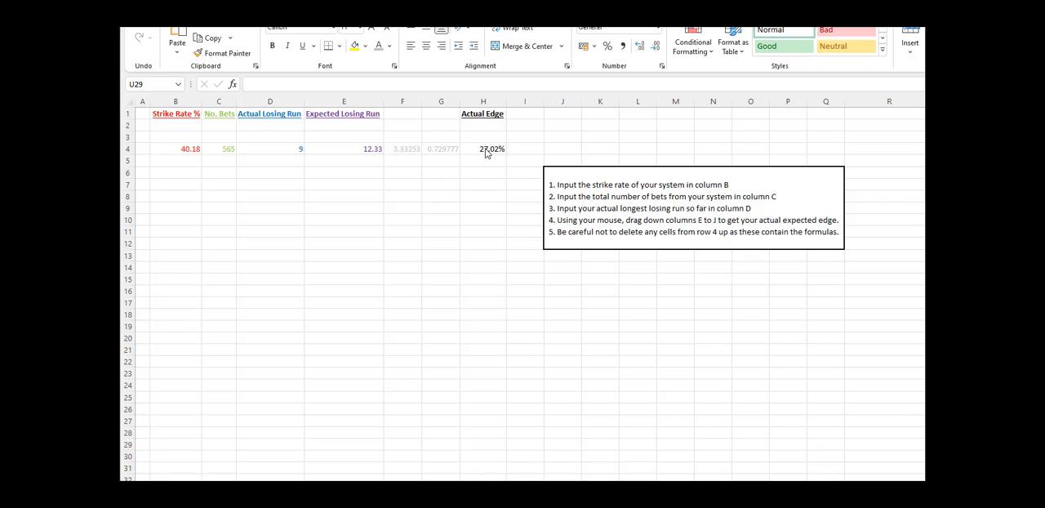
pyautogui.moveTo(401, 161)
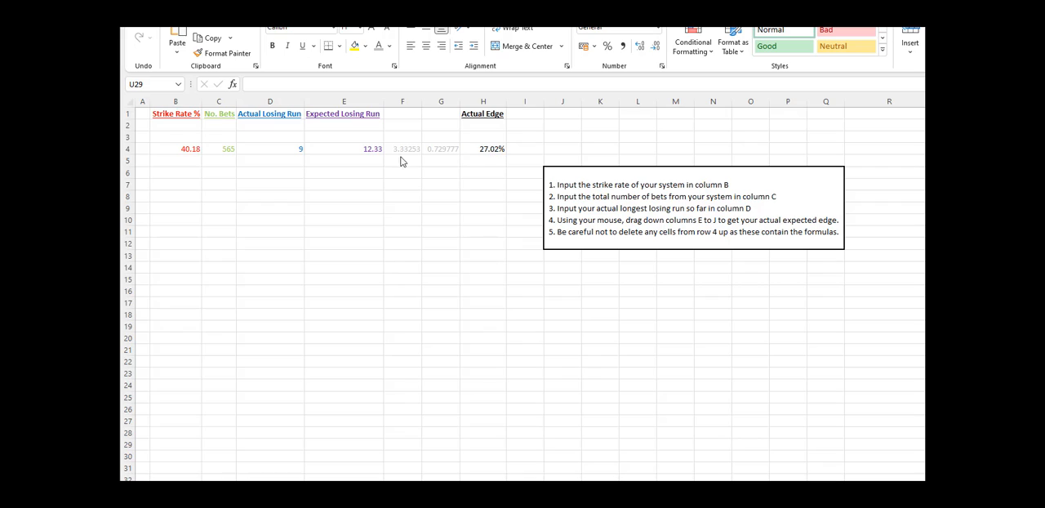
pyautogui.moveTo(214, 155)
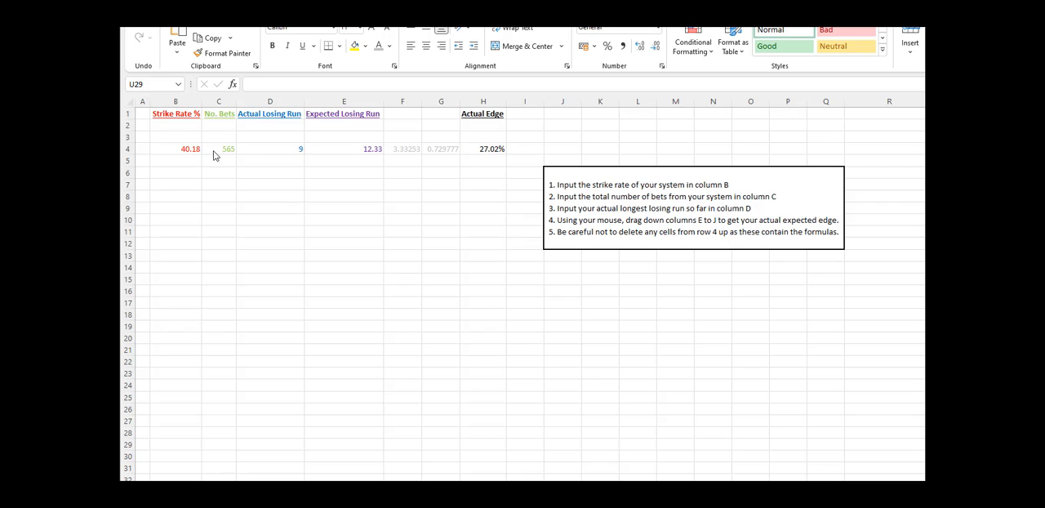
pyautogui.moveTo(482, 155)
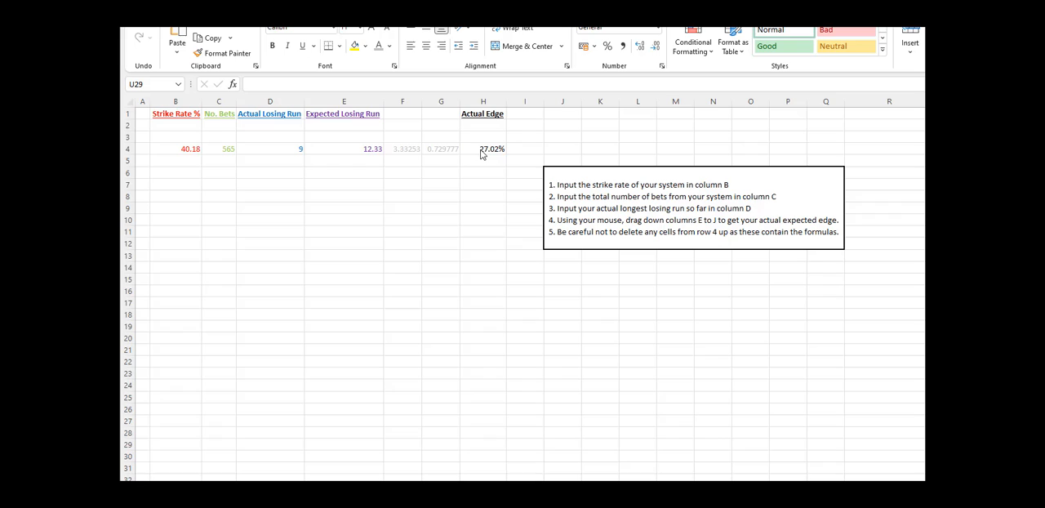
pyautogui.moveTo(478, 155)
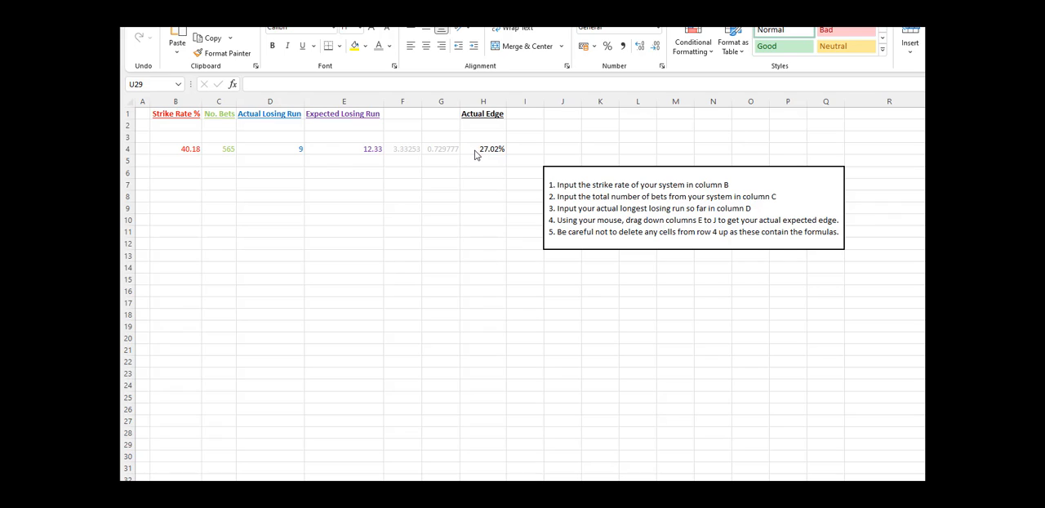
pyautogui.moveTo(476, 160)
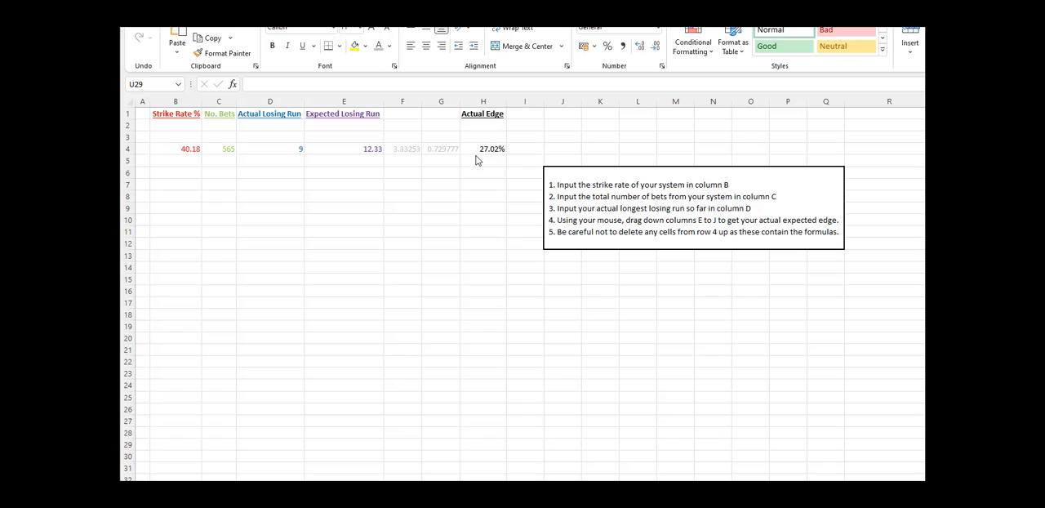
pyautogui.moveTo(476, 165)
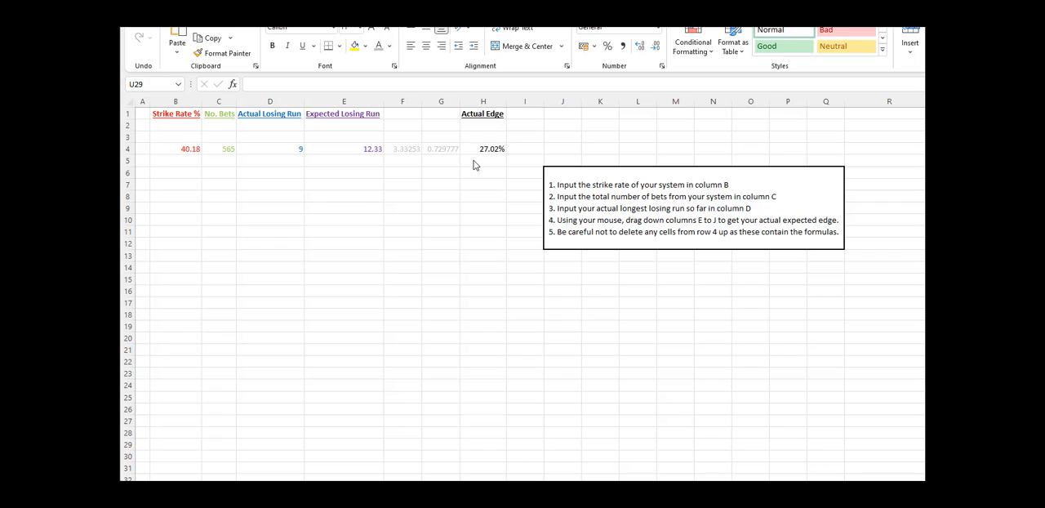
pyautogui.moveTo(476, 154)
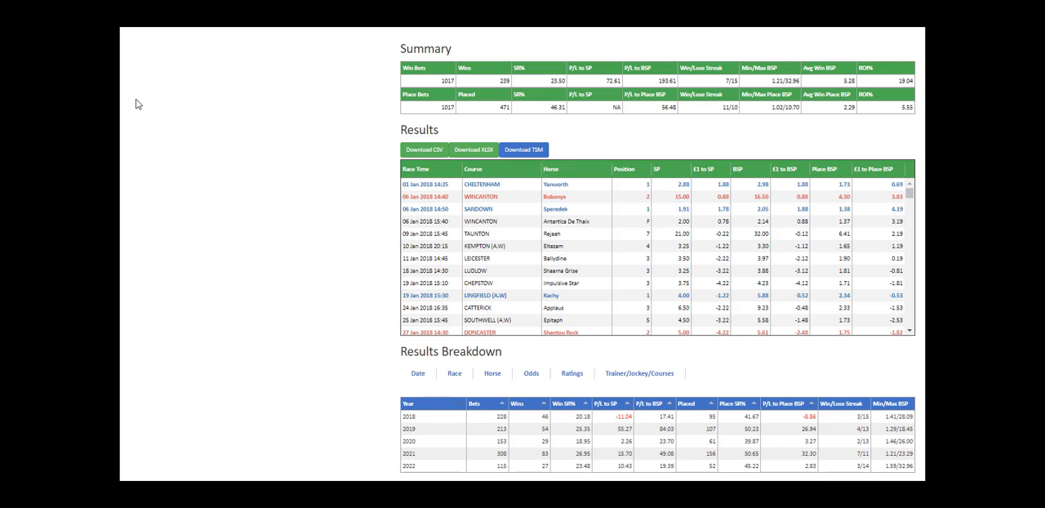
pyautogui.moveTo(393, 113)
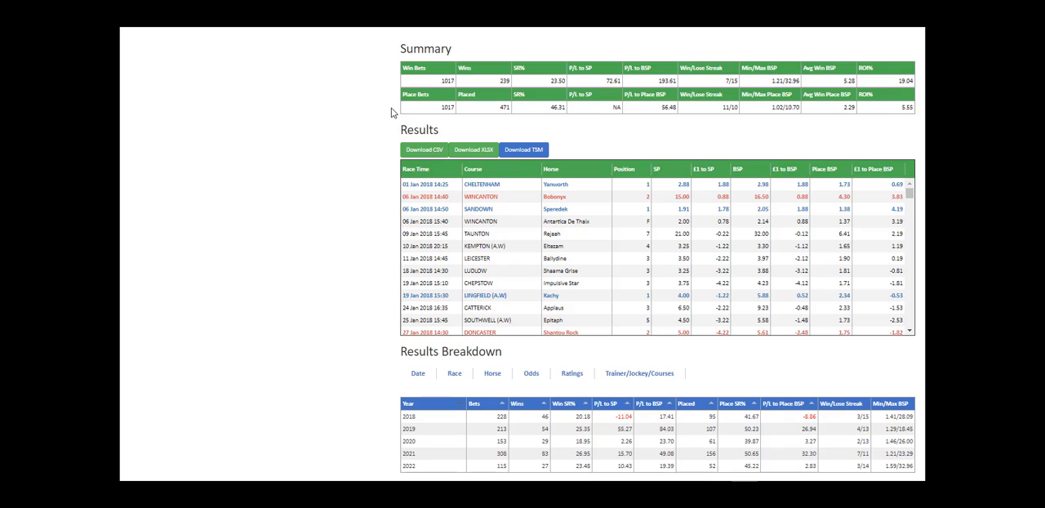
pyautogui.moveTo(547, 91)
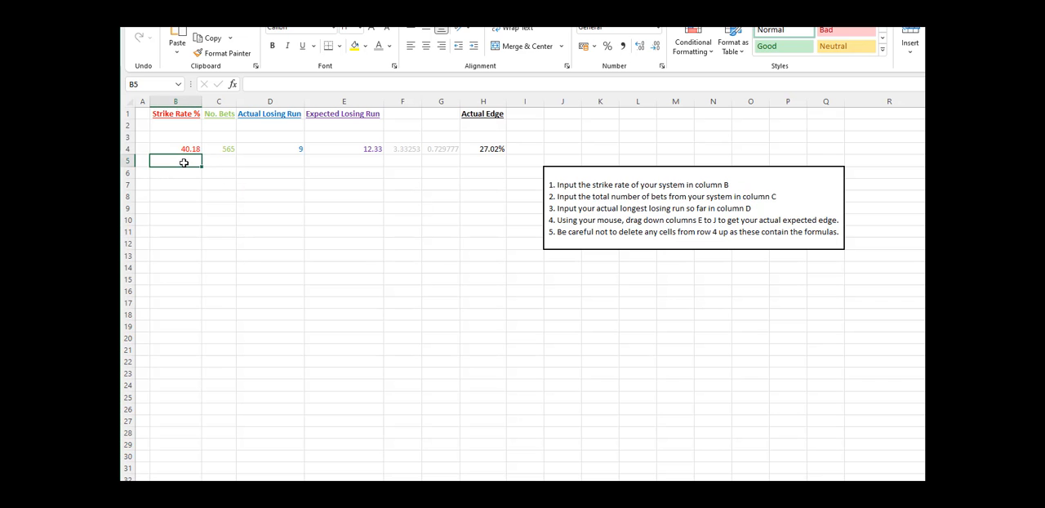
# Enter the second system's 23.5 strike rate, 1017 bets and losing run of 15 in row 5.
pyautogui.write('23.5')
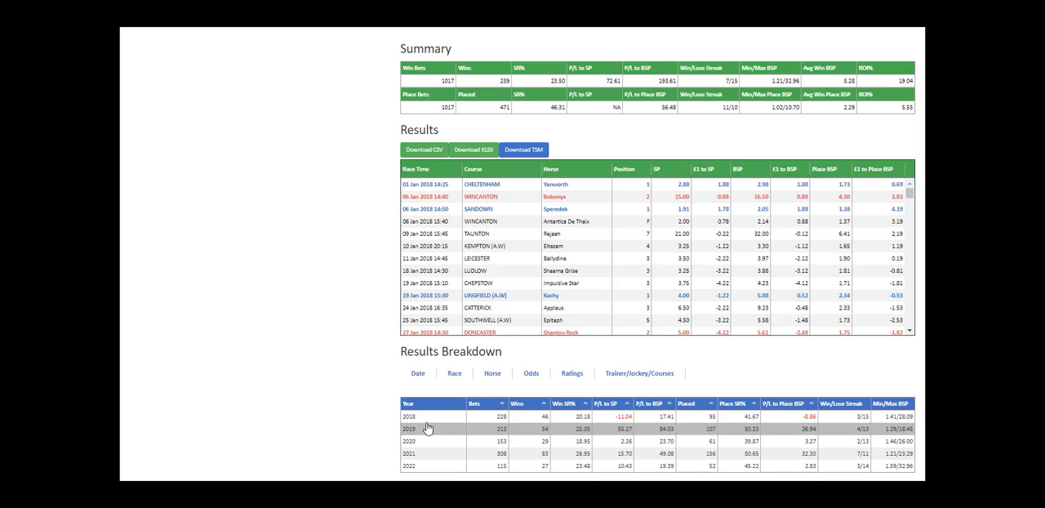
pyautogui.moveTo(356, 332)
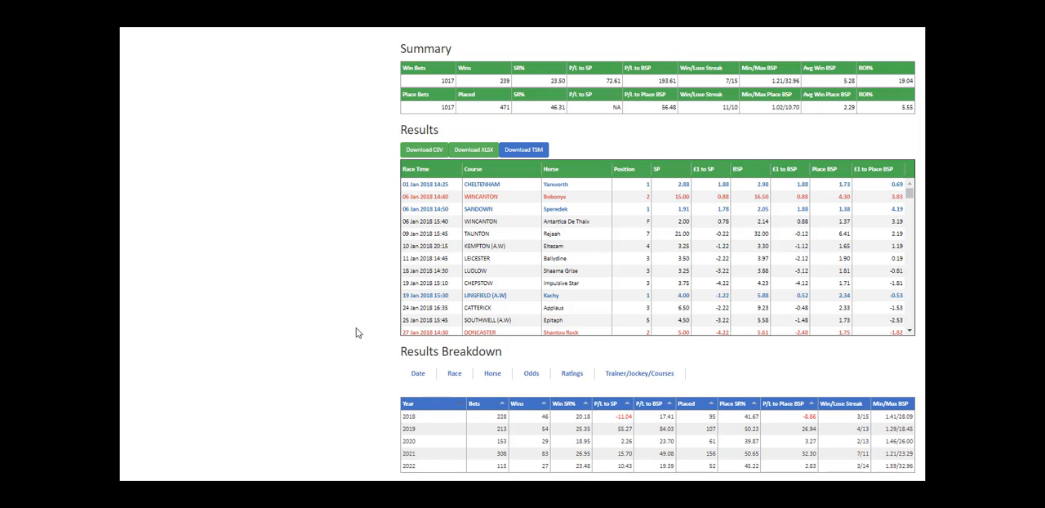
pyautogui.moveTo(431, 93)
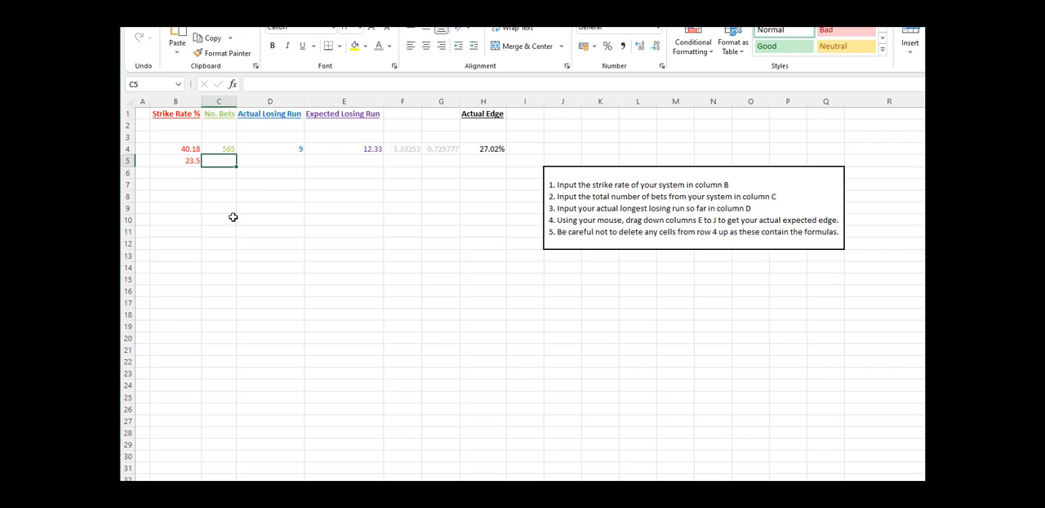
pyautogui.write('1017')
pyautogui.click(271, 161)
pyautogui.write('15')
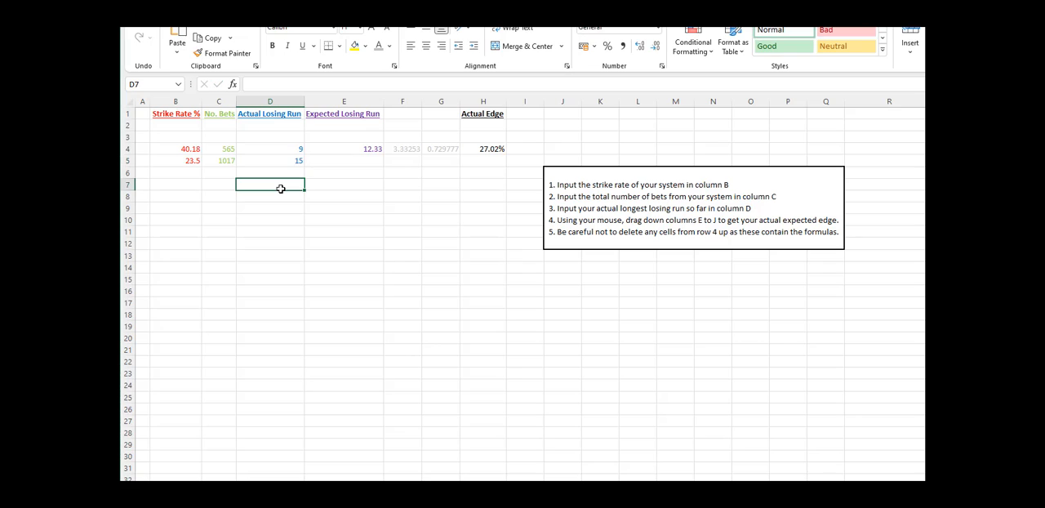
pyautogui.moveTo(348, 157)
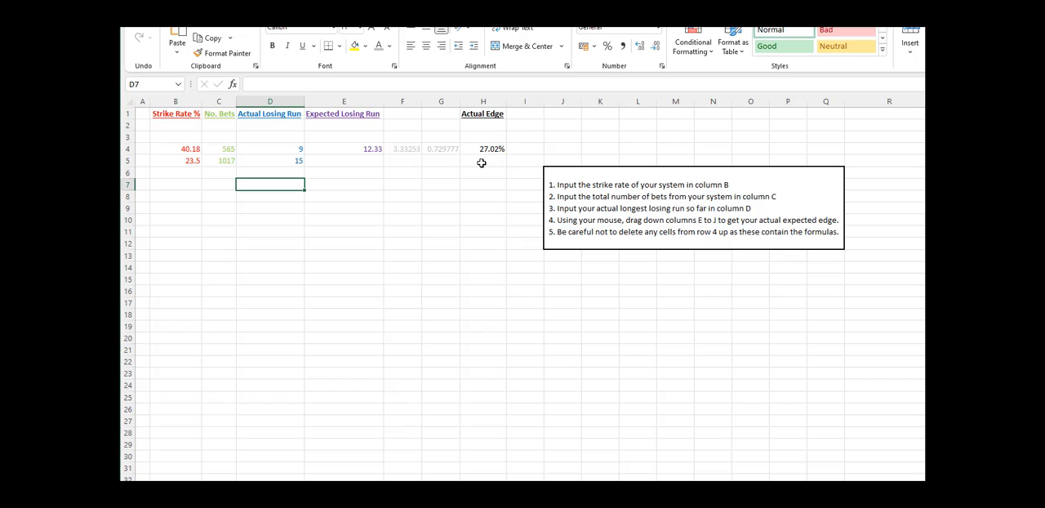
pyautogui.moveTo(335, 149)
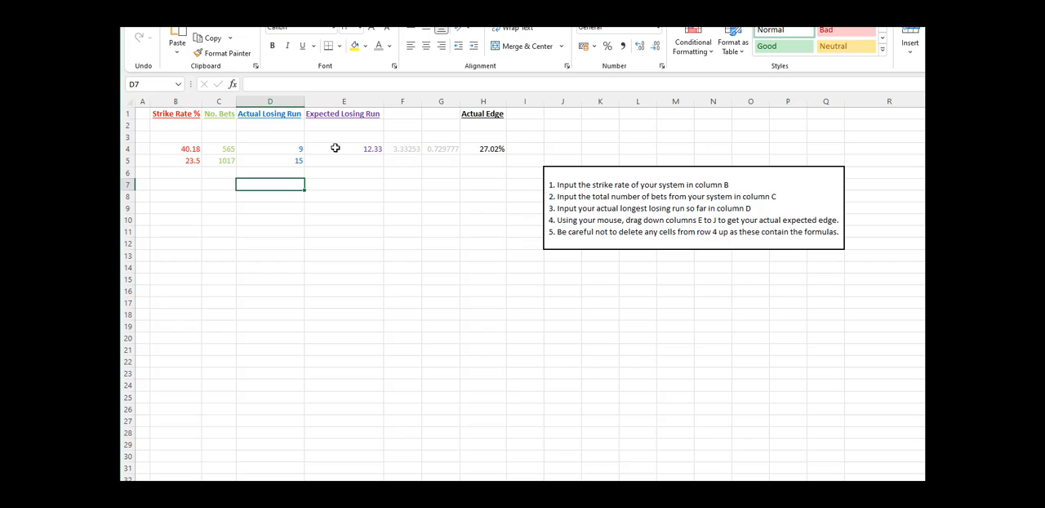
# Fill the E4:H4 formulas down to row 5, giving a 25.85 expected run and 41.97% edge.
pyautogui.click(344, 149)
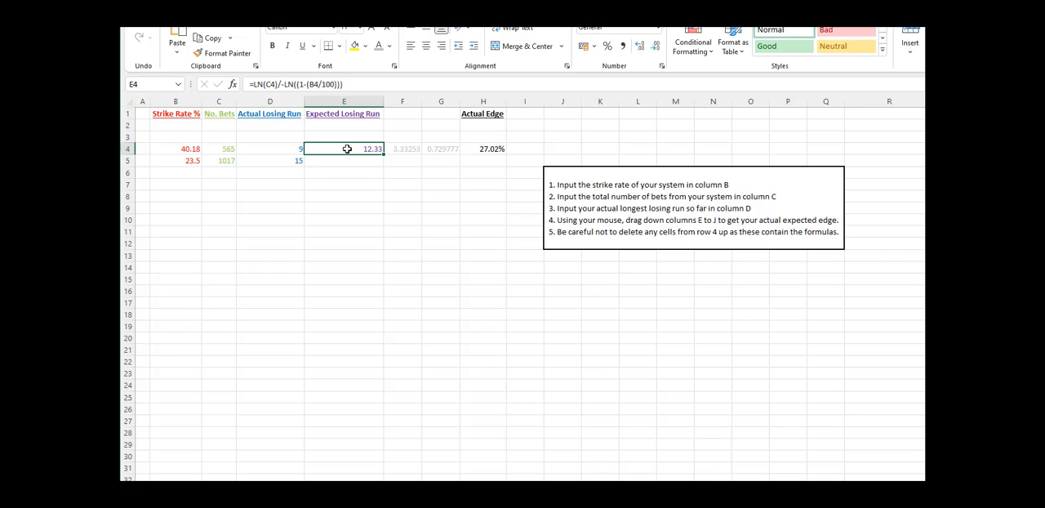
pyautogui.moveTo(343, 148); pyautogui.dragTo(482, 148)
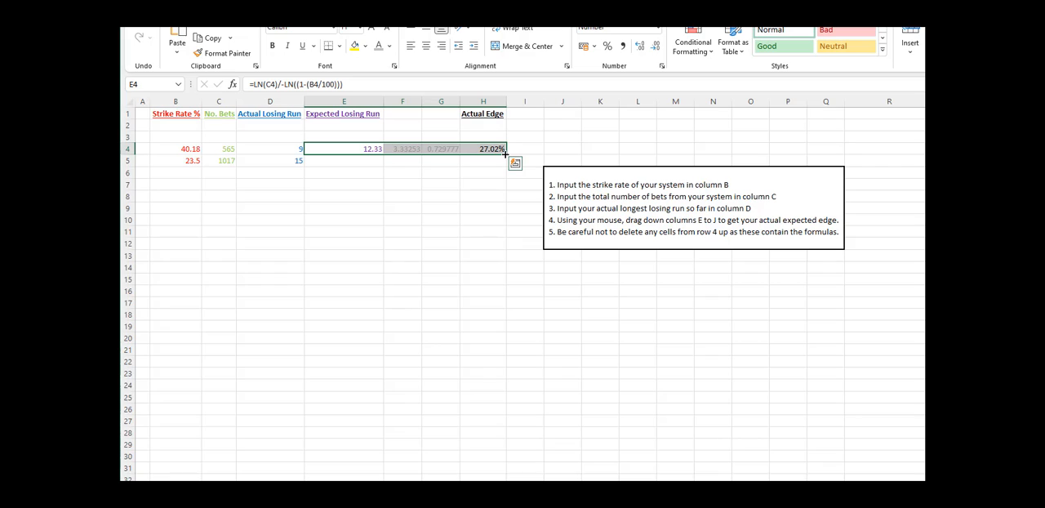
pyautogui.moveTo(504, 153); pyautogui.dragTo(504, 161)
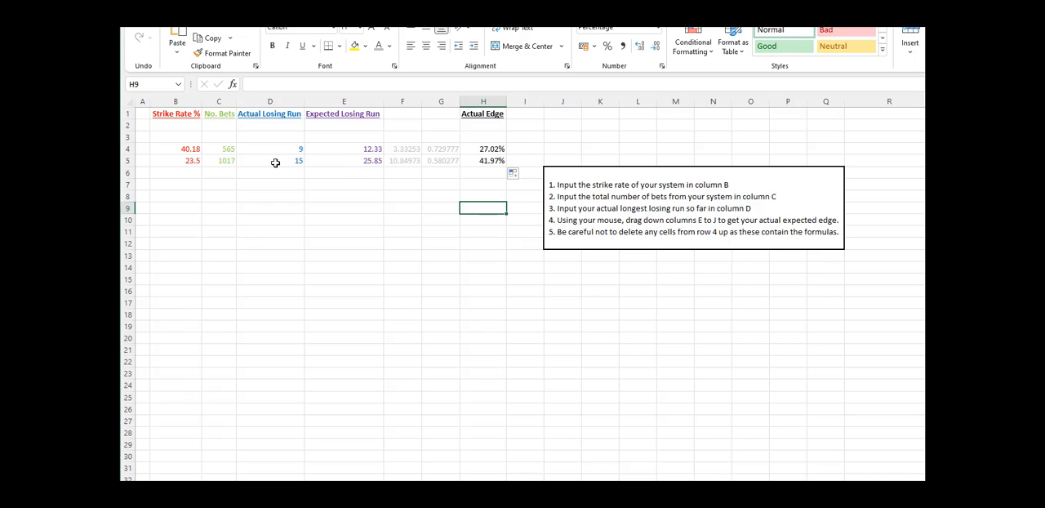
pyautogui.moveTo(251, 162)
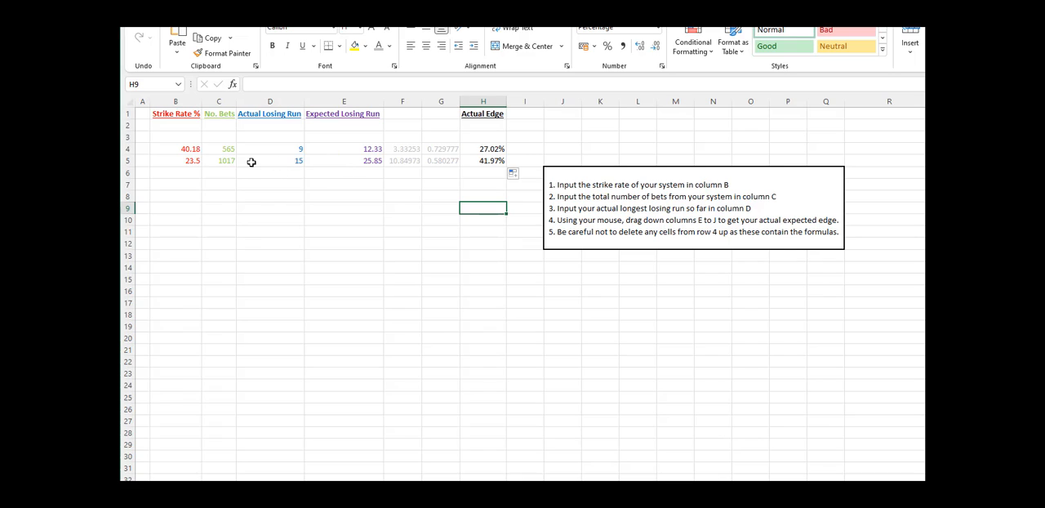
pyautogui.moveTo(281, 160)
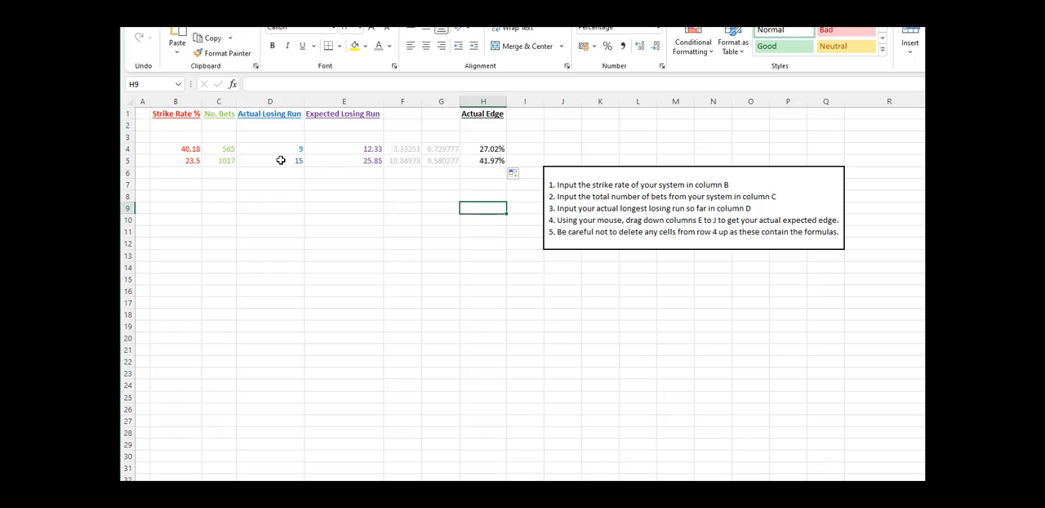
pyautogui.moveTo(482, 166)
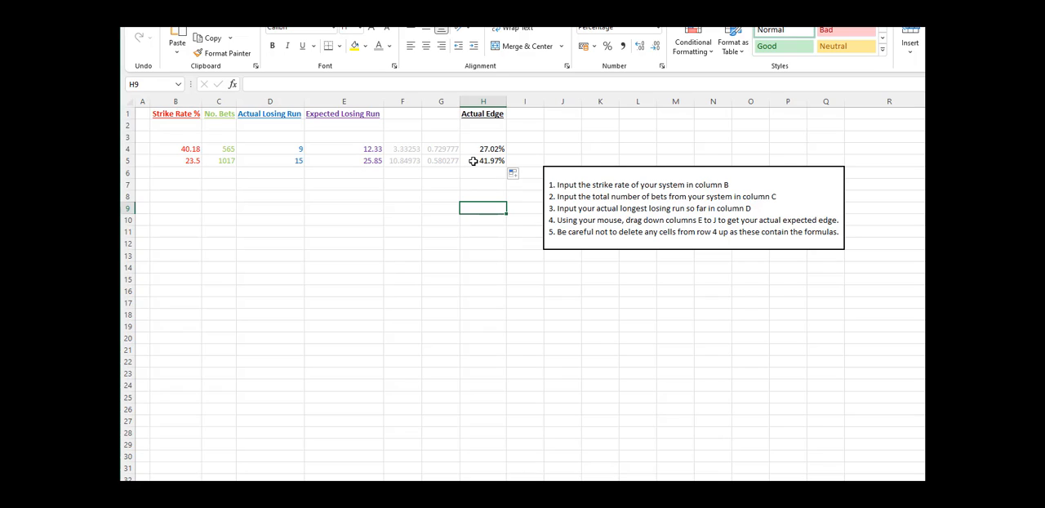
pyautogui.click(482, 279)
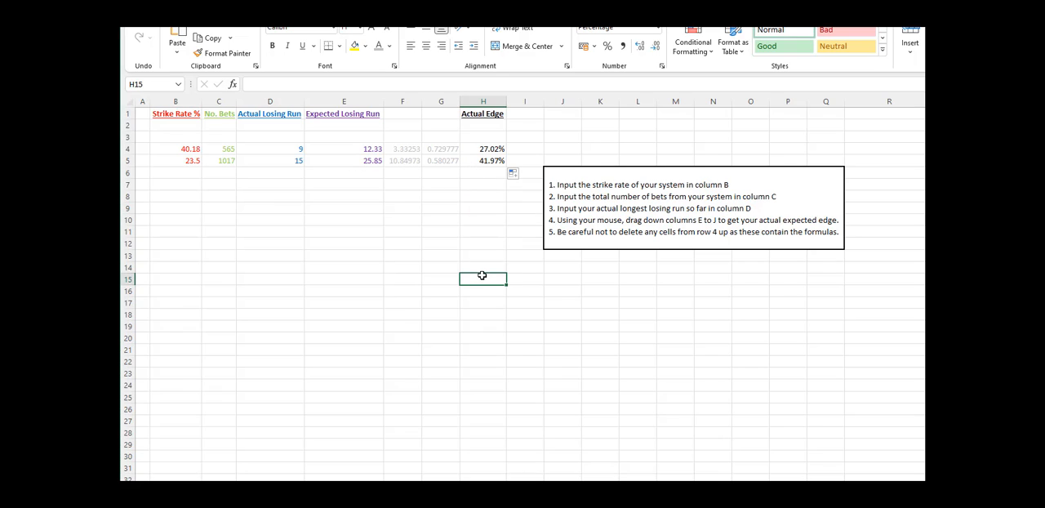
pyautogui.moveTo(351, 144)
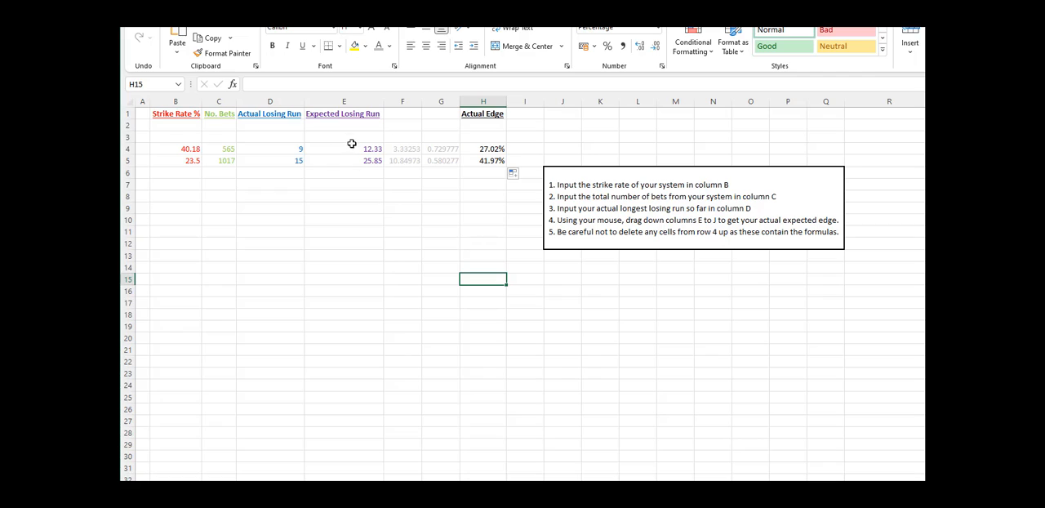
pyautogui.moveTo(464, 160)
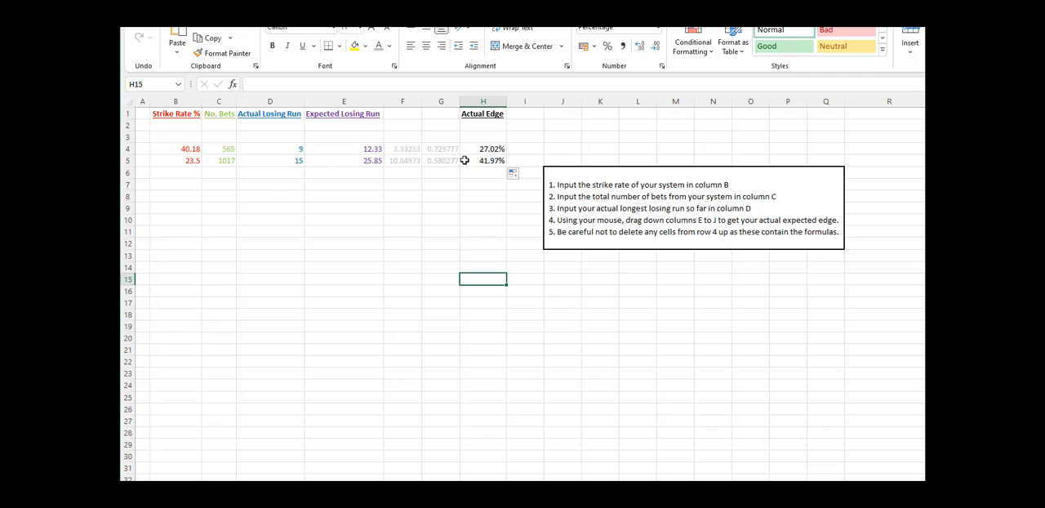
pyautogui.moveTo(471, 173)
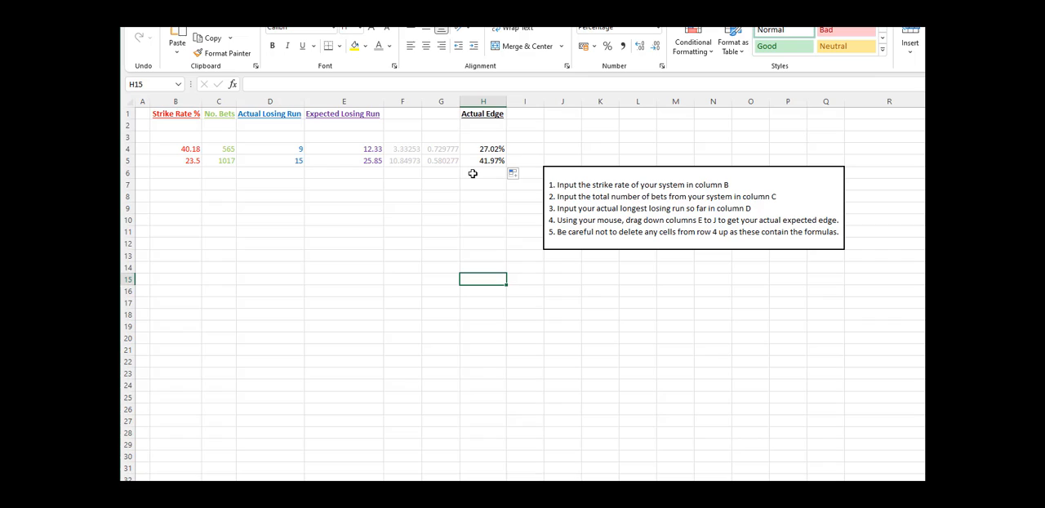
pyautogui.moveTo(472, 207)
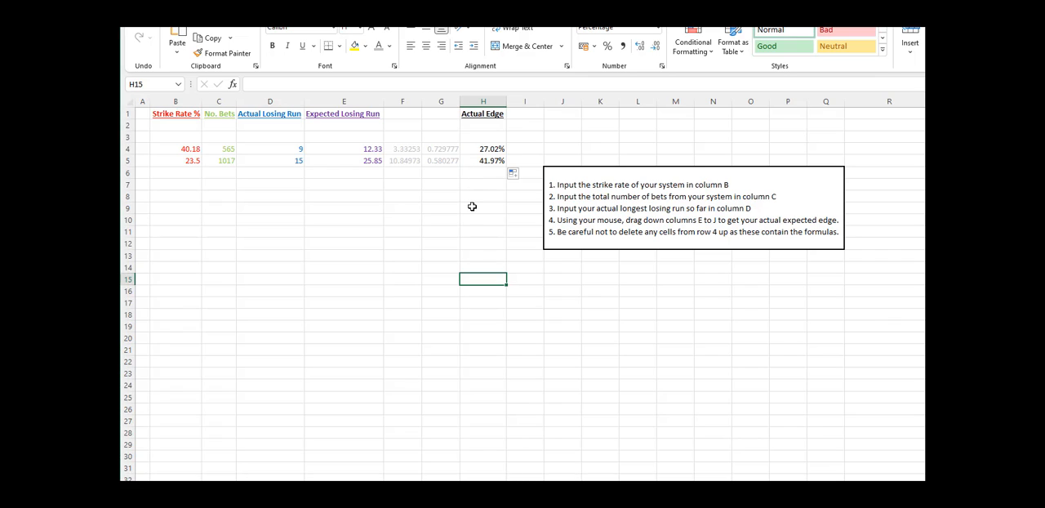
pyautogui.moveTo(473, 160)
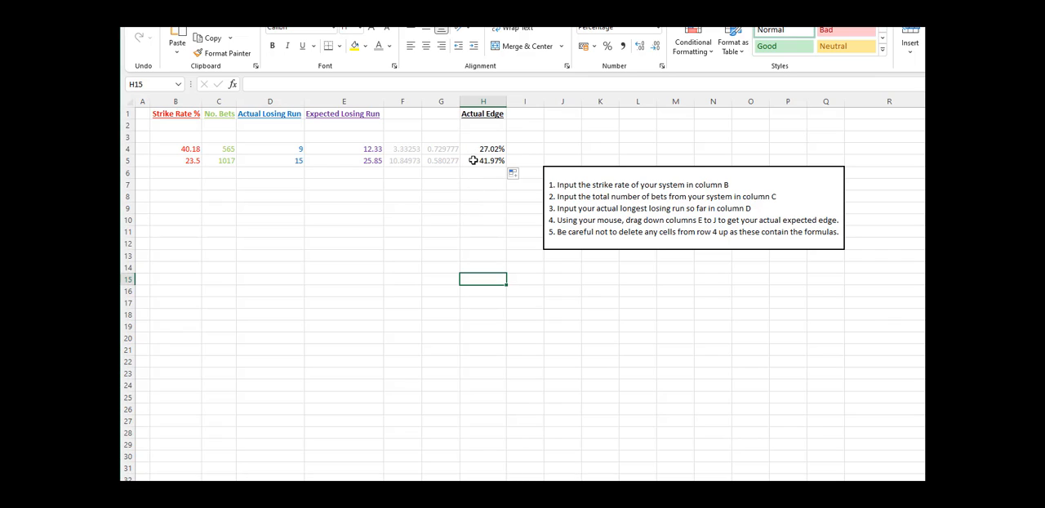
pyautogui.moveTo(473, 193)
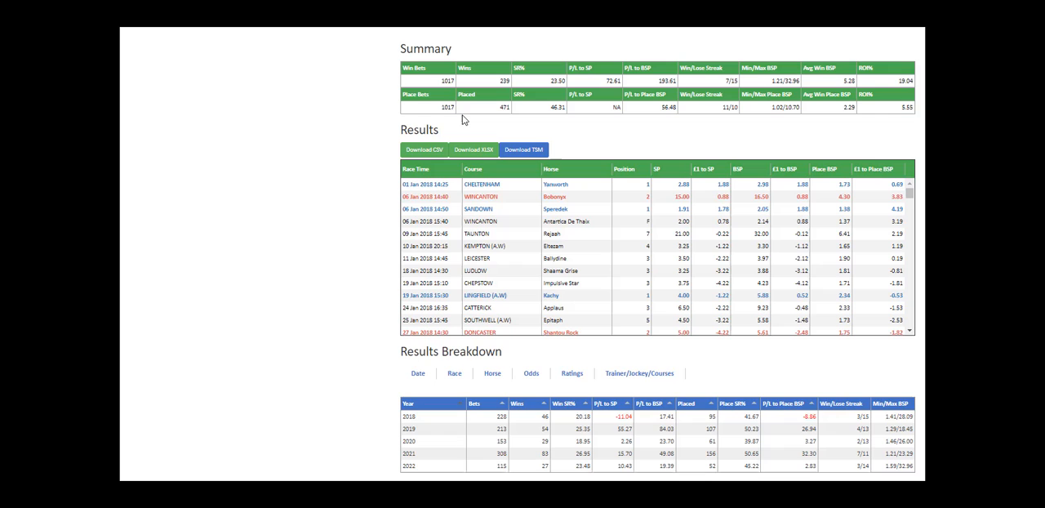
pyautogui.moveTo(658, 100)
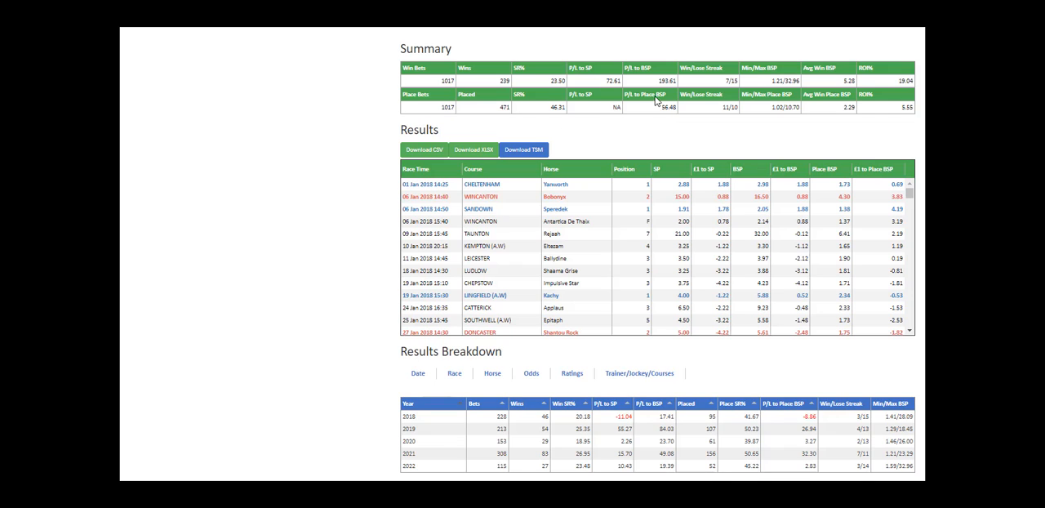
pyautogui.moveTo(151, 108)
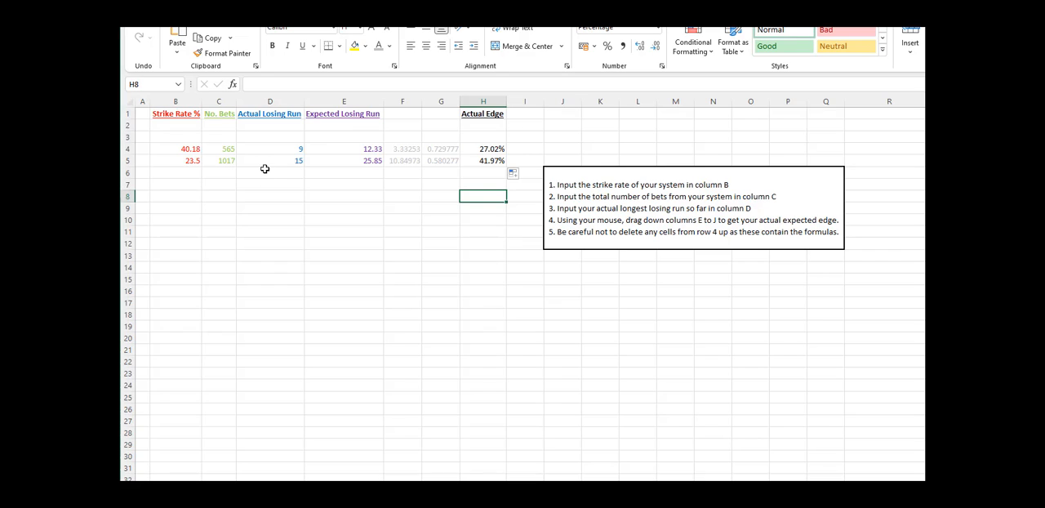
pyautogui.moveTo(494, 180)
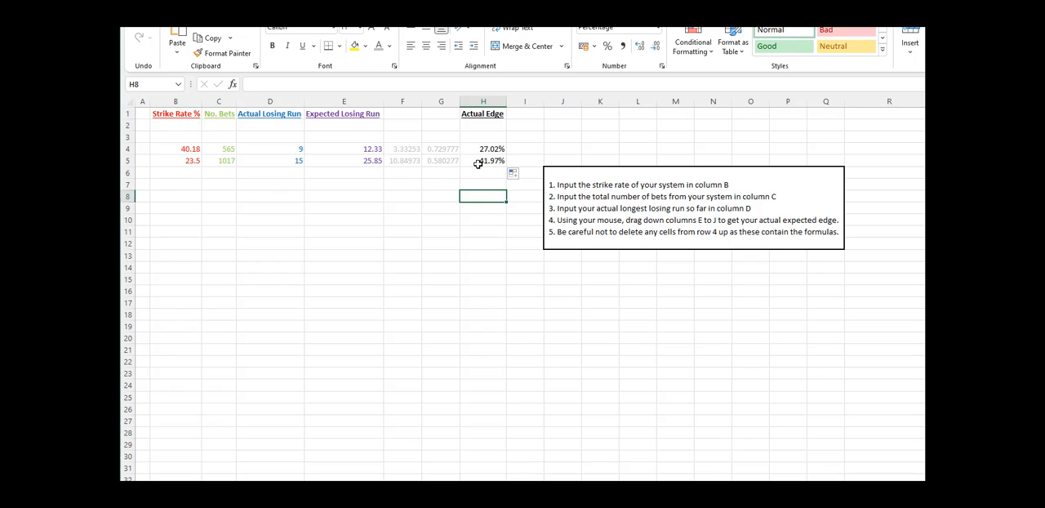
pyautogui.click(484, 220)
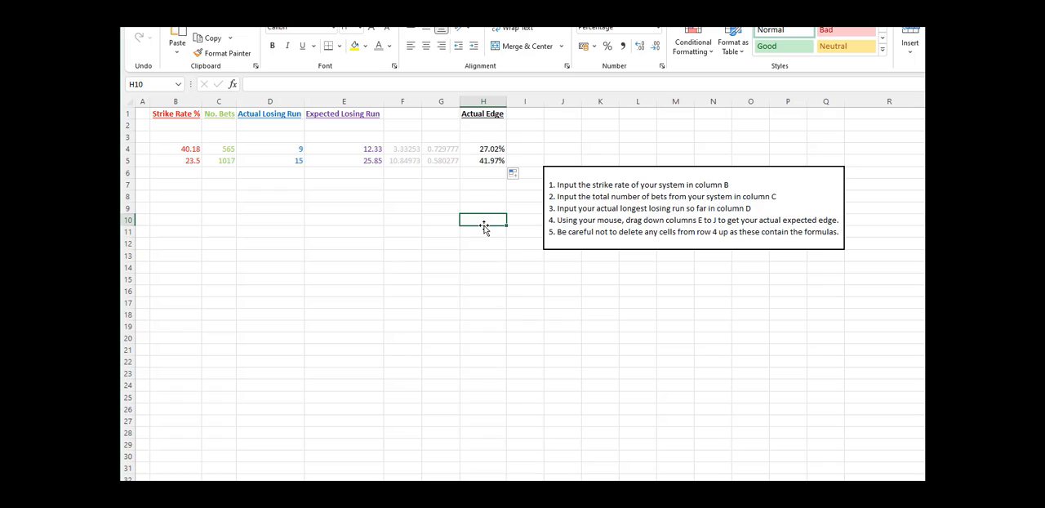
pyautogui.moveTo(570, 338)
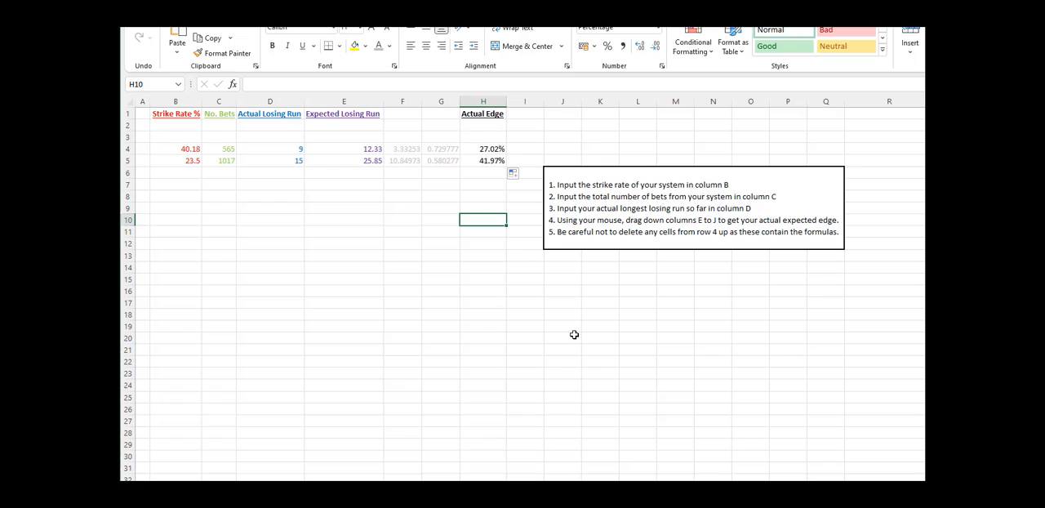
pyautogui.moveTo(571, 321)
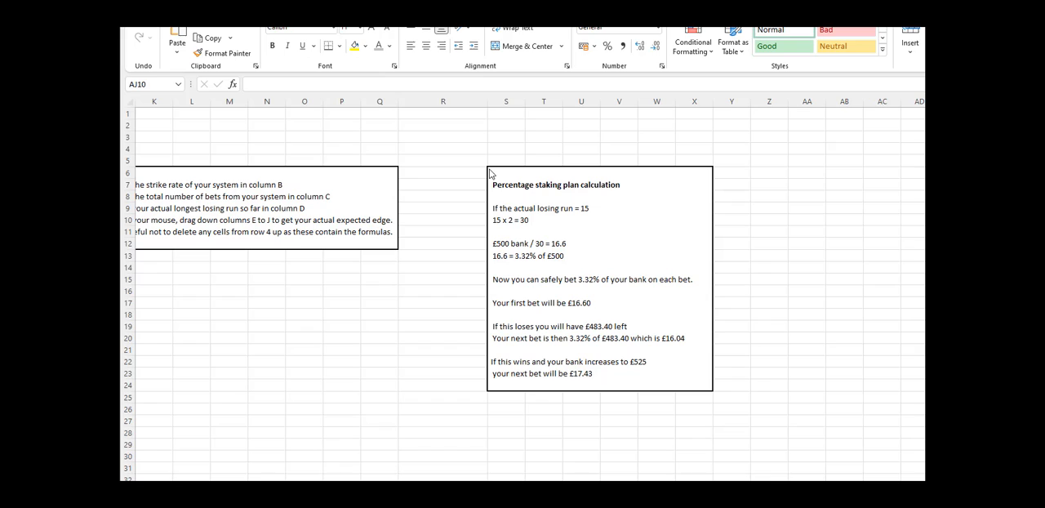
pyautogui.moveTo(678, 181)
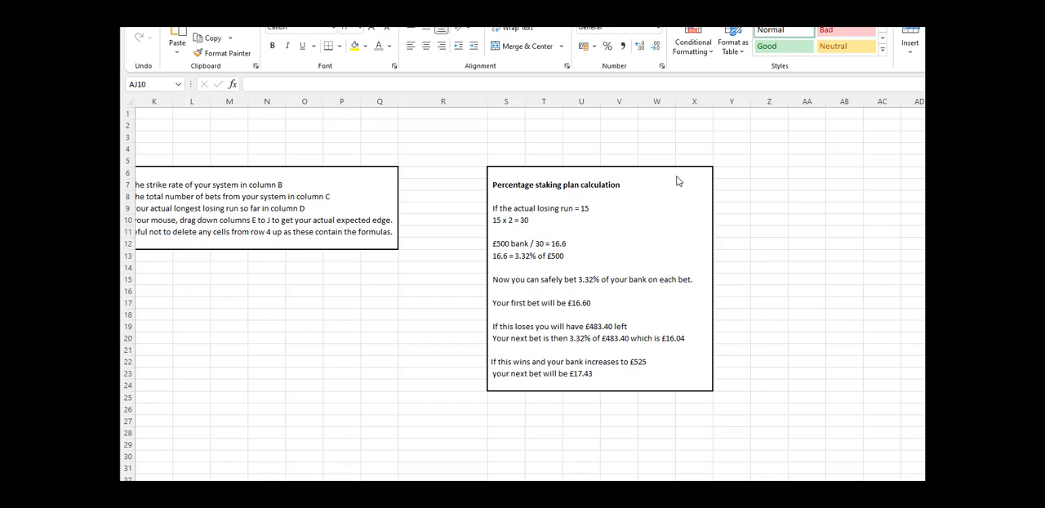
pyautogui.moveTo(514, 216)
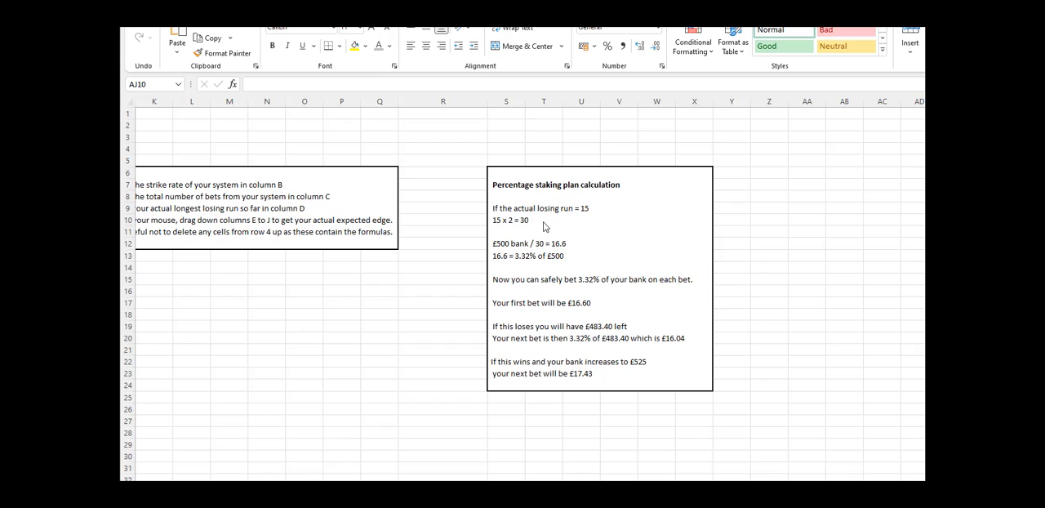
pyautogui.moveTo(590, 215)
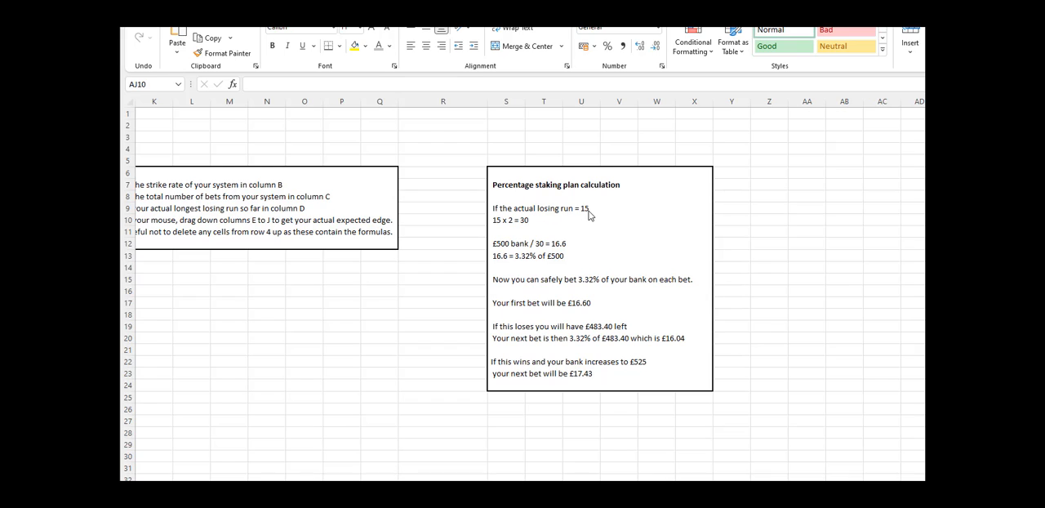
pyautogui.moveTo(588, 217)
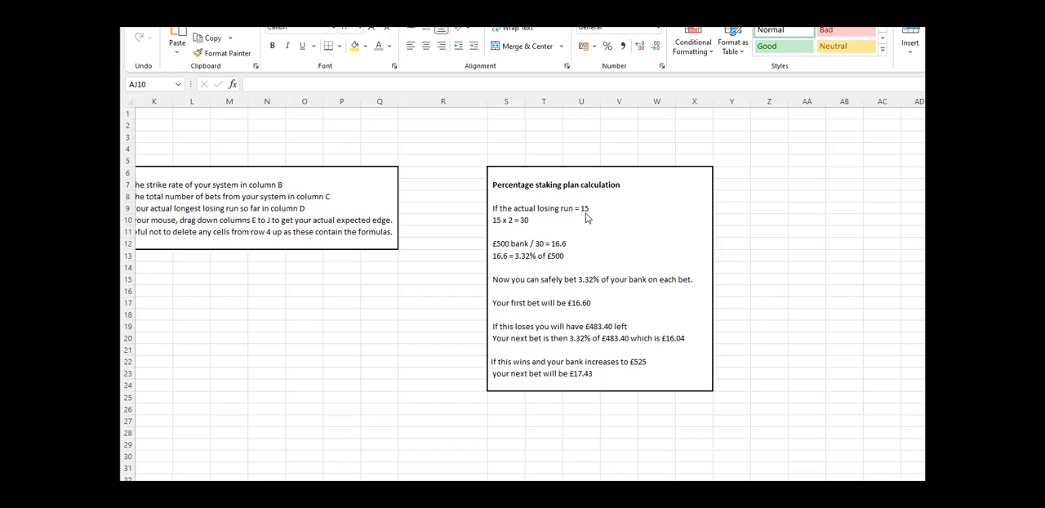
pyautogui.moveTo(593, 222)
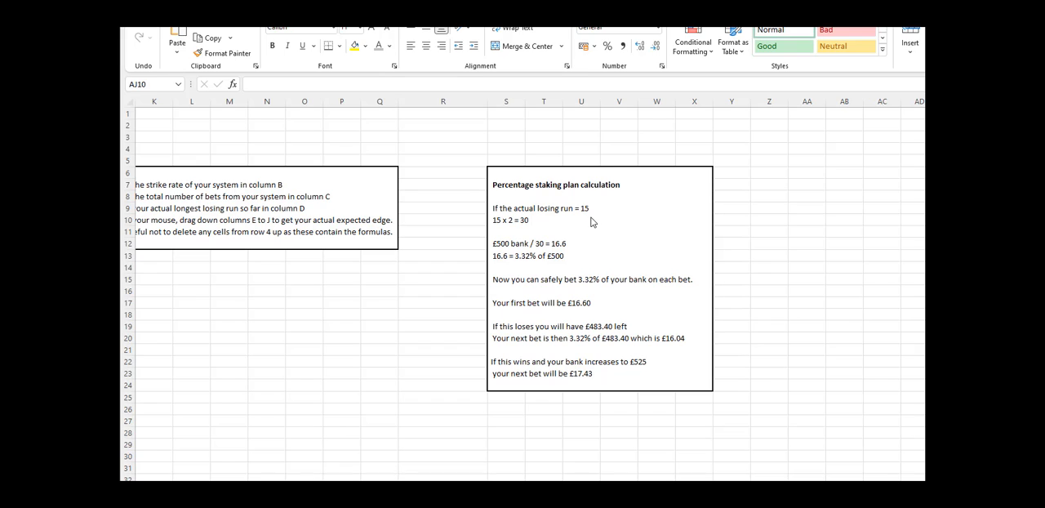
pyautogui.moveTo(503, 230)
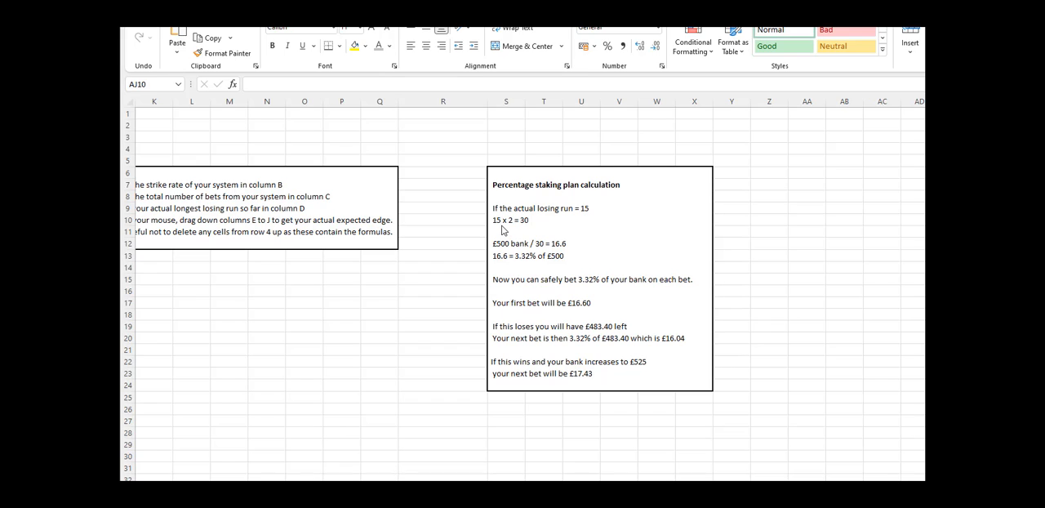
pyautogui.moveTo(569, 220)
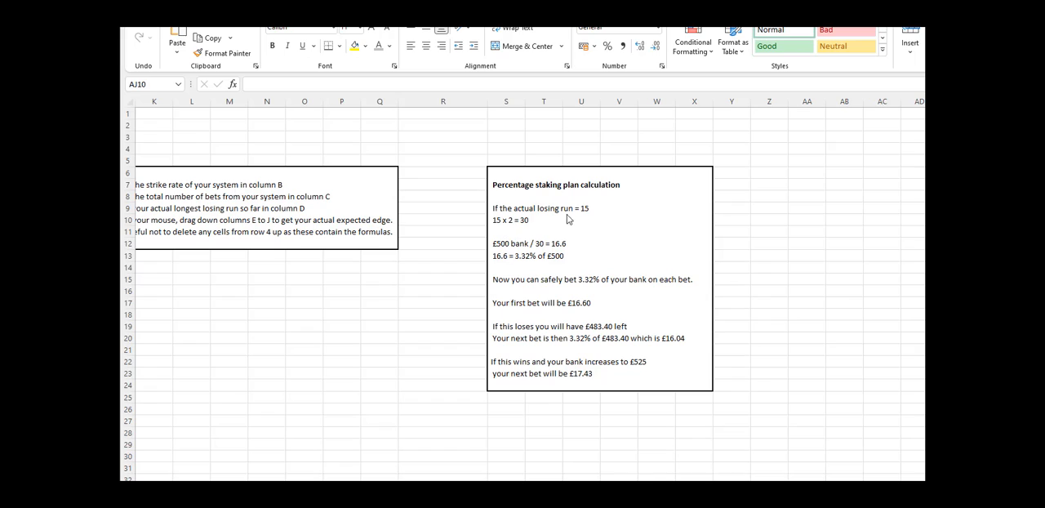
pyautogui.moveTo(513, 230)
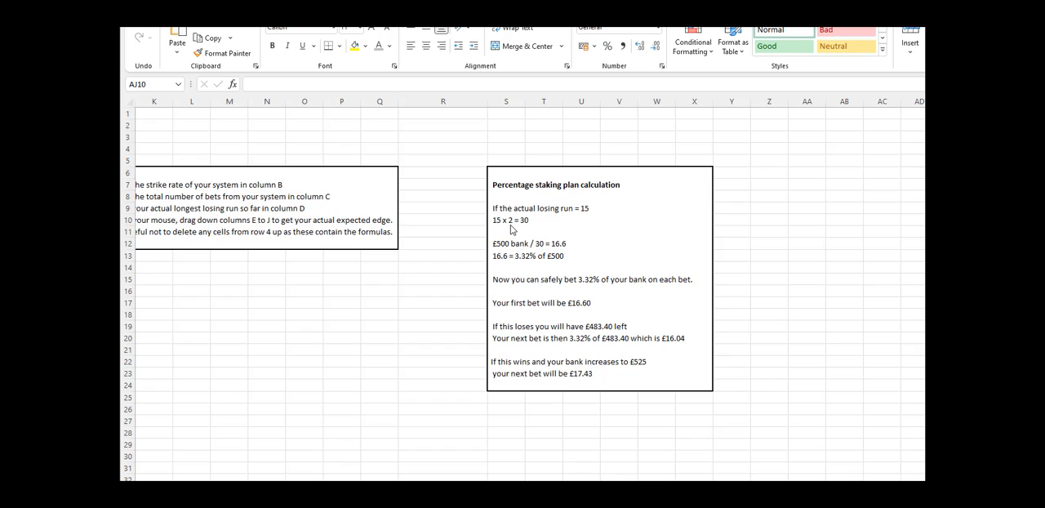
pyautogui.moveTo(588, 219)
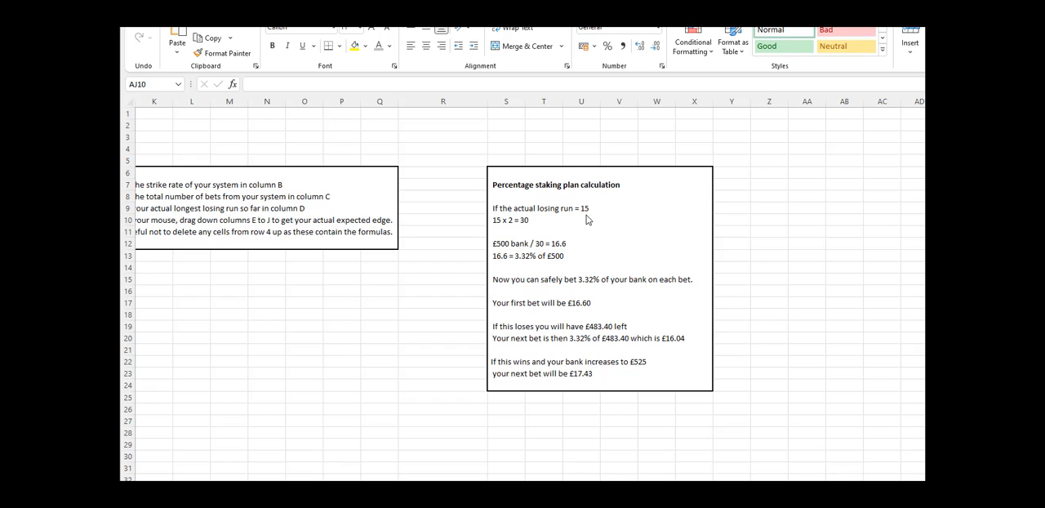
pyautogui.moveTo(526, 229)
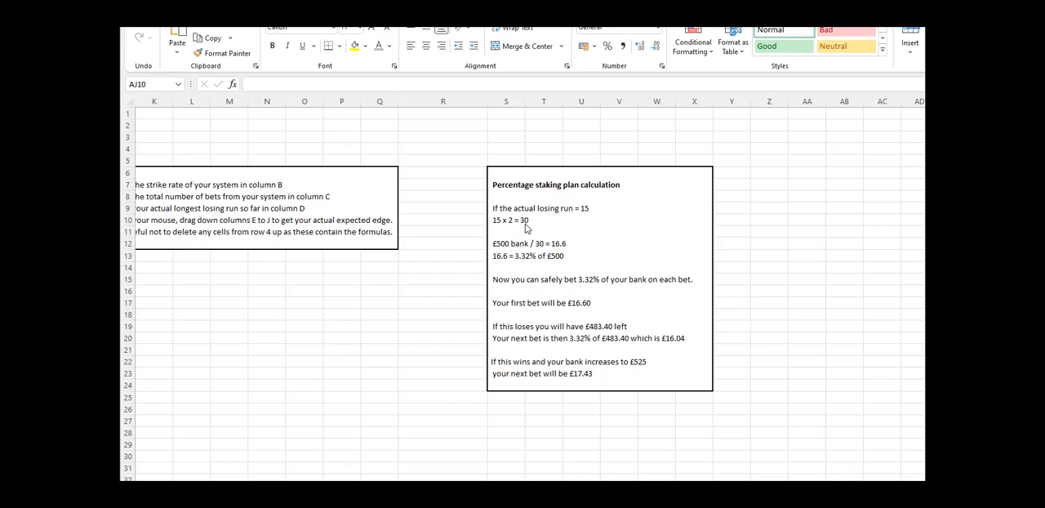
pyautogui.moveTo(522, 230)
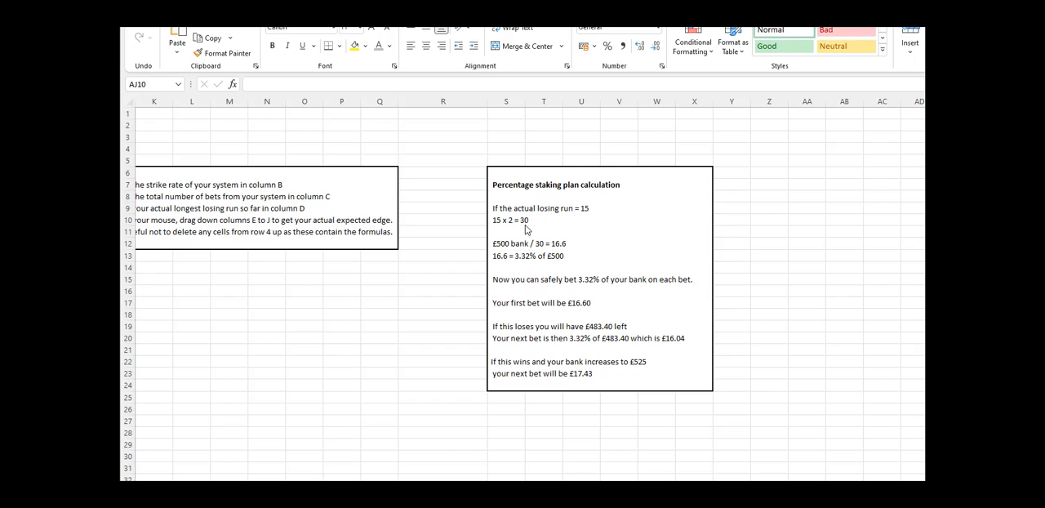
pyautogui.moveTo(584, 220)
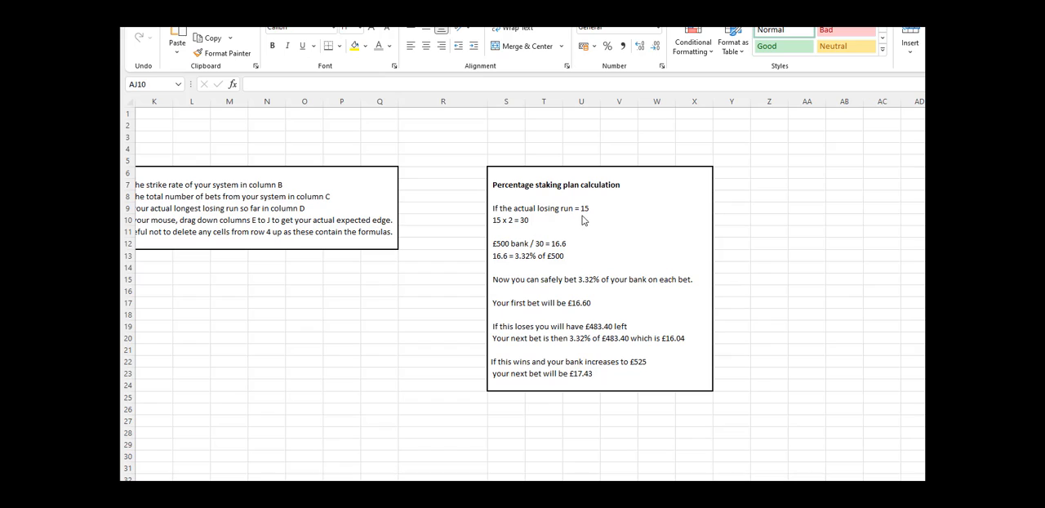
pyautogui.moveTo(534, 231)
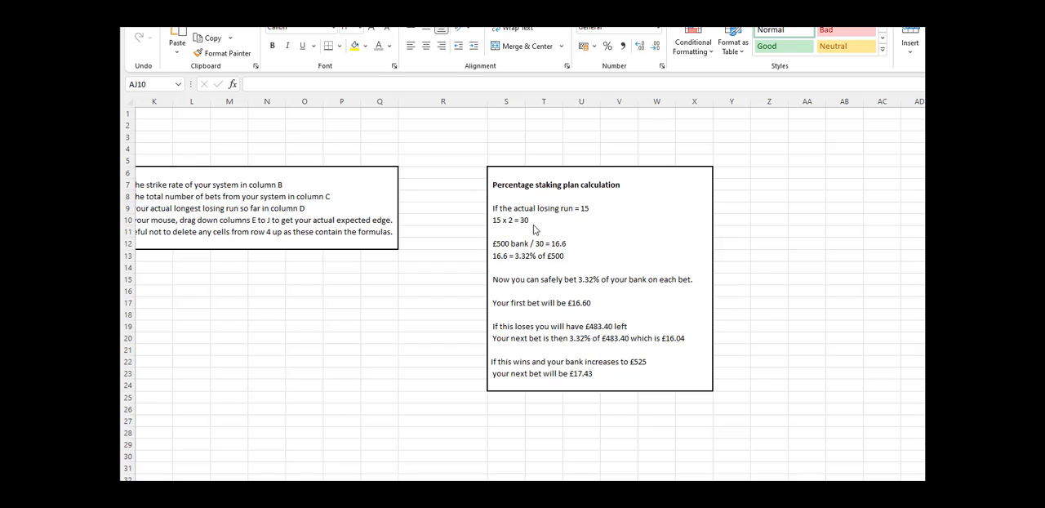
pyautogui.moveTo(529, 224)
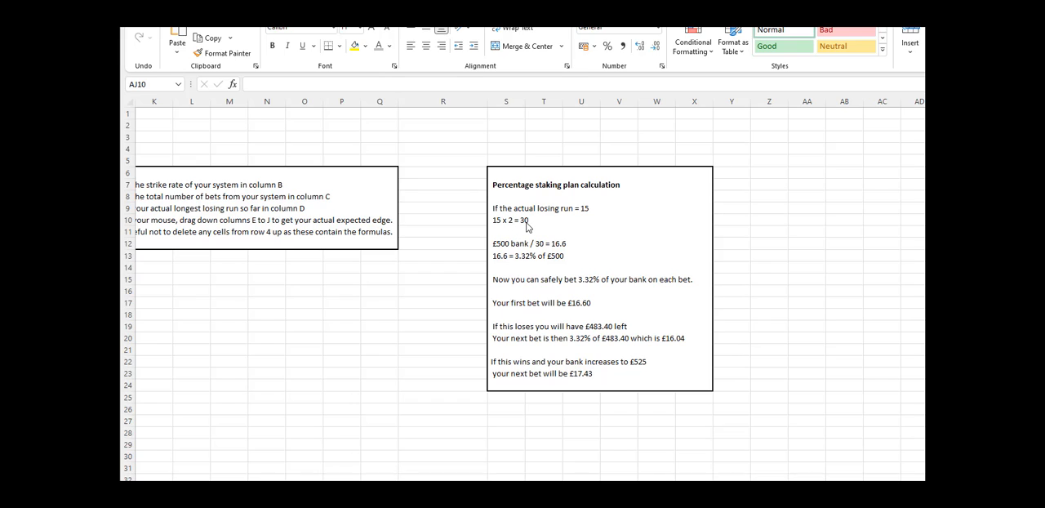
pyautogui.moveTo(500, 229)
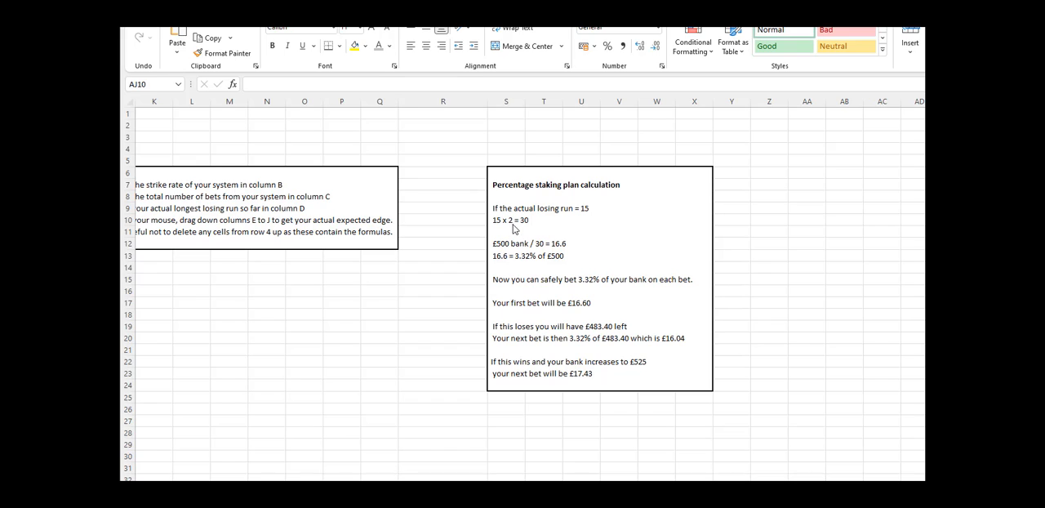
pyautogui.moveTo(512, 252)
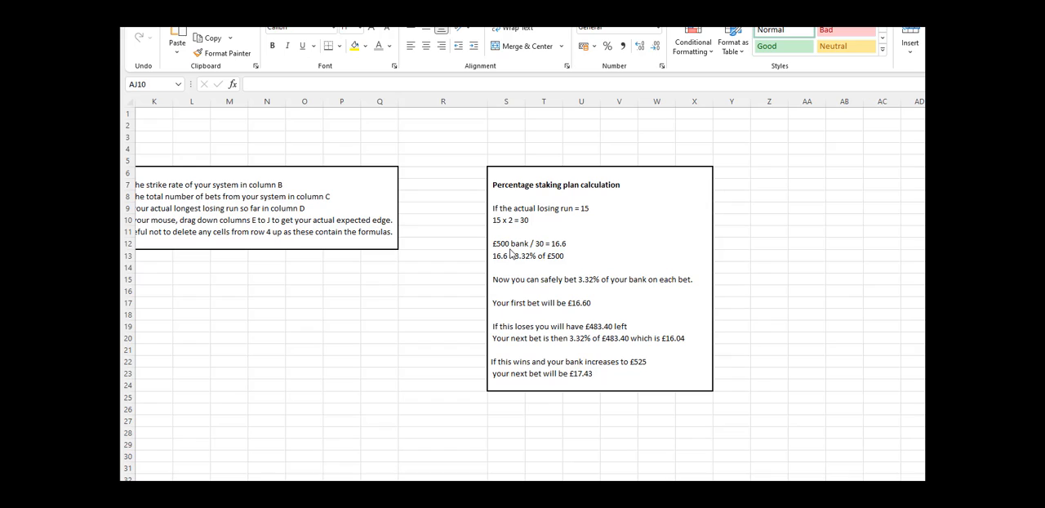
pyautogui.moveTo(528, 225)
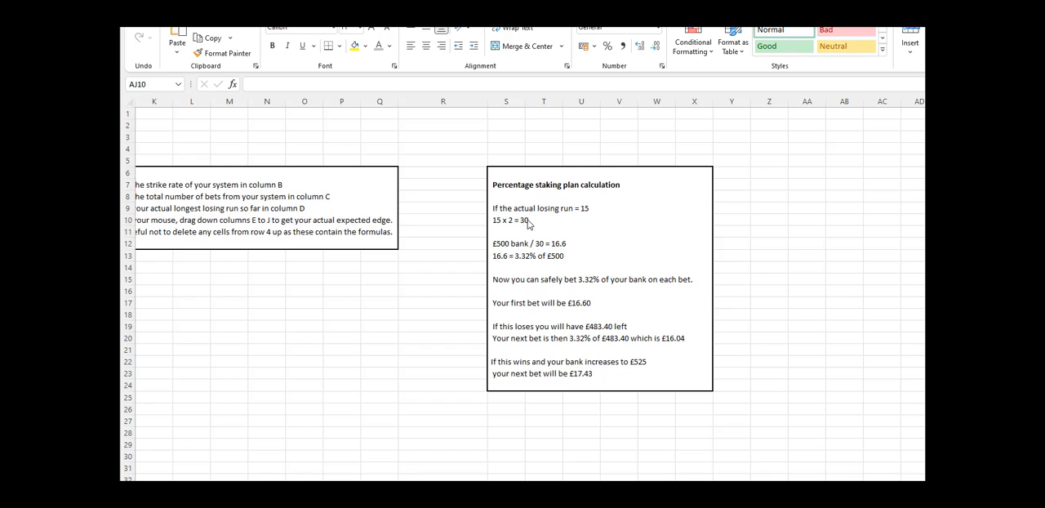
pyautogui.moveTo(548, 229)
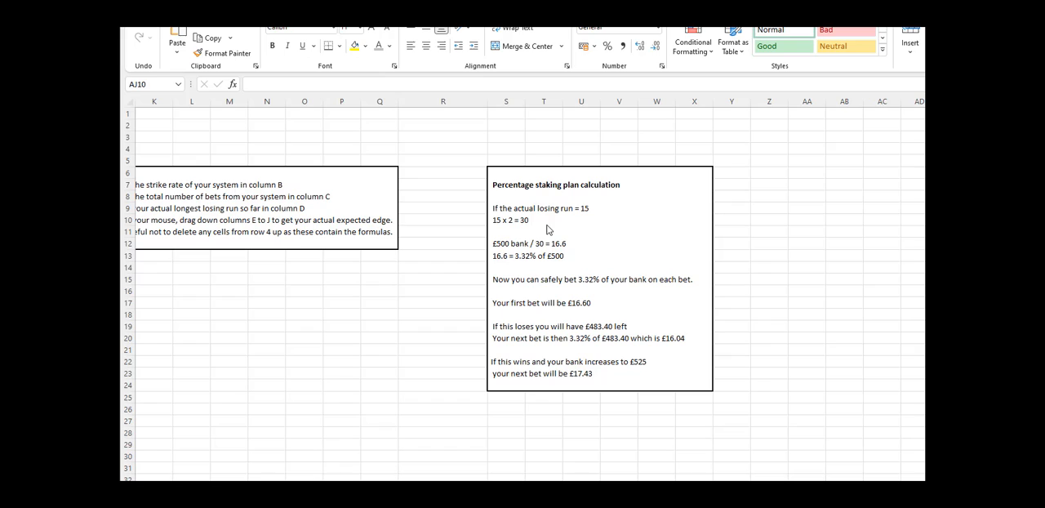
pyautogui.moveTo(560, 251)
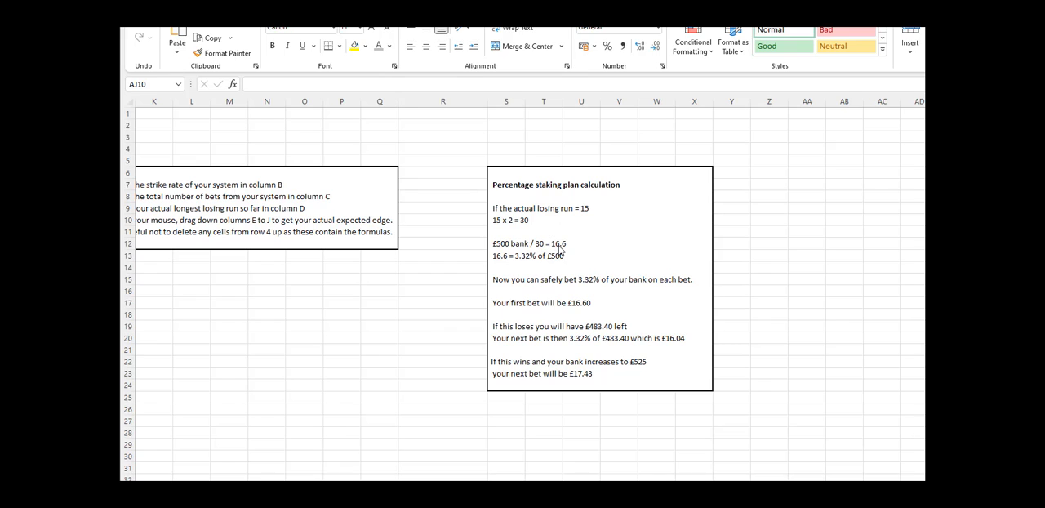
pyautogui.moveTo(506, 270)
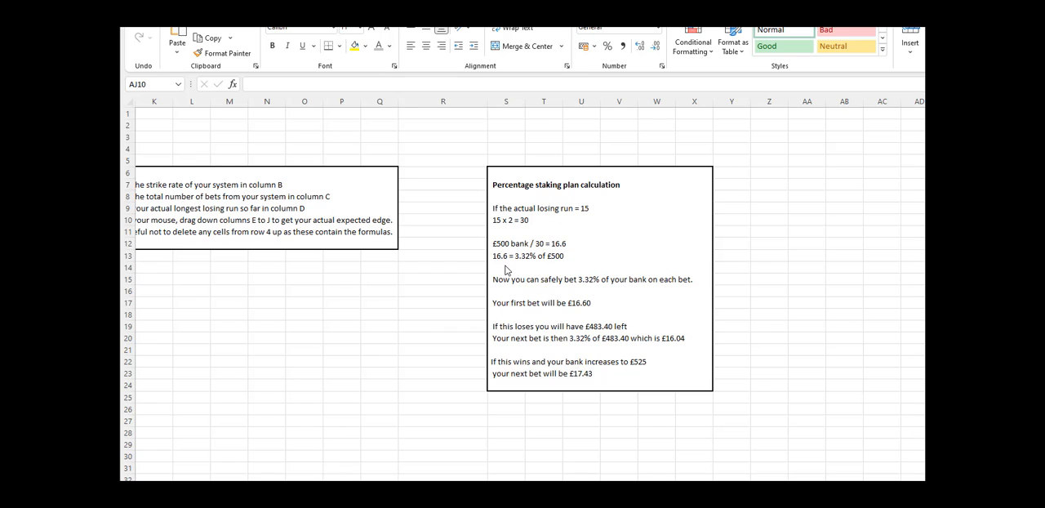
pyautogui.moveTo(522, 267)
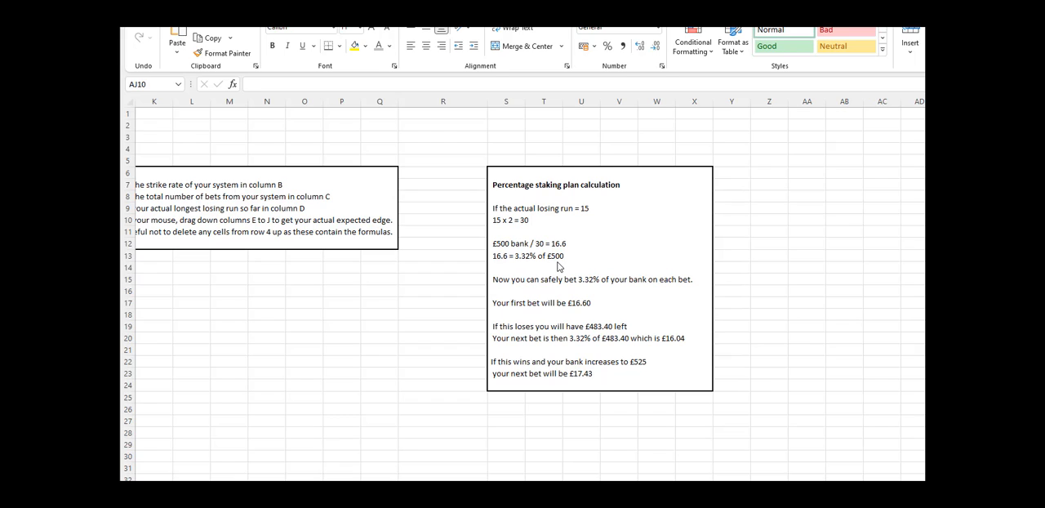
pyautogui.moveTo(553, 272)
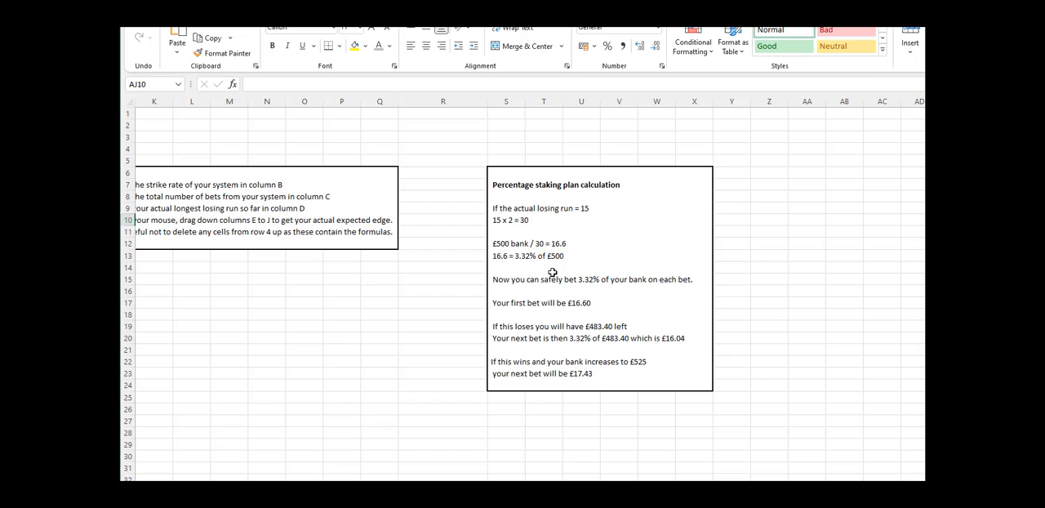
pyautogui.moveTo(579, 285)
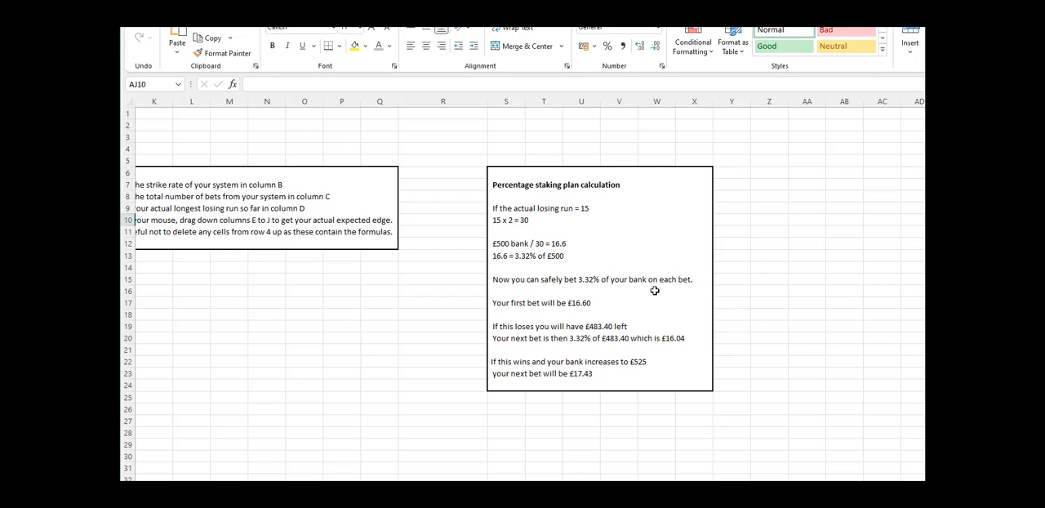
pyautogui.moveTo(674, 287)
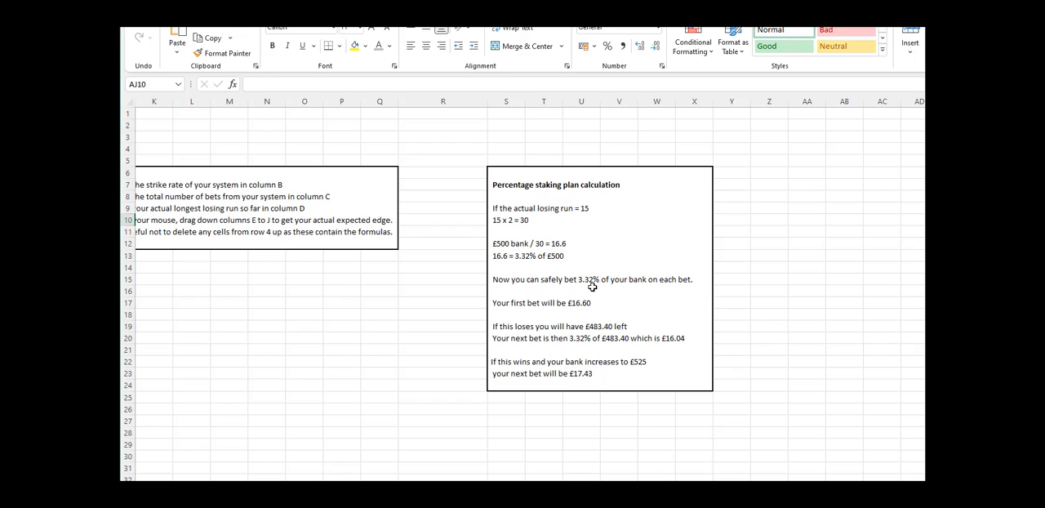
pyautogui.moveTo(561, 265)
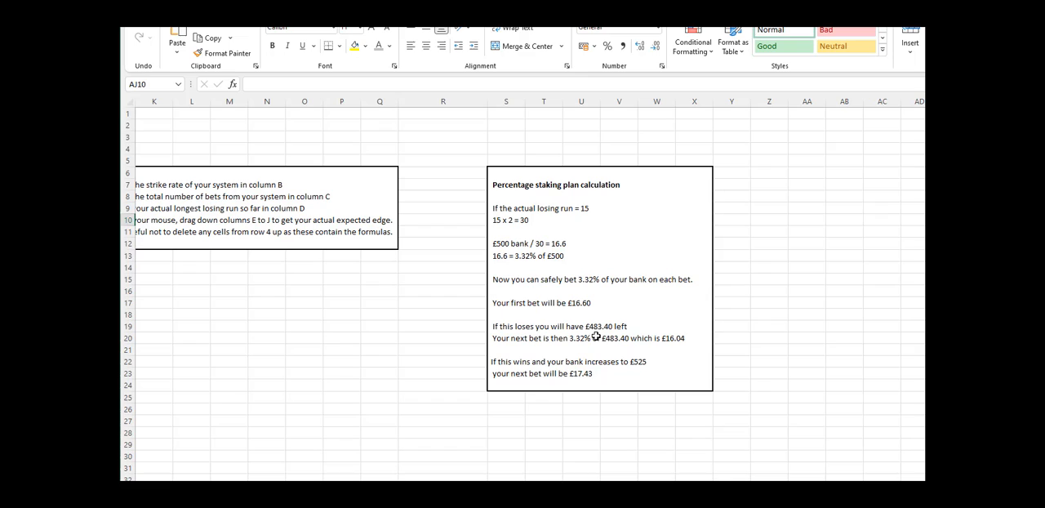
pyautogui.moveTo(572, 346)
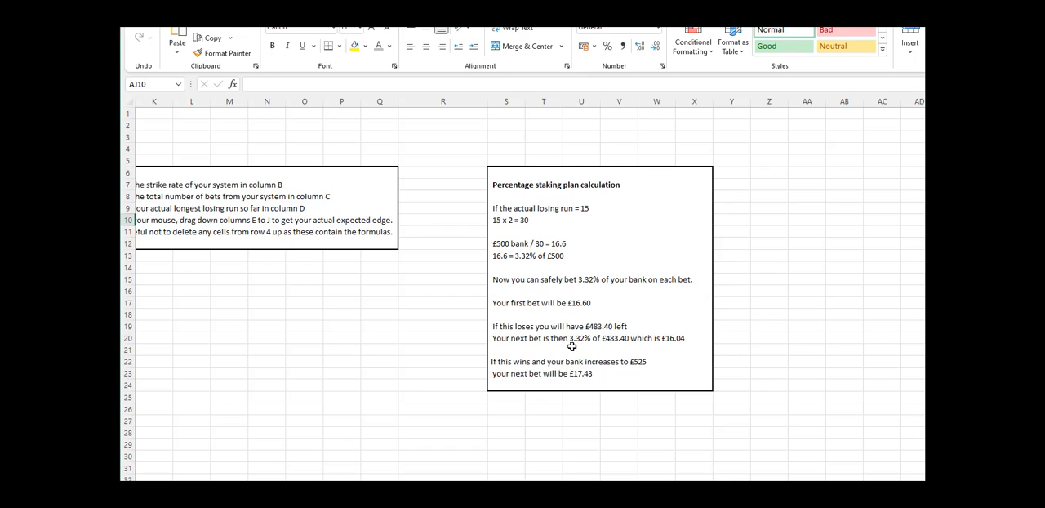
pyautogui.moveTo(672, 374)
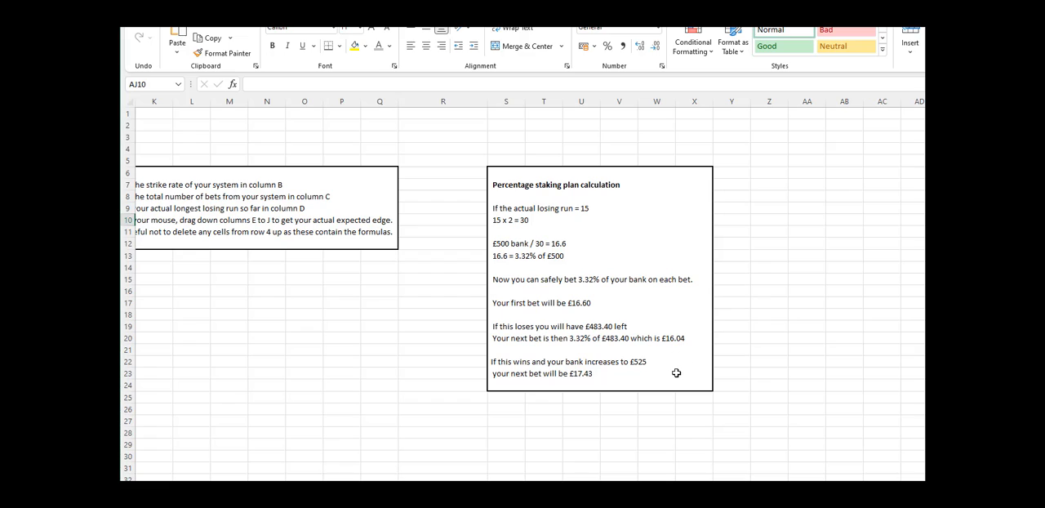
pyautogui.moveTo(503, 372)
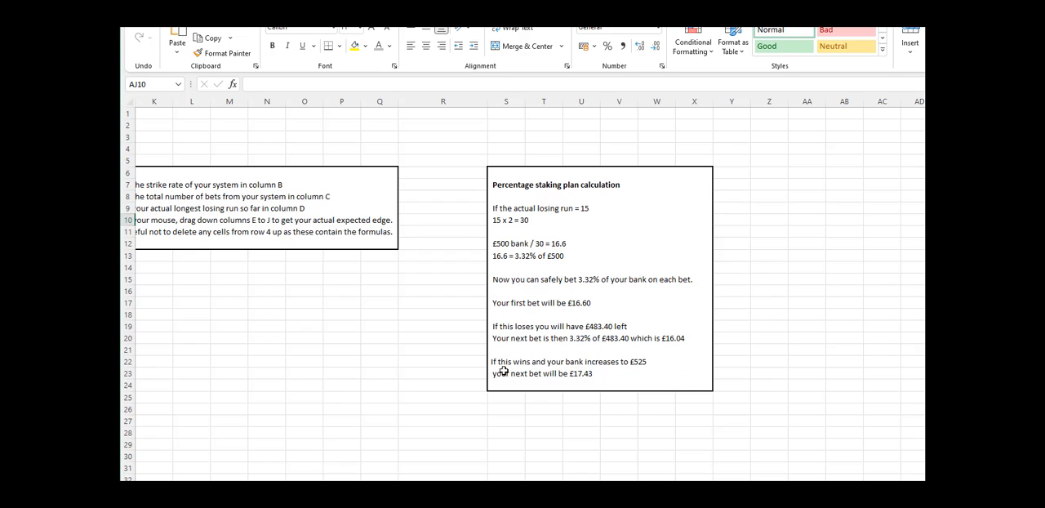
pyautogui.moveTo(614, 367)
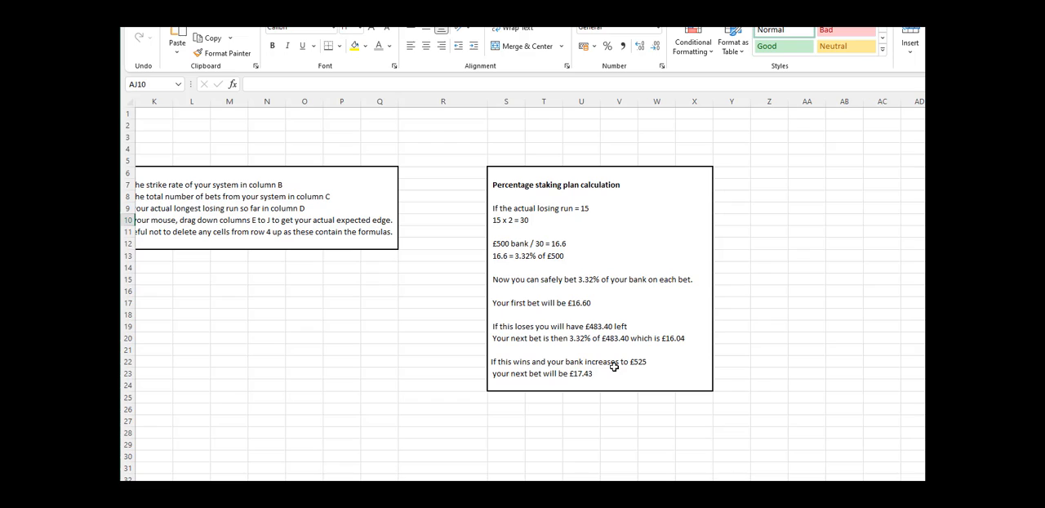
pyautogui.moveTo(643, 369)
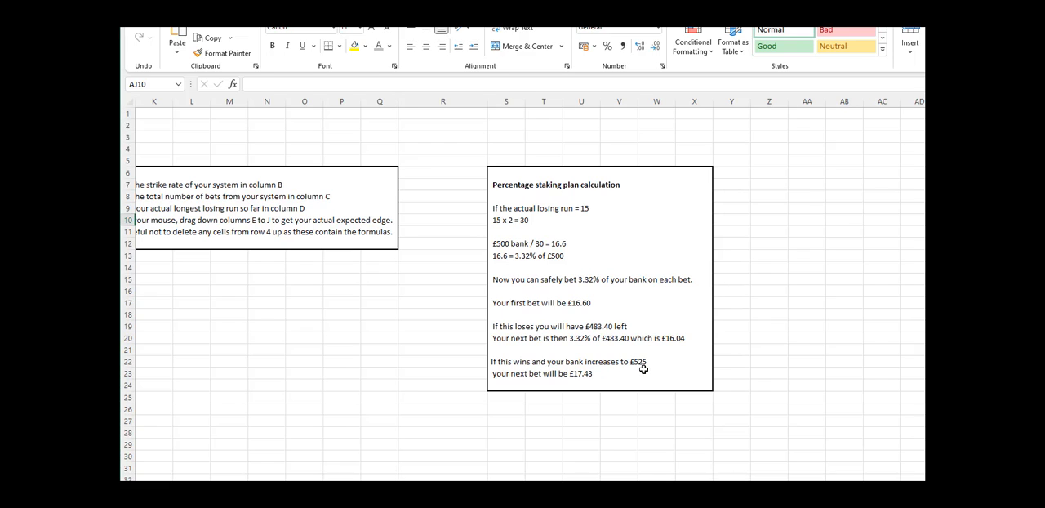
pyautogui.moveTo(633, 374)
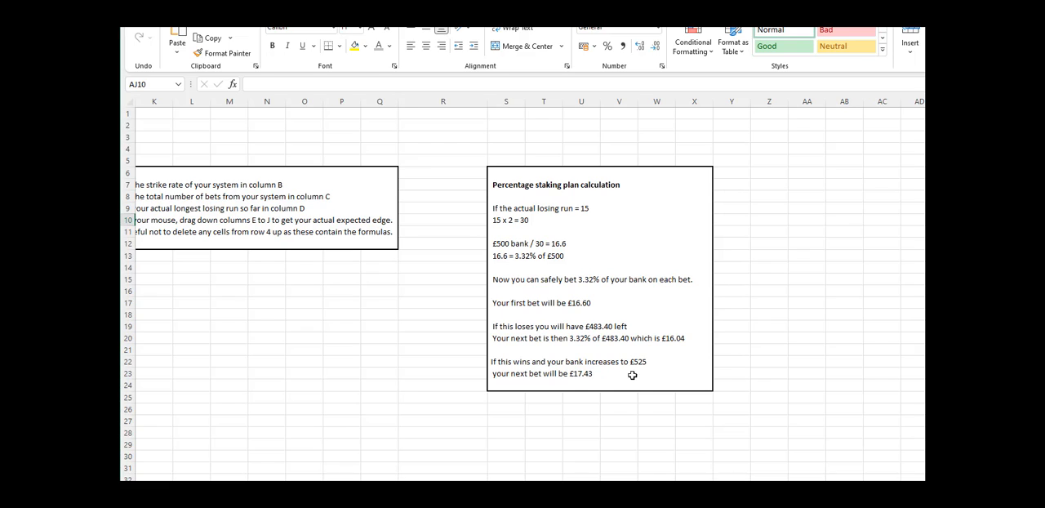
pyautogui.moveTo(585, 382)
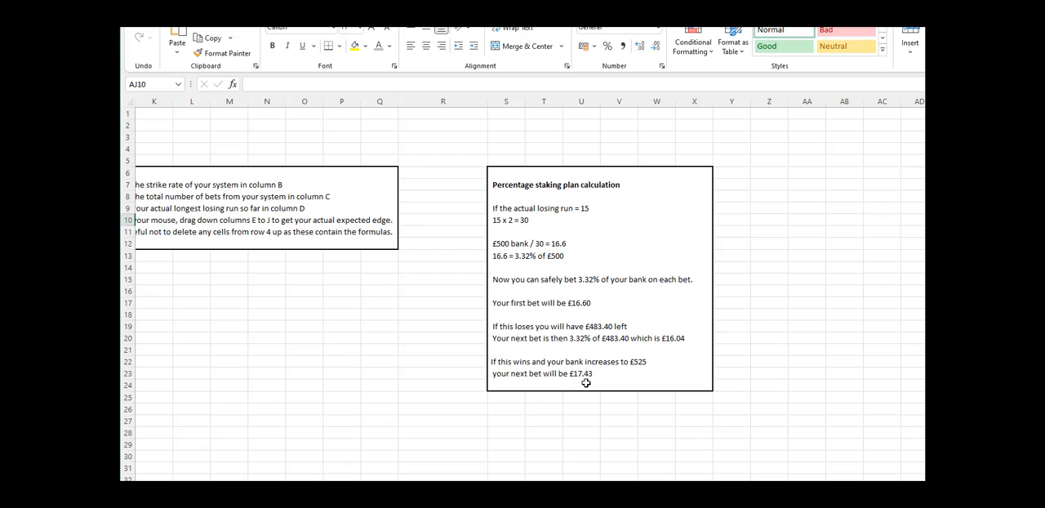
pyautogui.moveTo(592, 404)
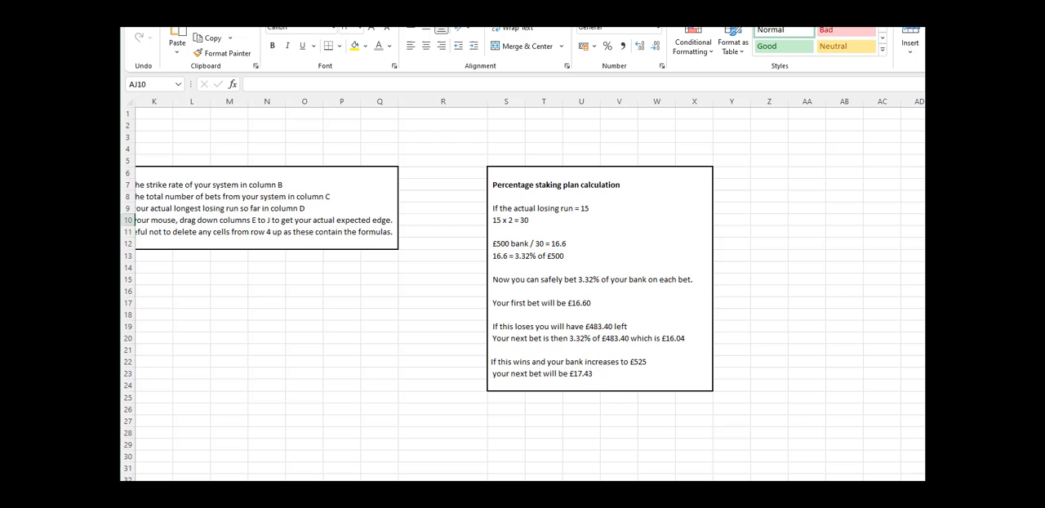
pyautogui.hscroll(-3)
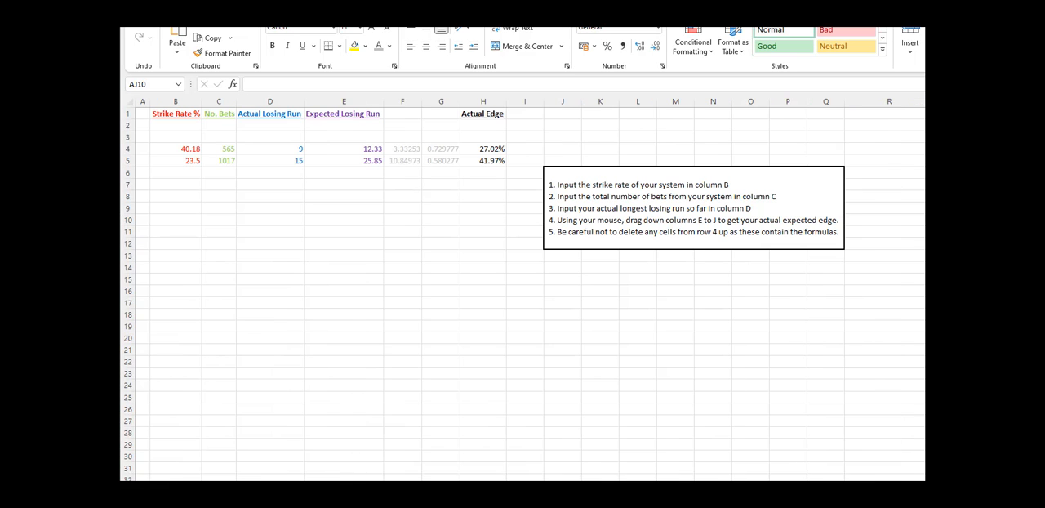
pyautogui.moveTo(592, 359)
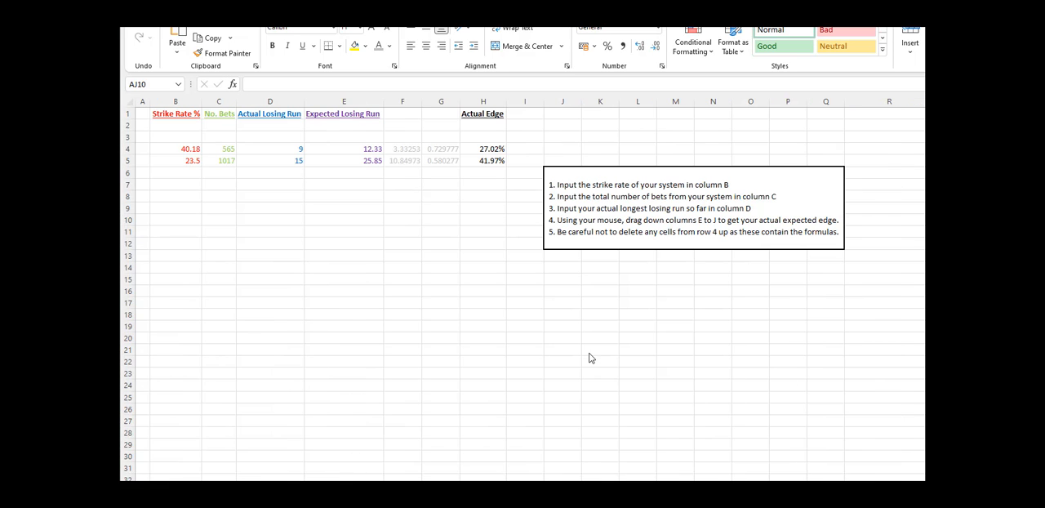
pyautogui.moveTo(467, 175)
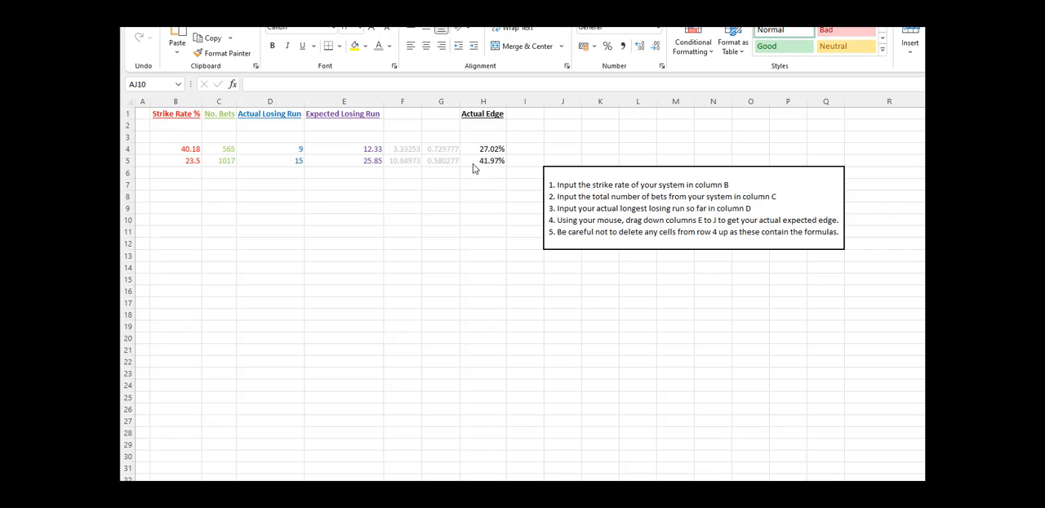
pyautogui.moveTo(469, 195)
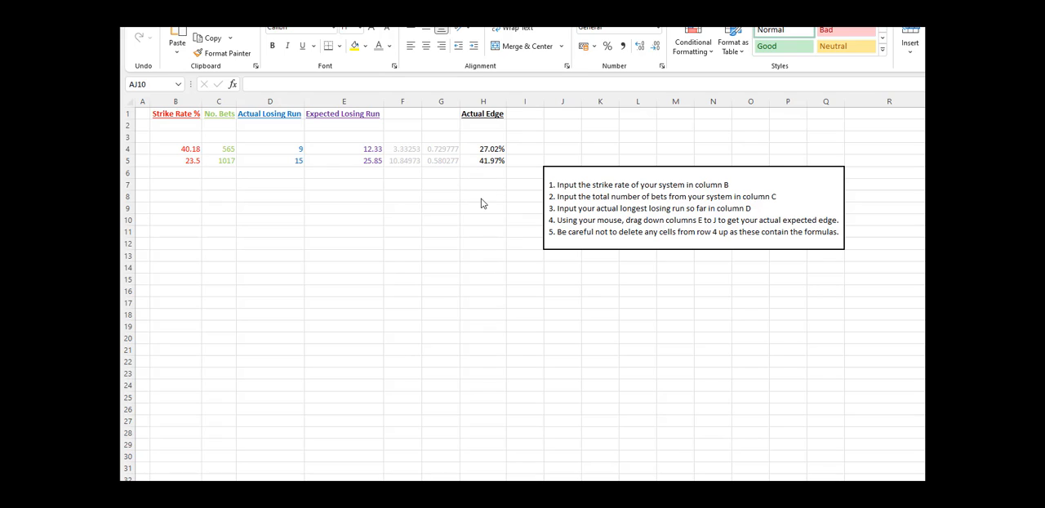
pyautogui.moveTo(482, 192)
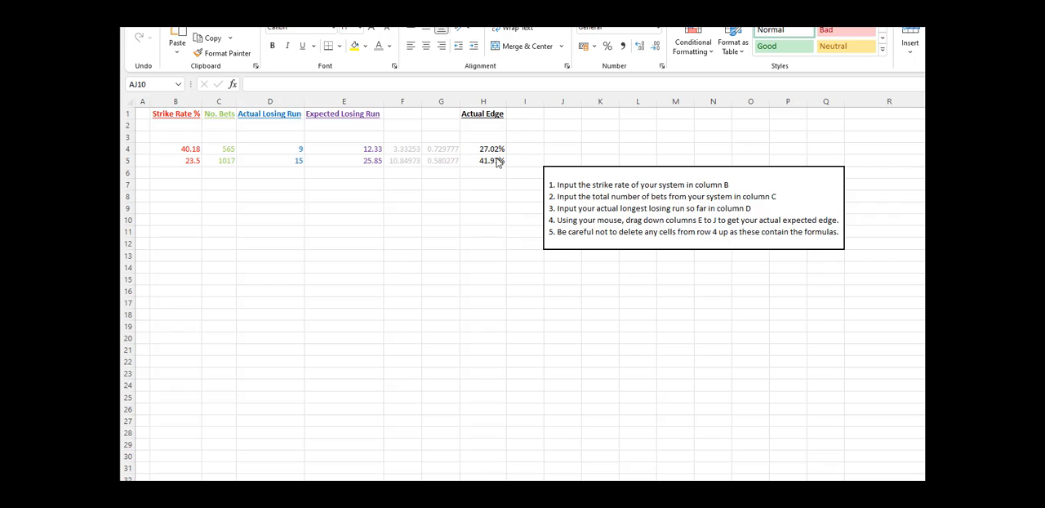
pyautogui.moveTo(279, 172)
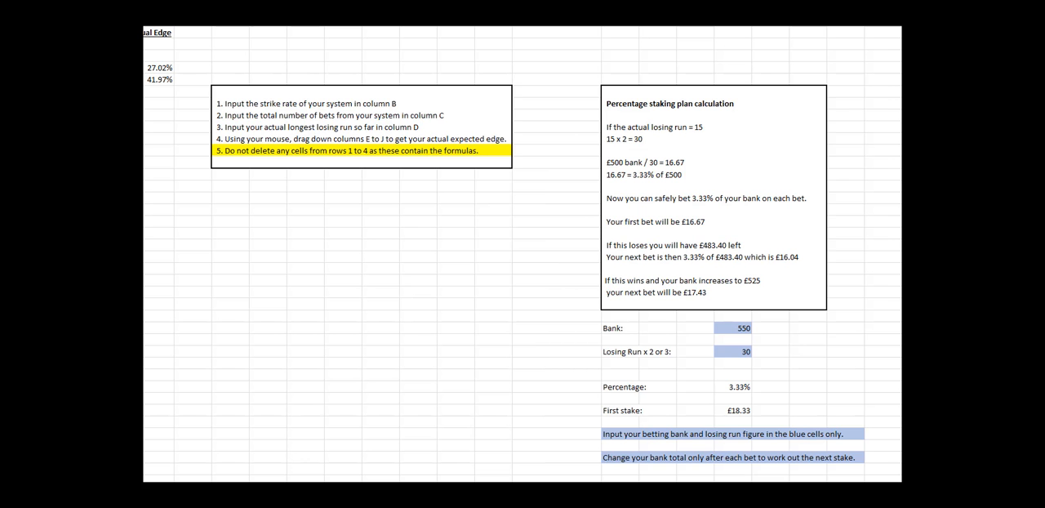
pyautogui.moveTo(653, 337)
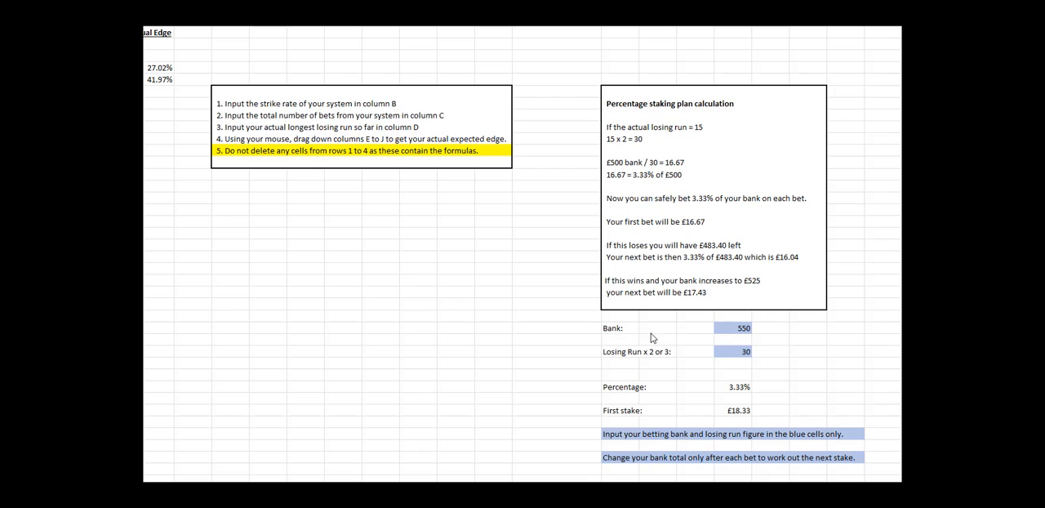
pyautogui.moveTo(632, 356)
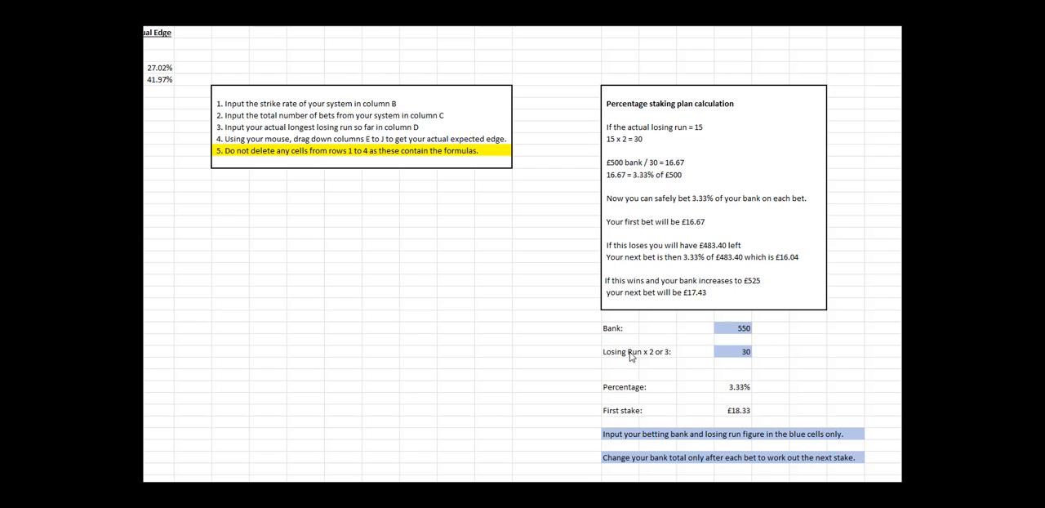
pyautogui.moveTo(716, 233)
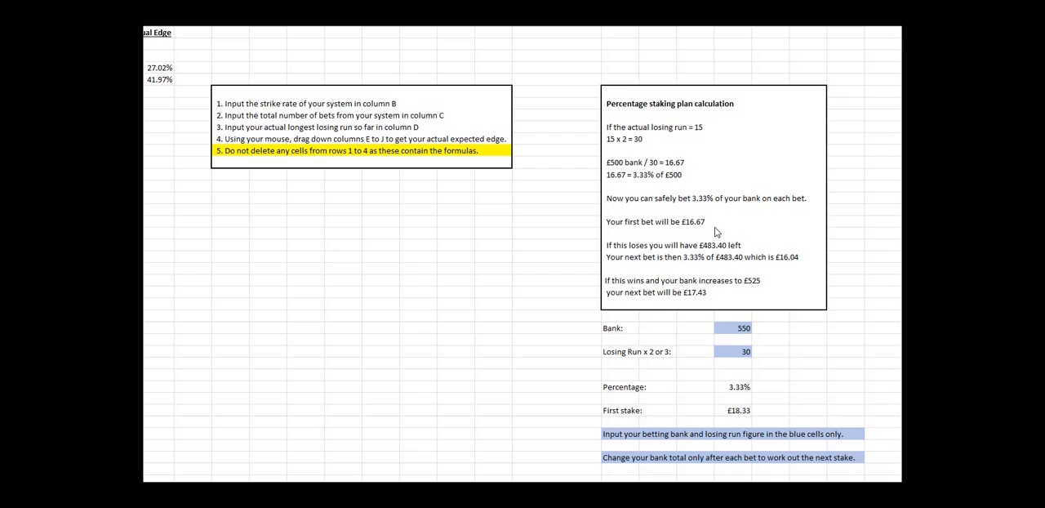
pyautogui.moveTo(680, 194)
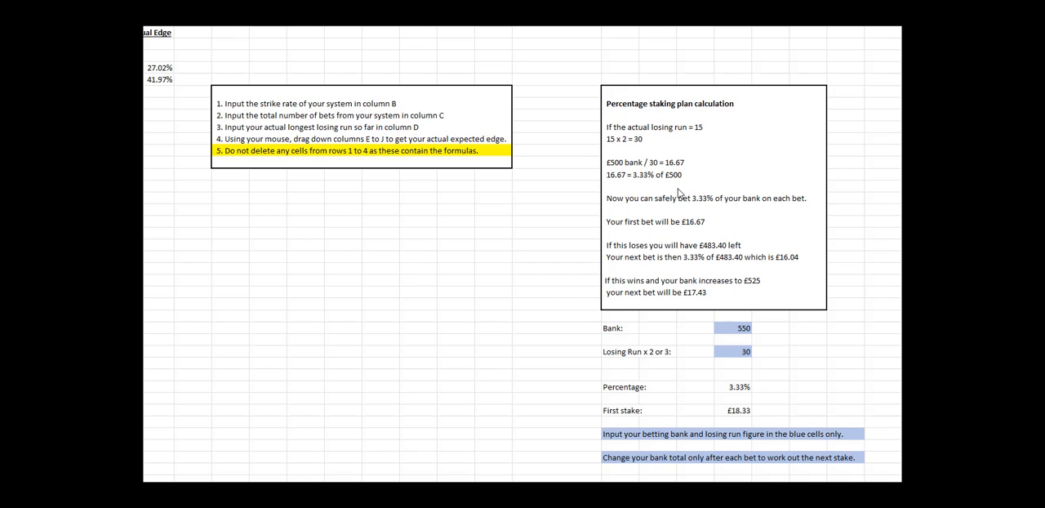
pyautogui.moveTo(784, 349)
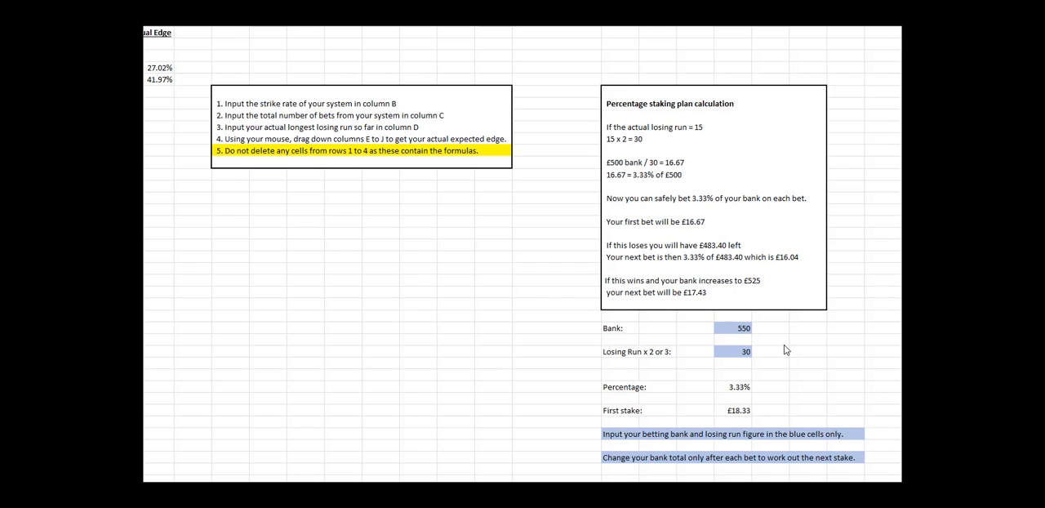
# Set the blue Bank cell to 500, producing a £16.67 first stake.
pyautogui.click(733, 327)
pyautogui.write('500')
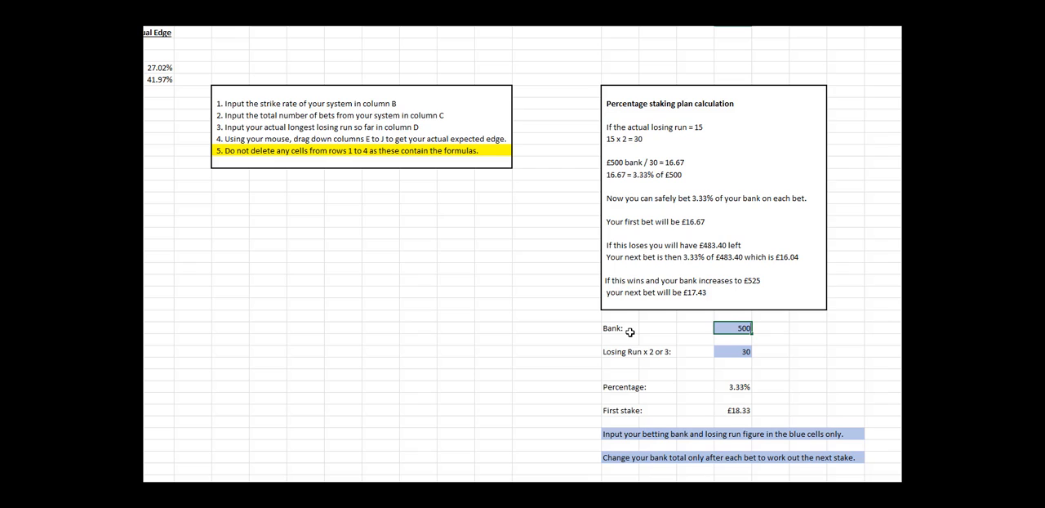
pyautogui.moveTo(776, 338)
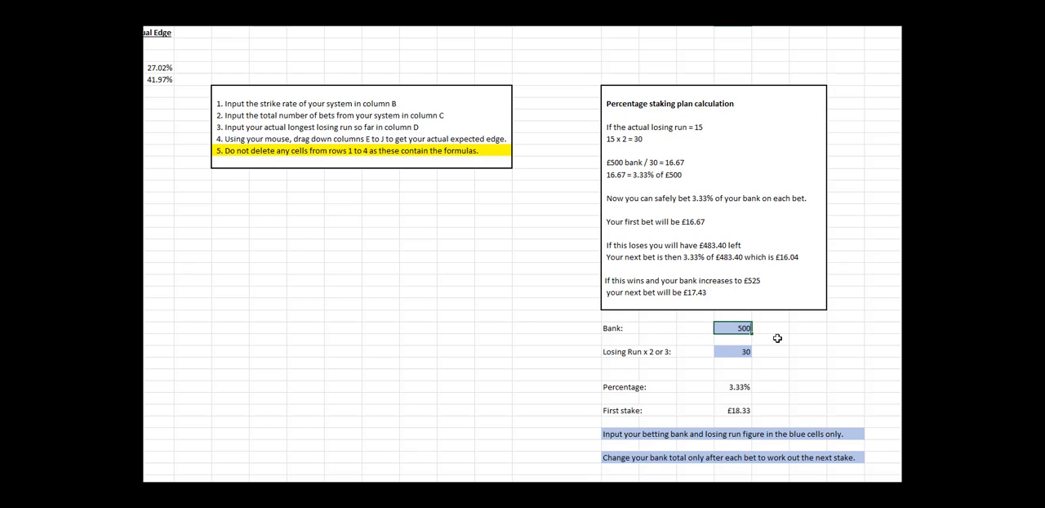
pyautogui.click(806, 338)
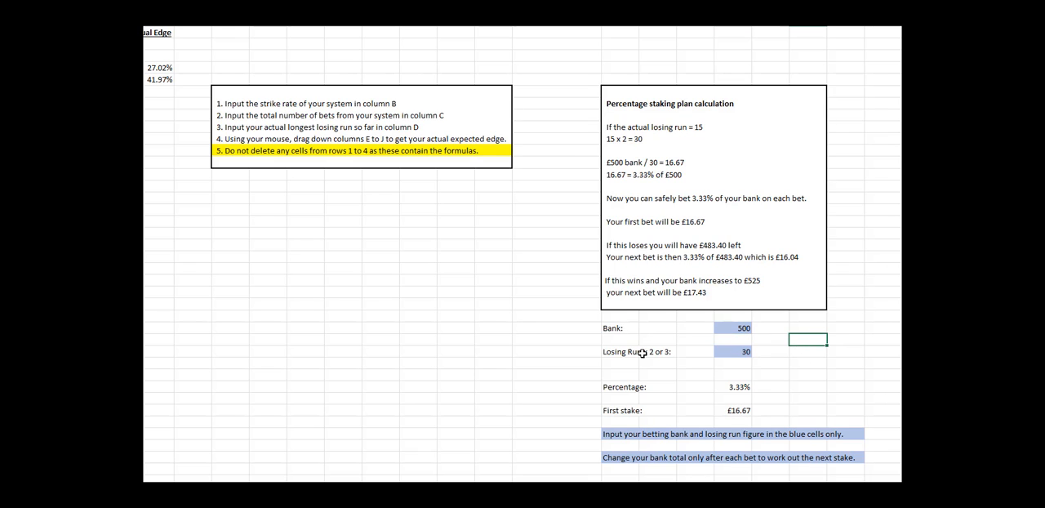
pyautogui.moveTo(615, 145)
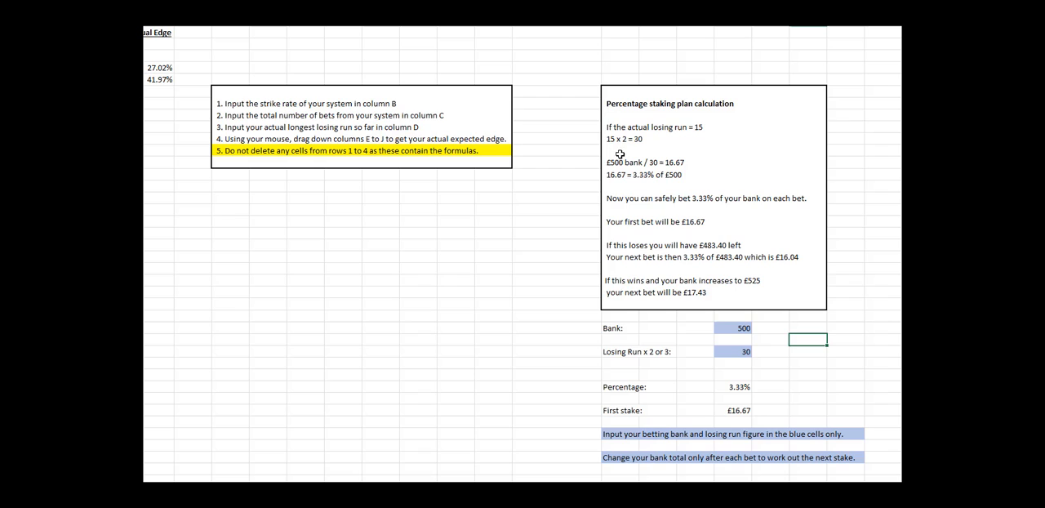
pyautogui.moveTo(740, 354)
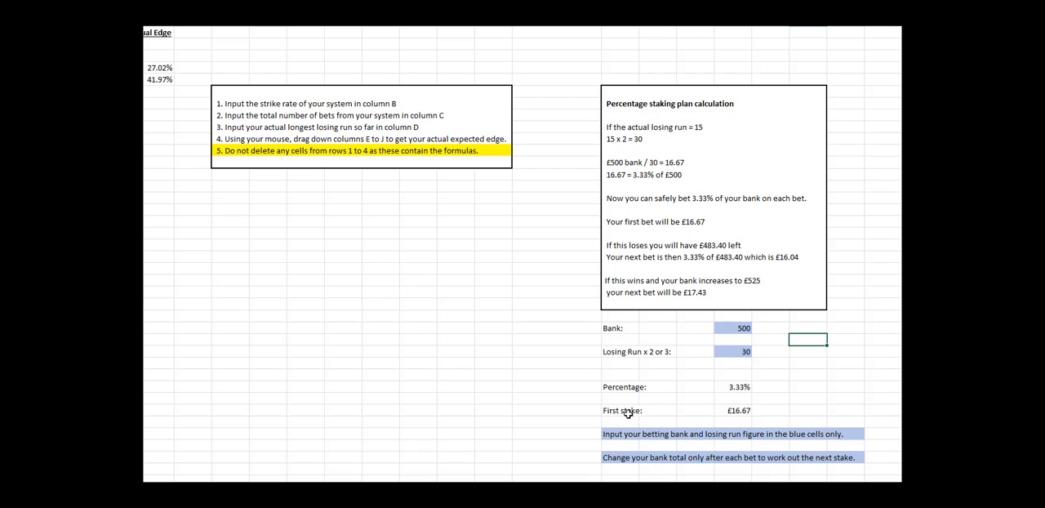
pyautogui.moveTo(793, 407)
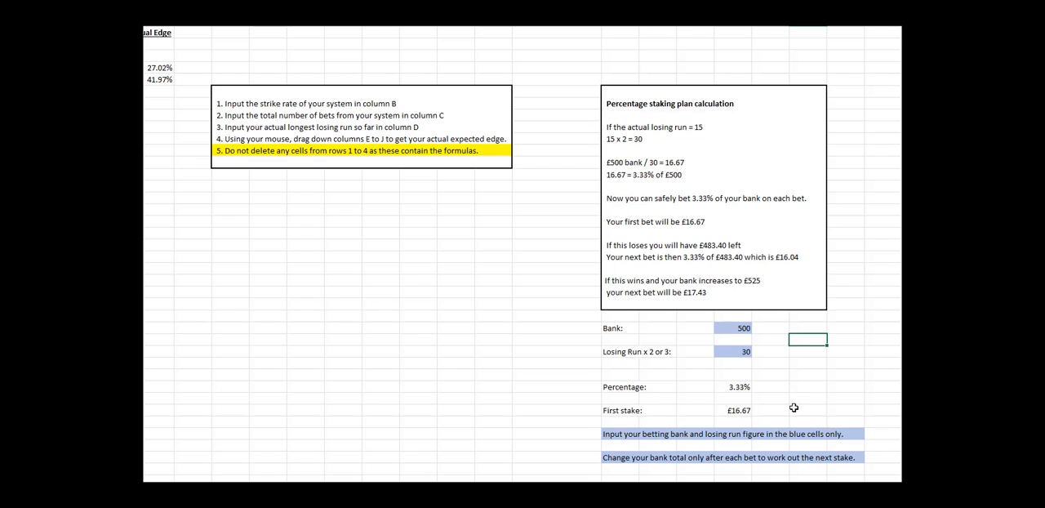
pyautogui.click(733, 328)
pyautogui.write('350')
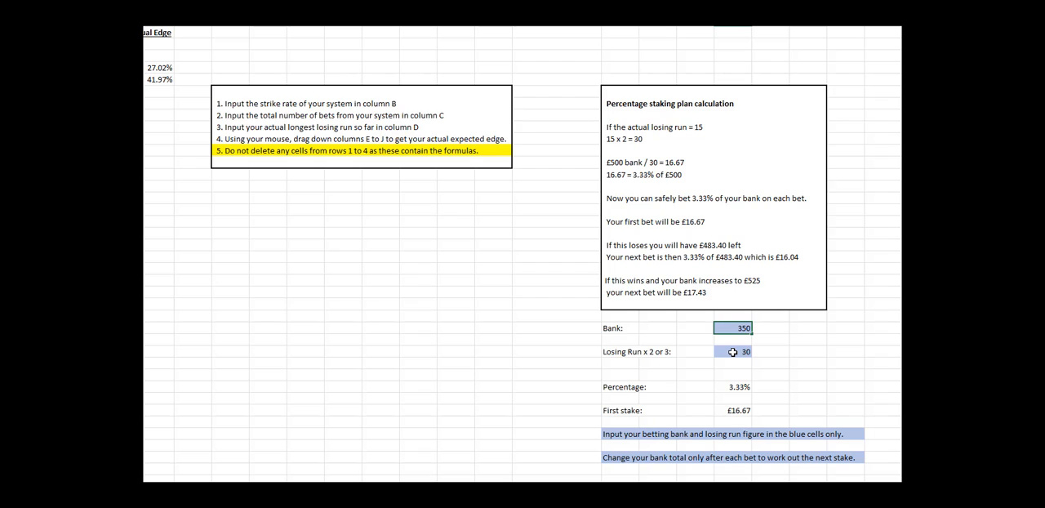
# Enter a 350 bank and a losing run of 24, giving 4.17% and a £14.58 stake.
pyautogui.click(732, 351)
pyautogui.write('24')
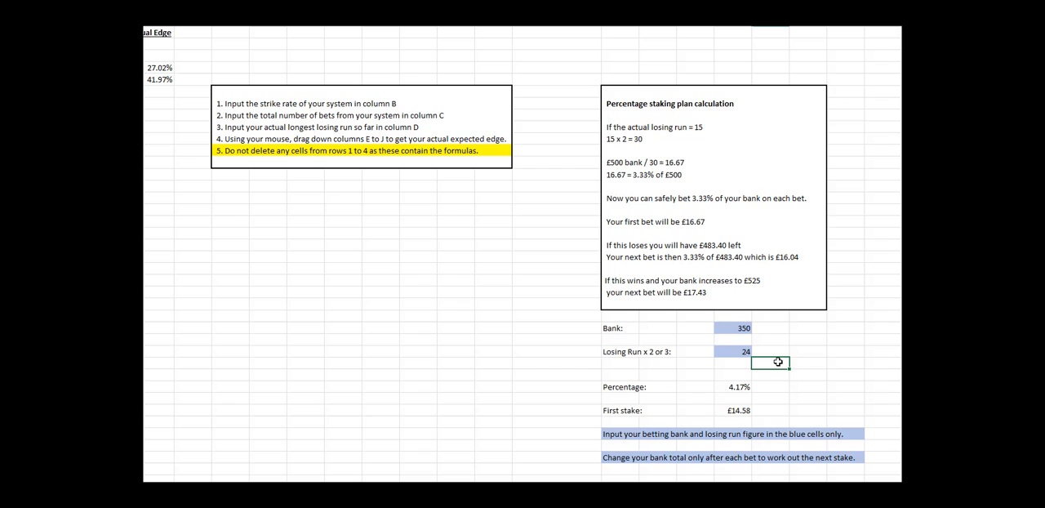
pyautogui.moveTo(709, 397)
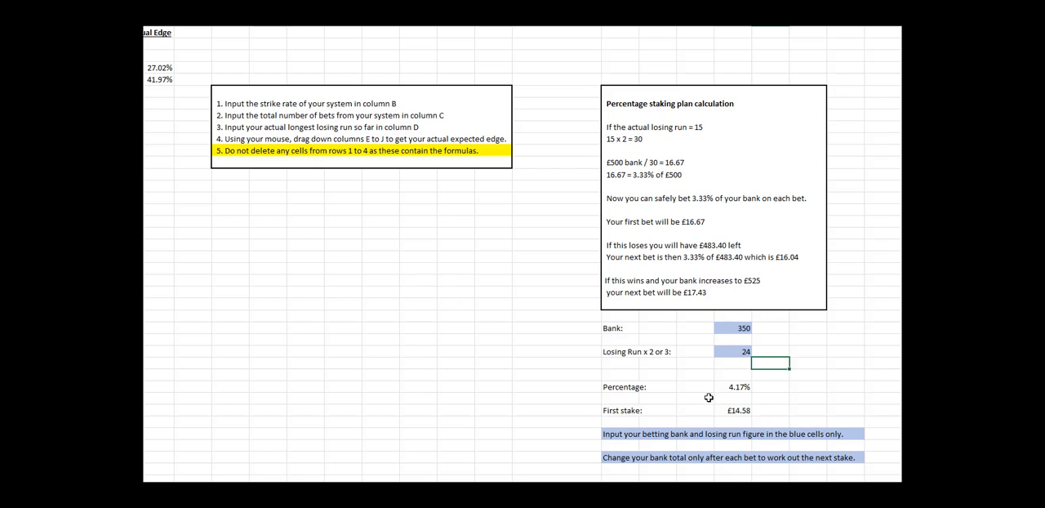
pyautogui.moveTo(719, 411)
pyautogui.write('500')
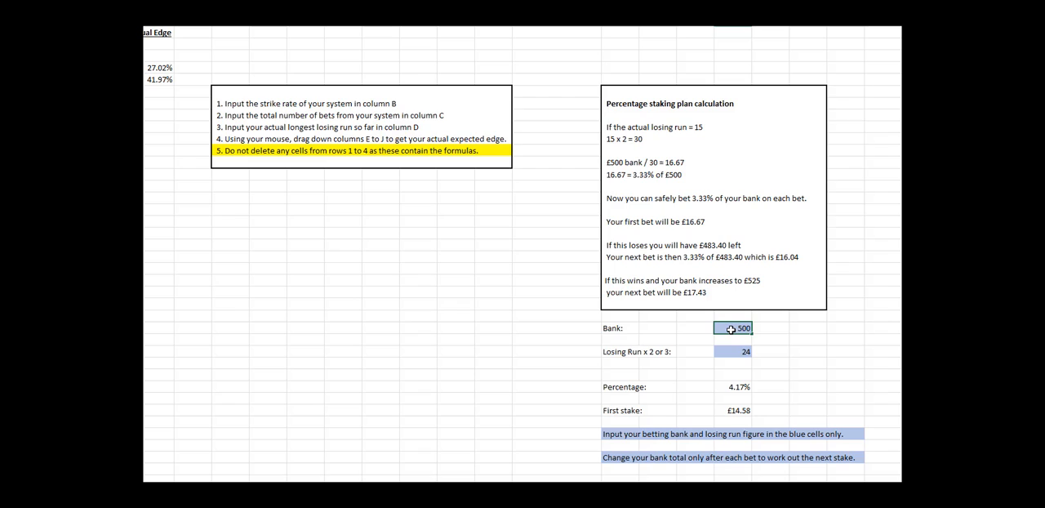
pyautogui.click(732, 352)
pyautogui.write('30')
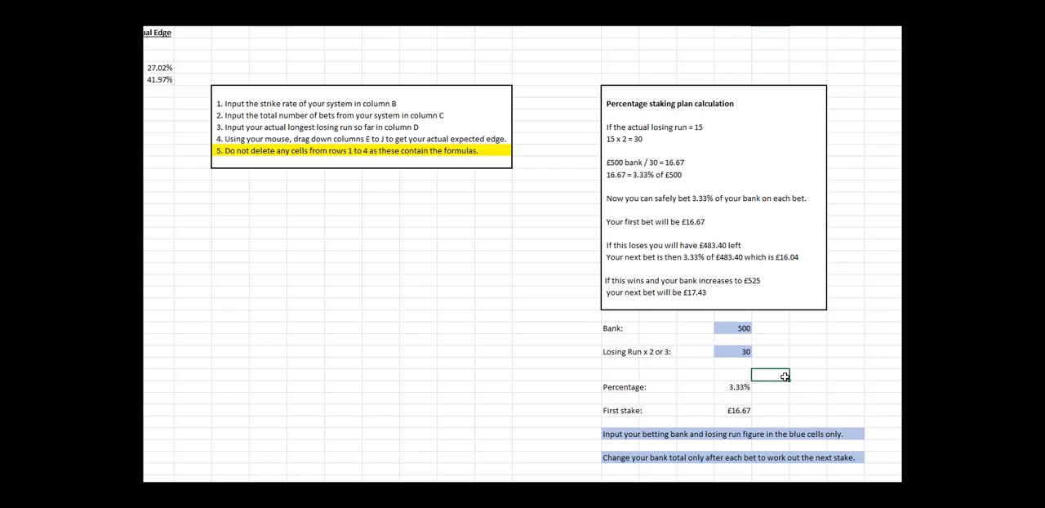
pyautogui.moveTo(737, 409)
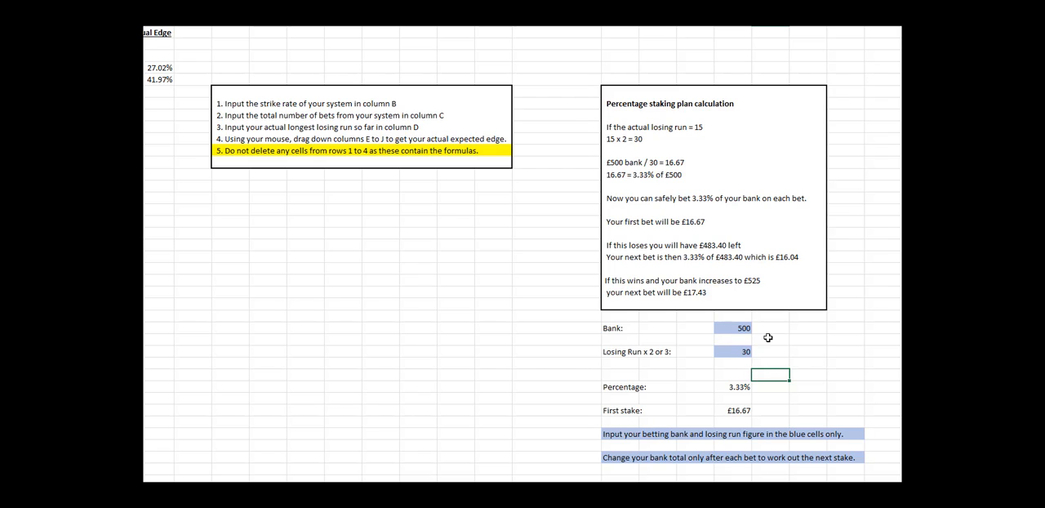
# Enter a 483.33 bank (£16.11 stake), then 517, giving a £17.23 first stake.
pyautogui.click(734, 328)
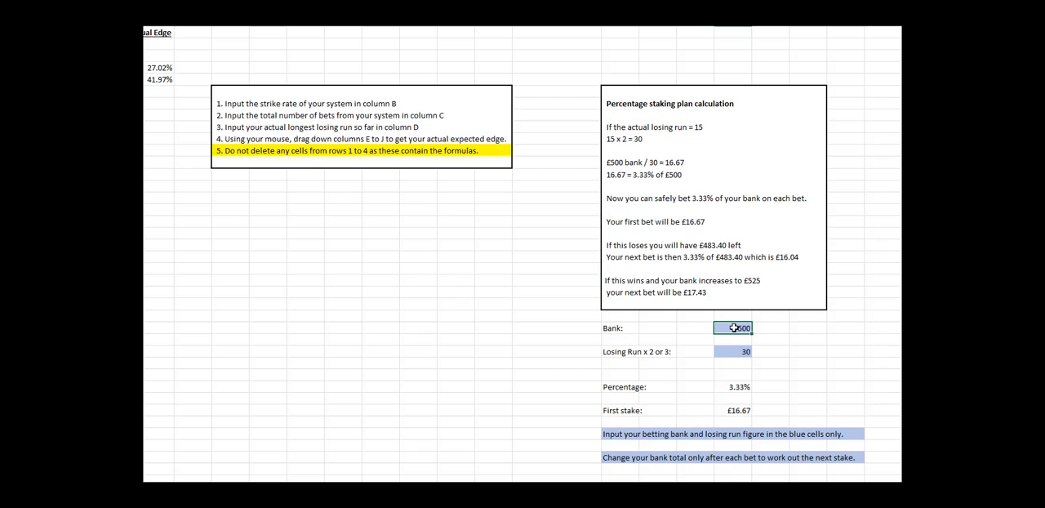
pyautogui.write('483.33')
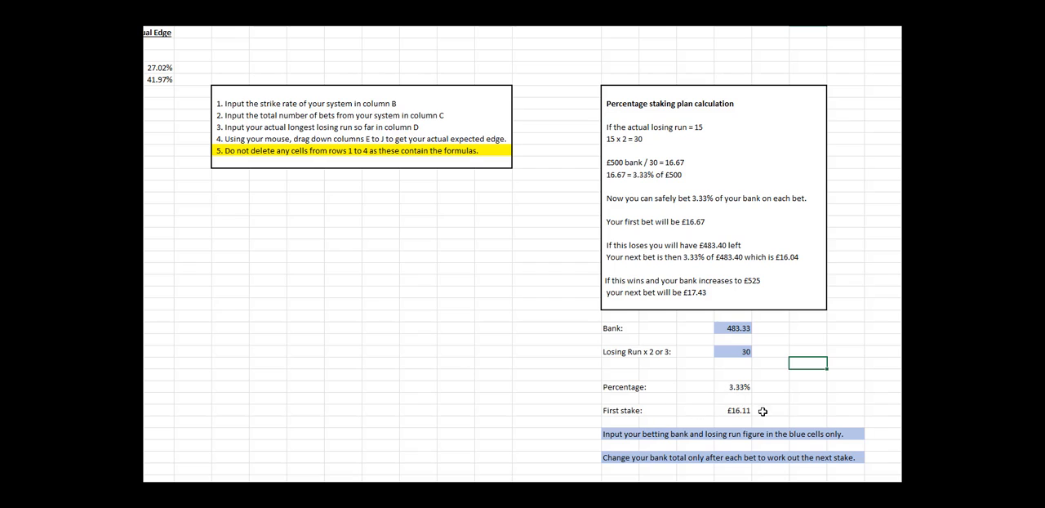
pyautogui.moveTo(732, 321)
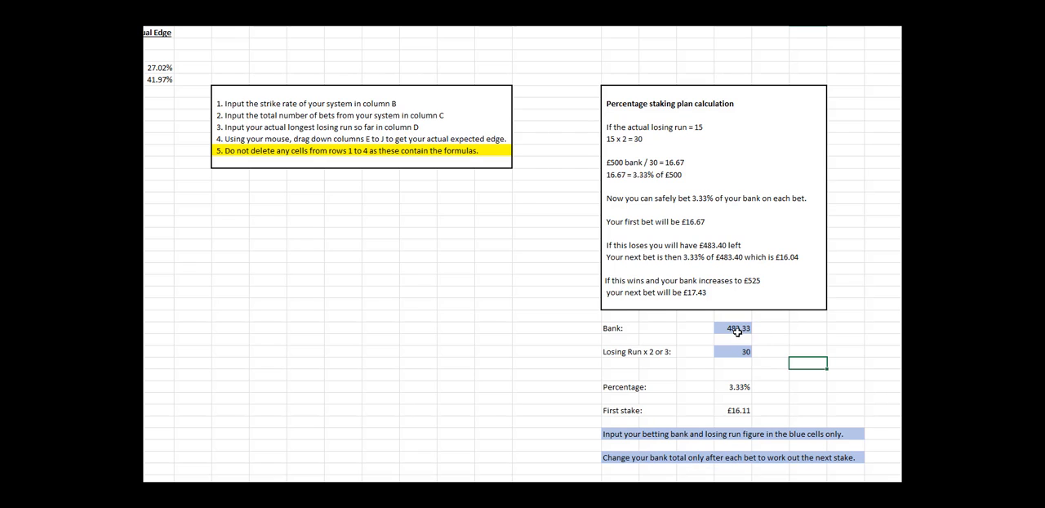
pyautogui.click(733, 327)
pyautogui.write('5')
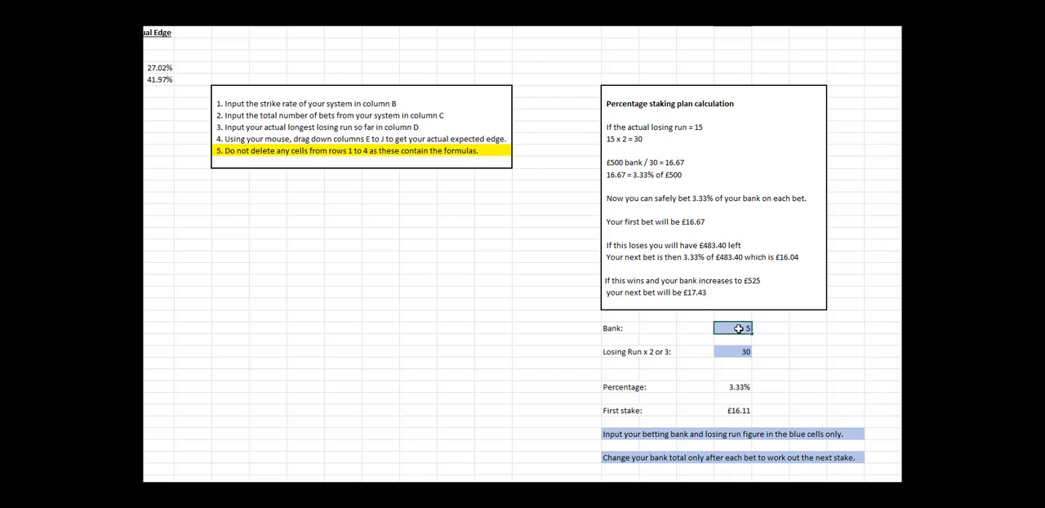
pyautogui.write('17')
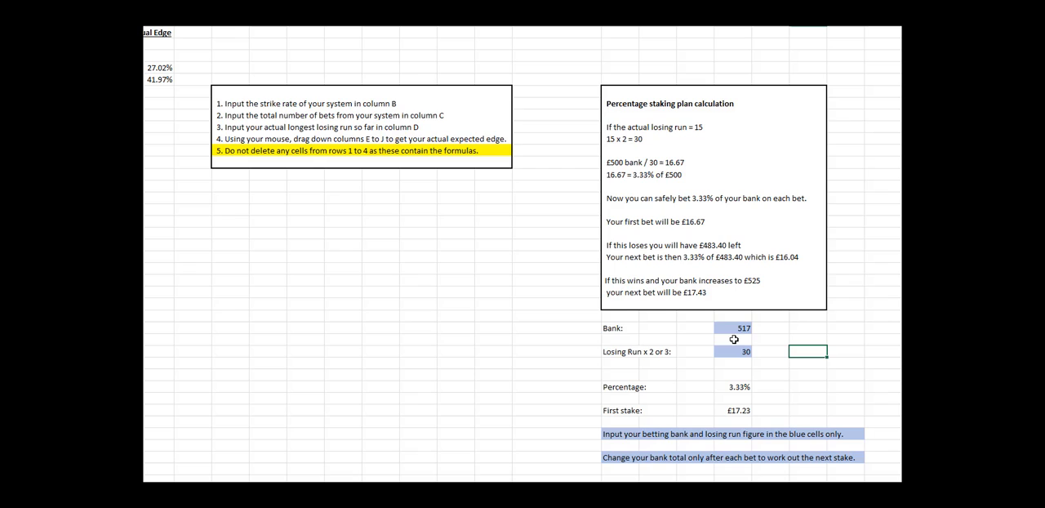
pyautogui.moveTo(720, 411)
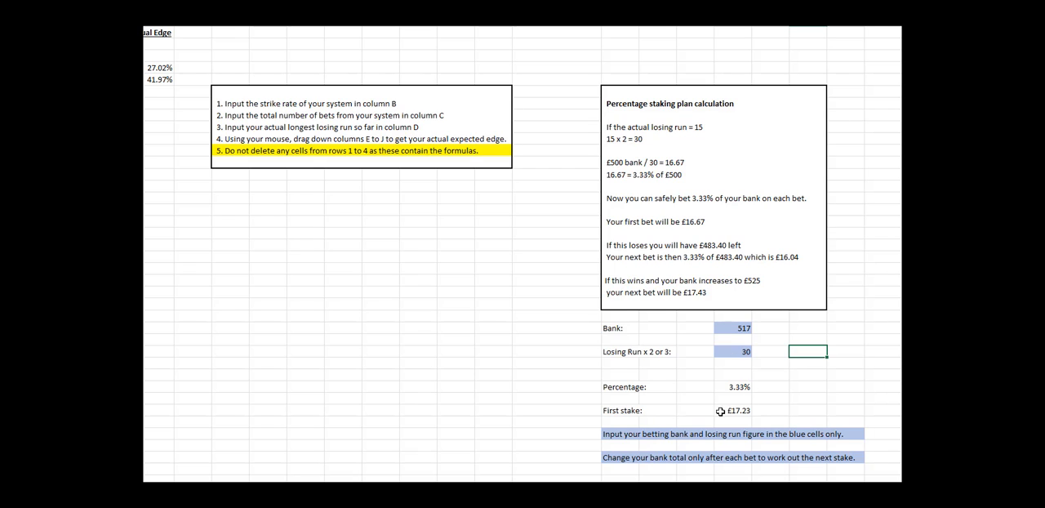
pyautogui.moveTo(547, 357)
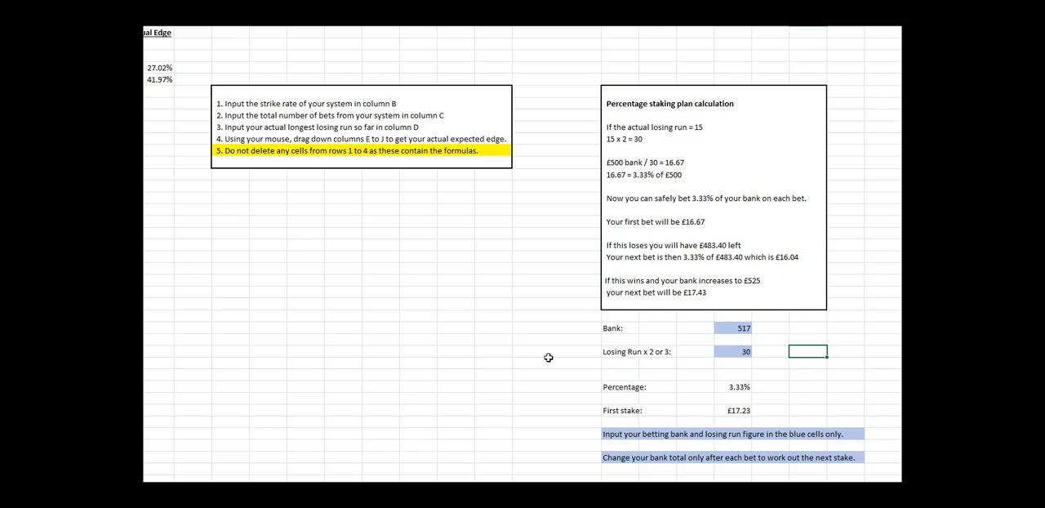